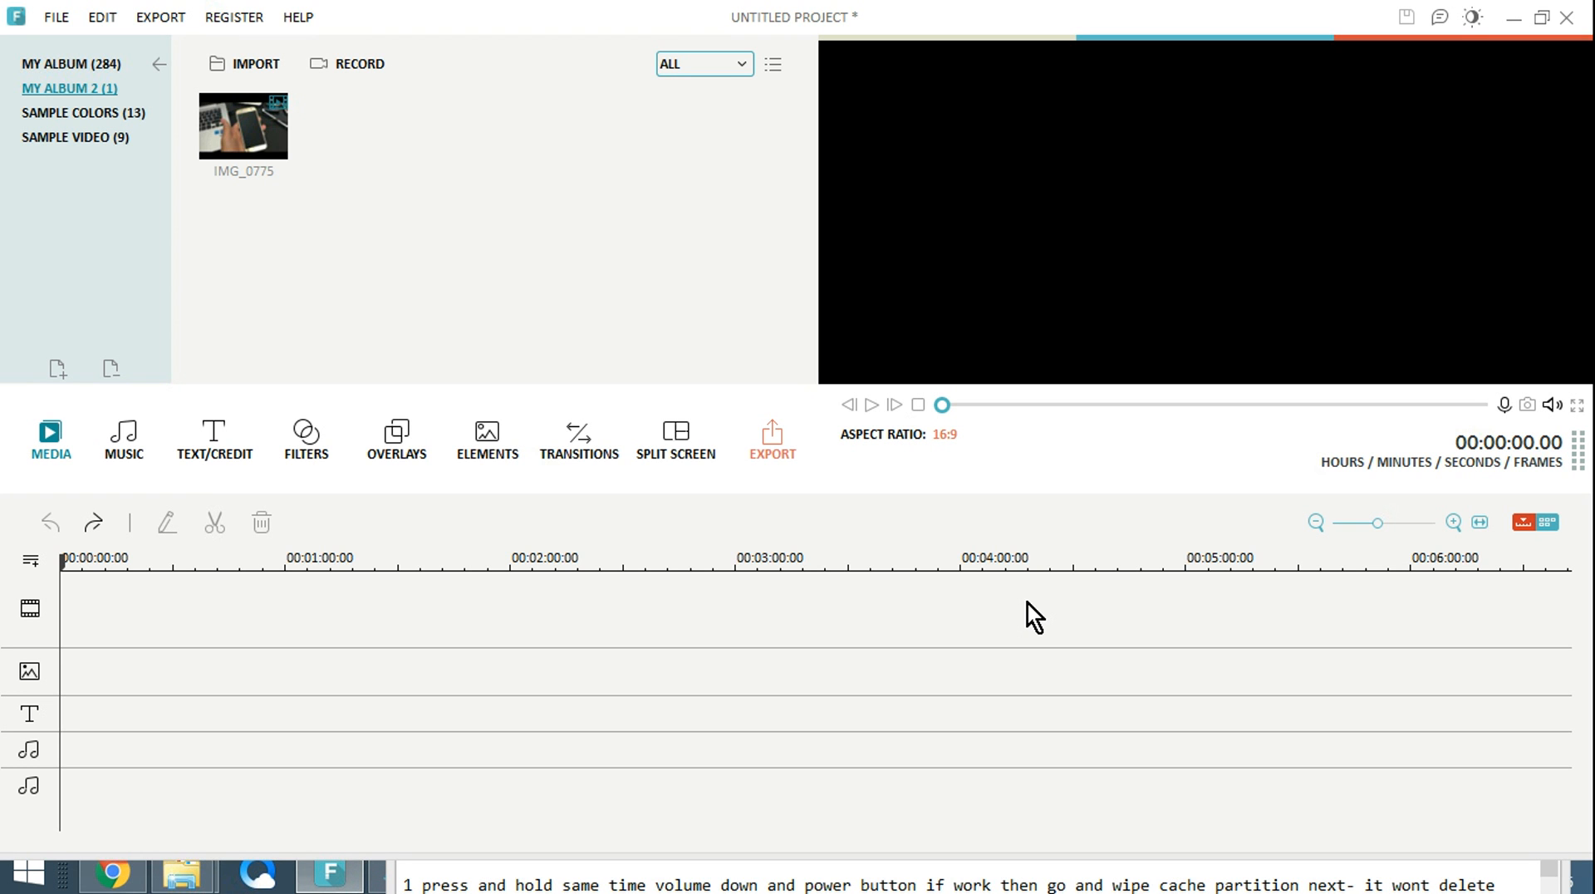
pyautogui.moveTo(694, 156)
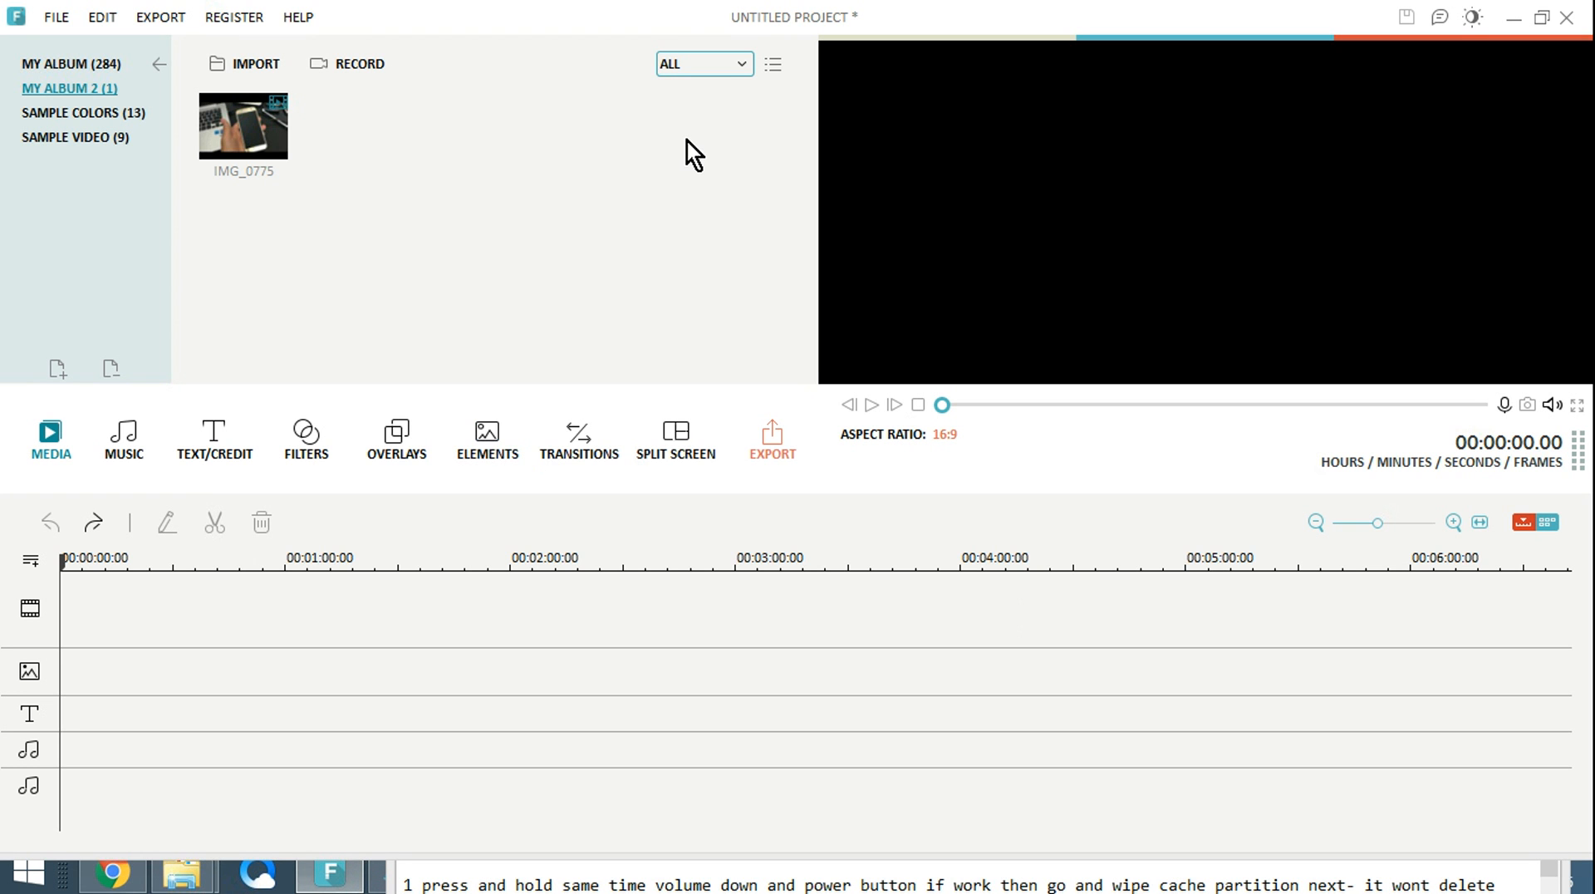
pyautogui.moveTo(763, 288)
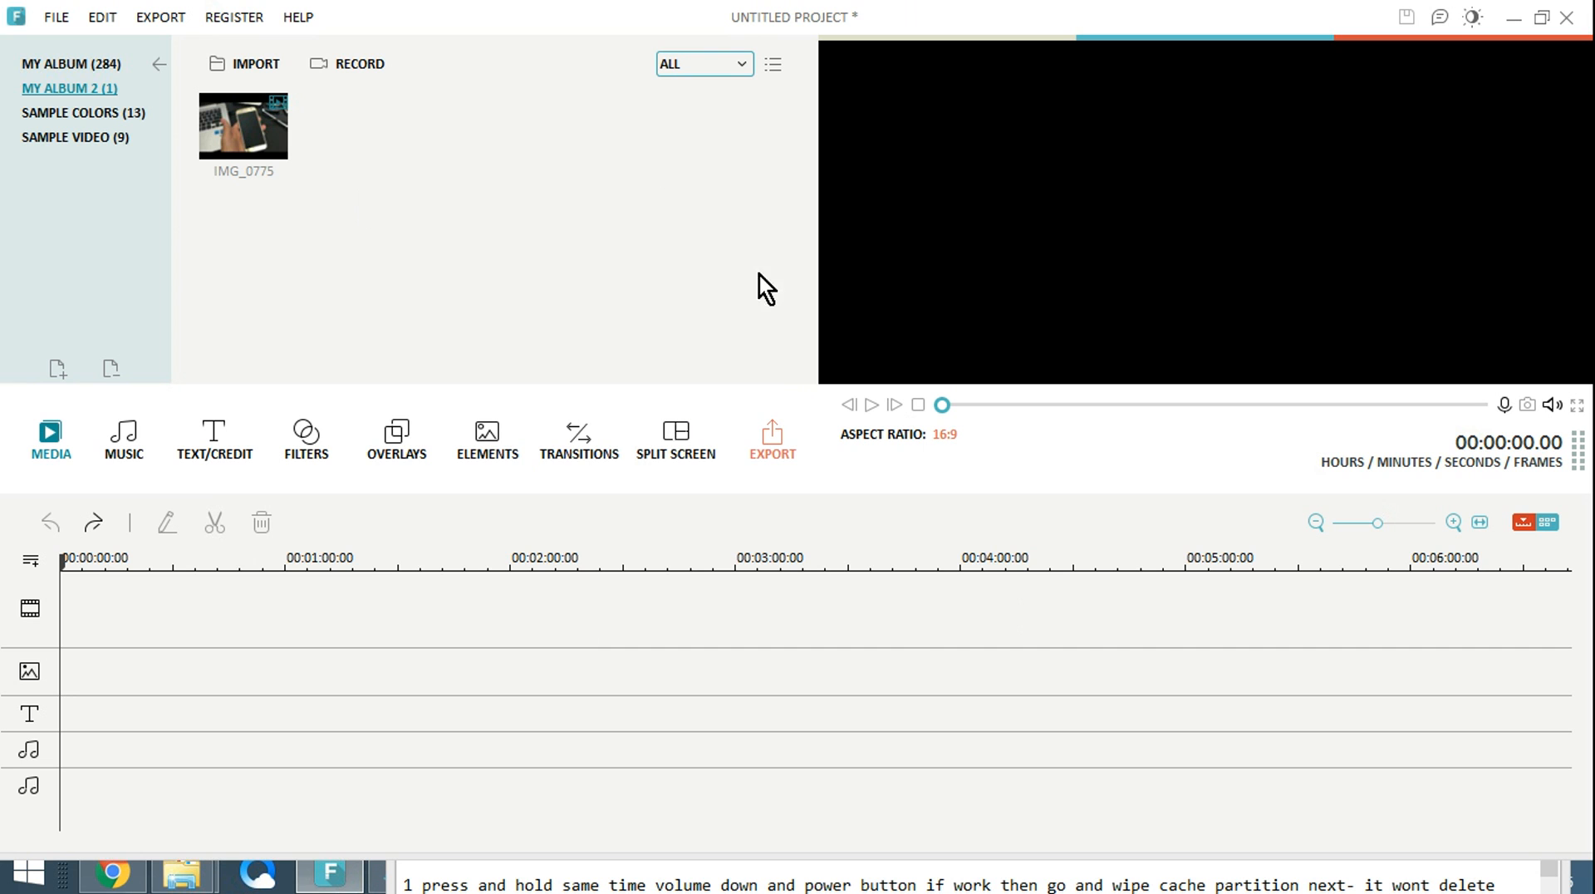
pyautogui.moveTo(565, 749)
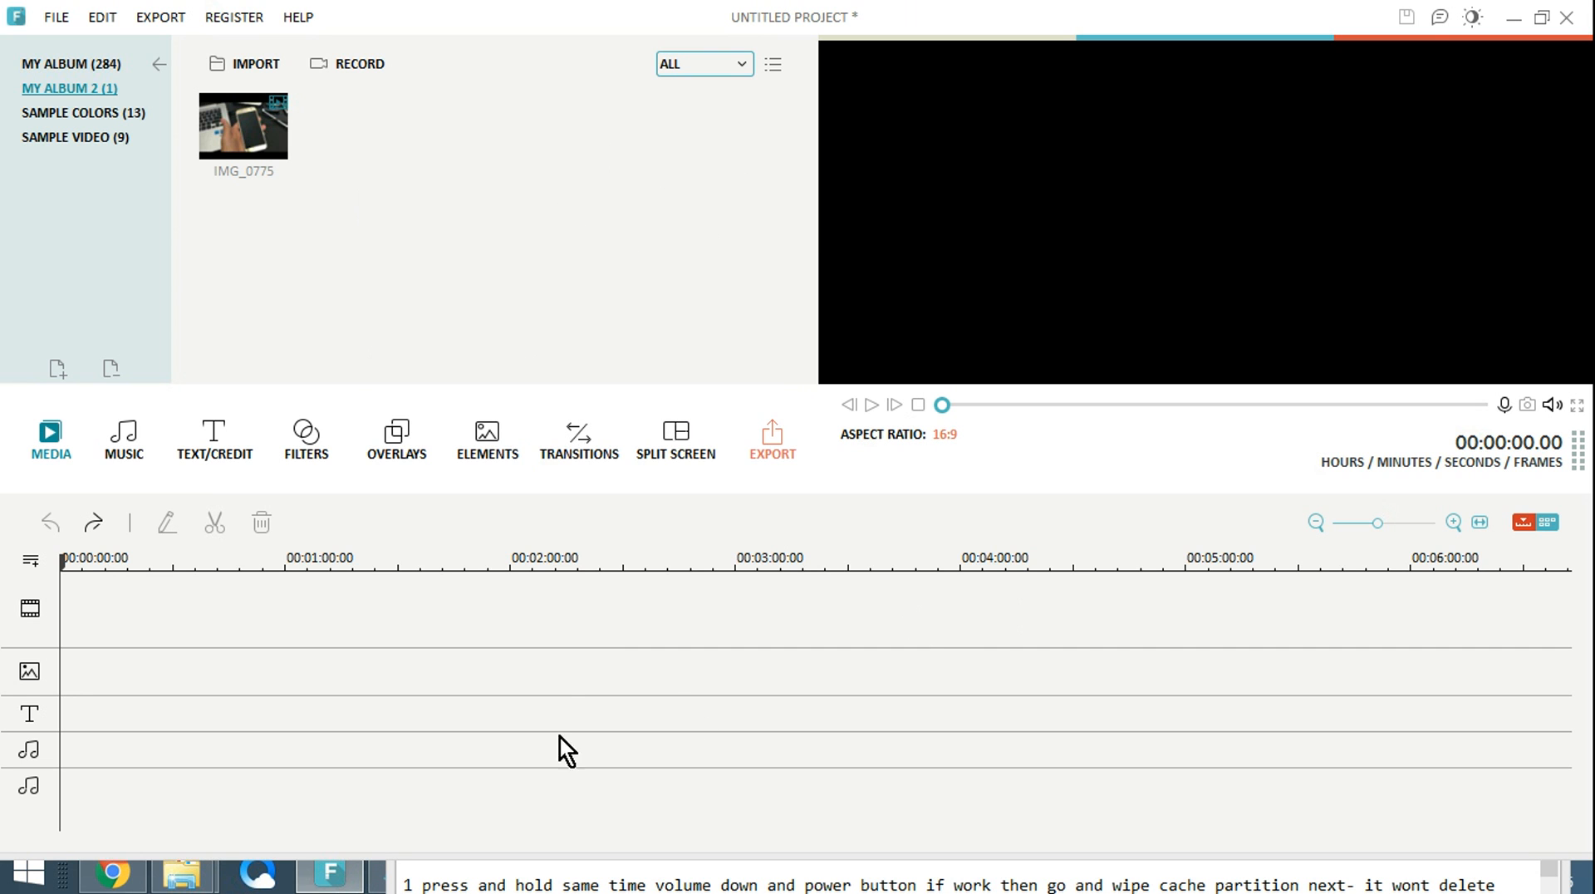
pyautogui.moveTo(588, 312)
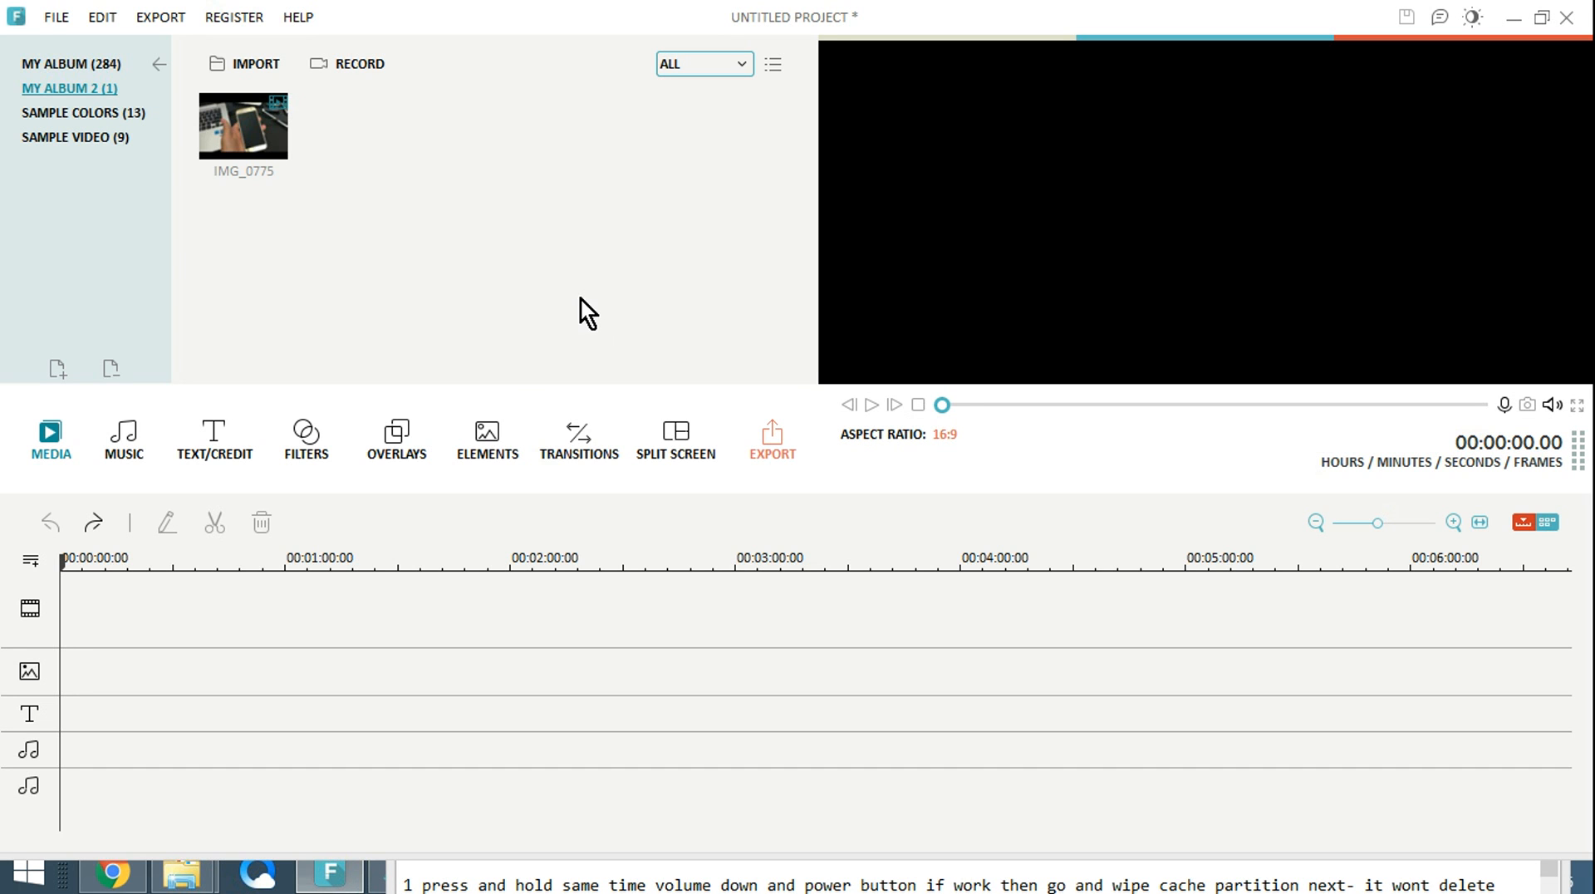
pyautogui.moveTo(336, 327)
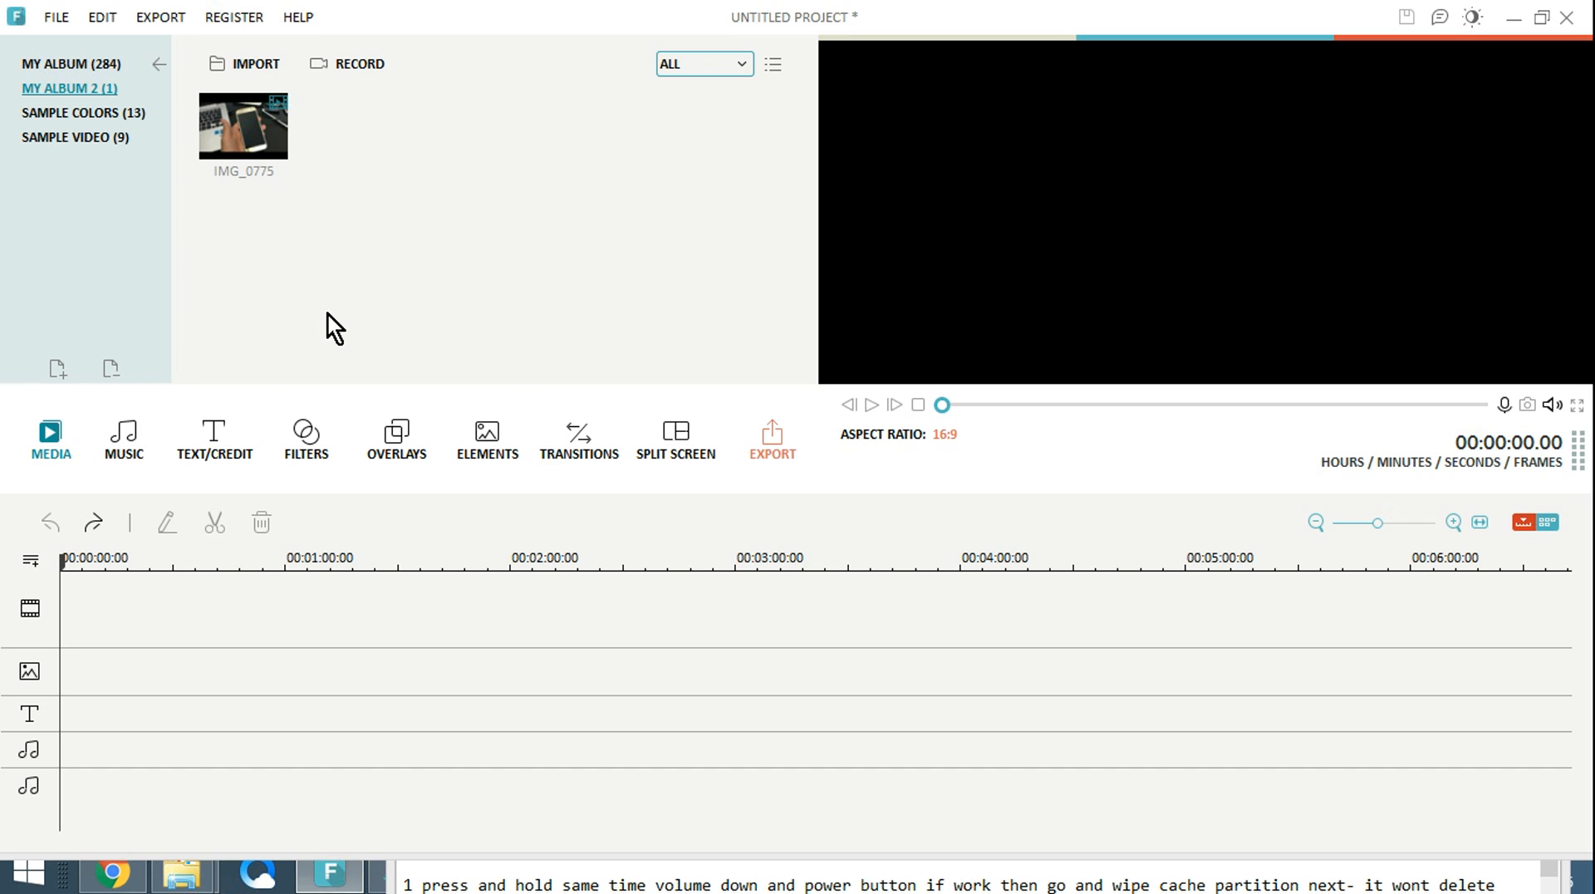
pyautogui.moveTo(1037, 192)
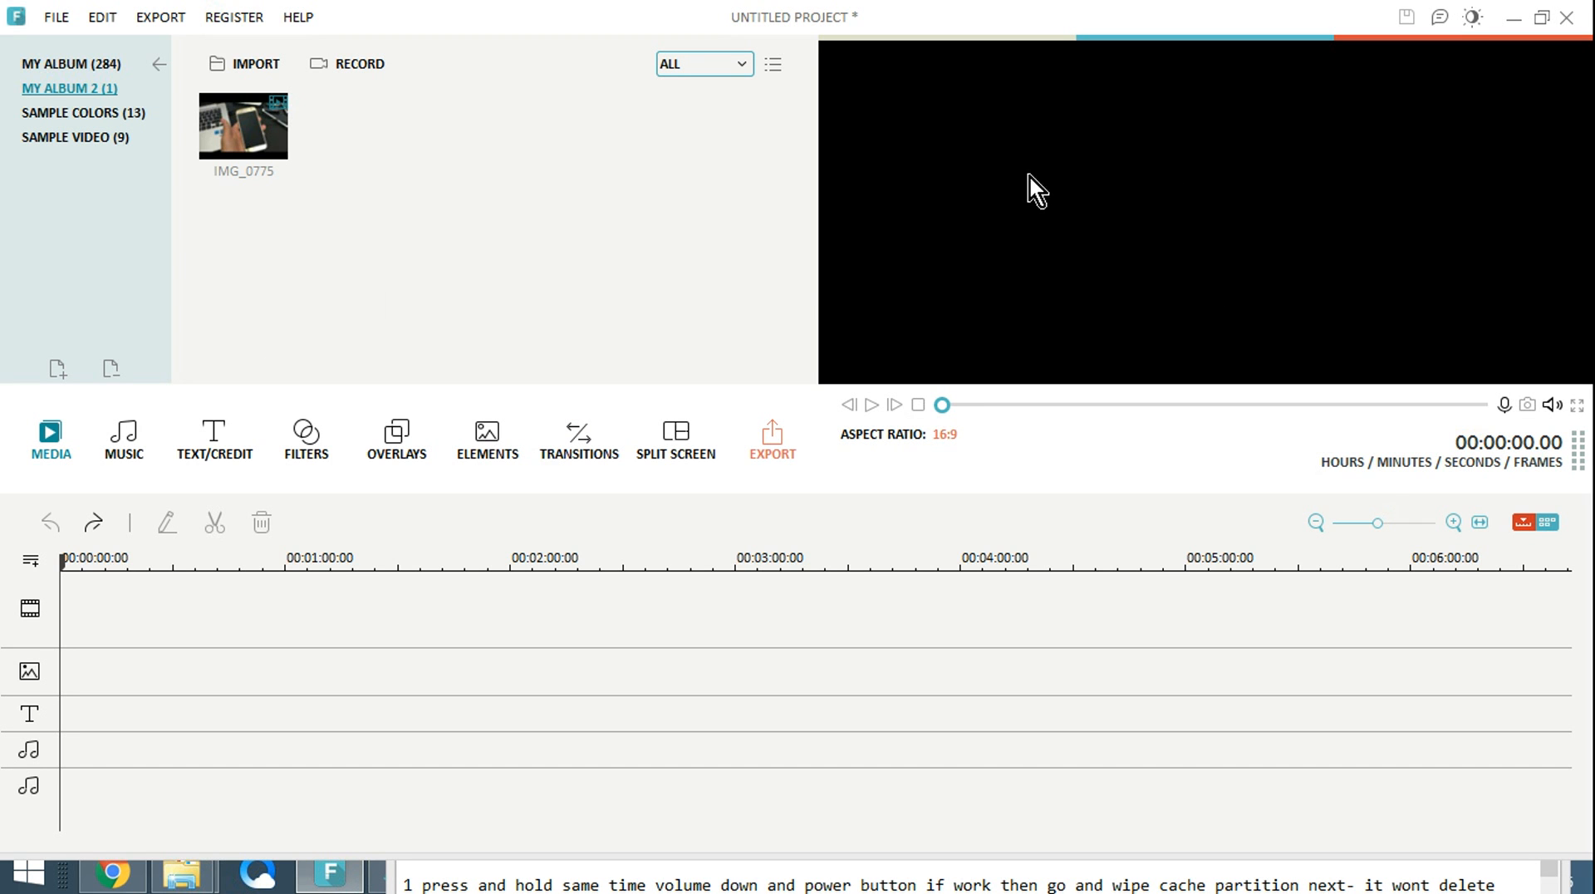
pyautogui.moveTo(224, 411)
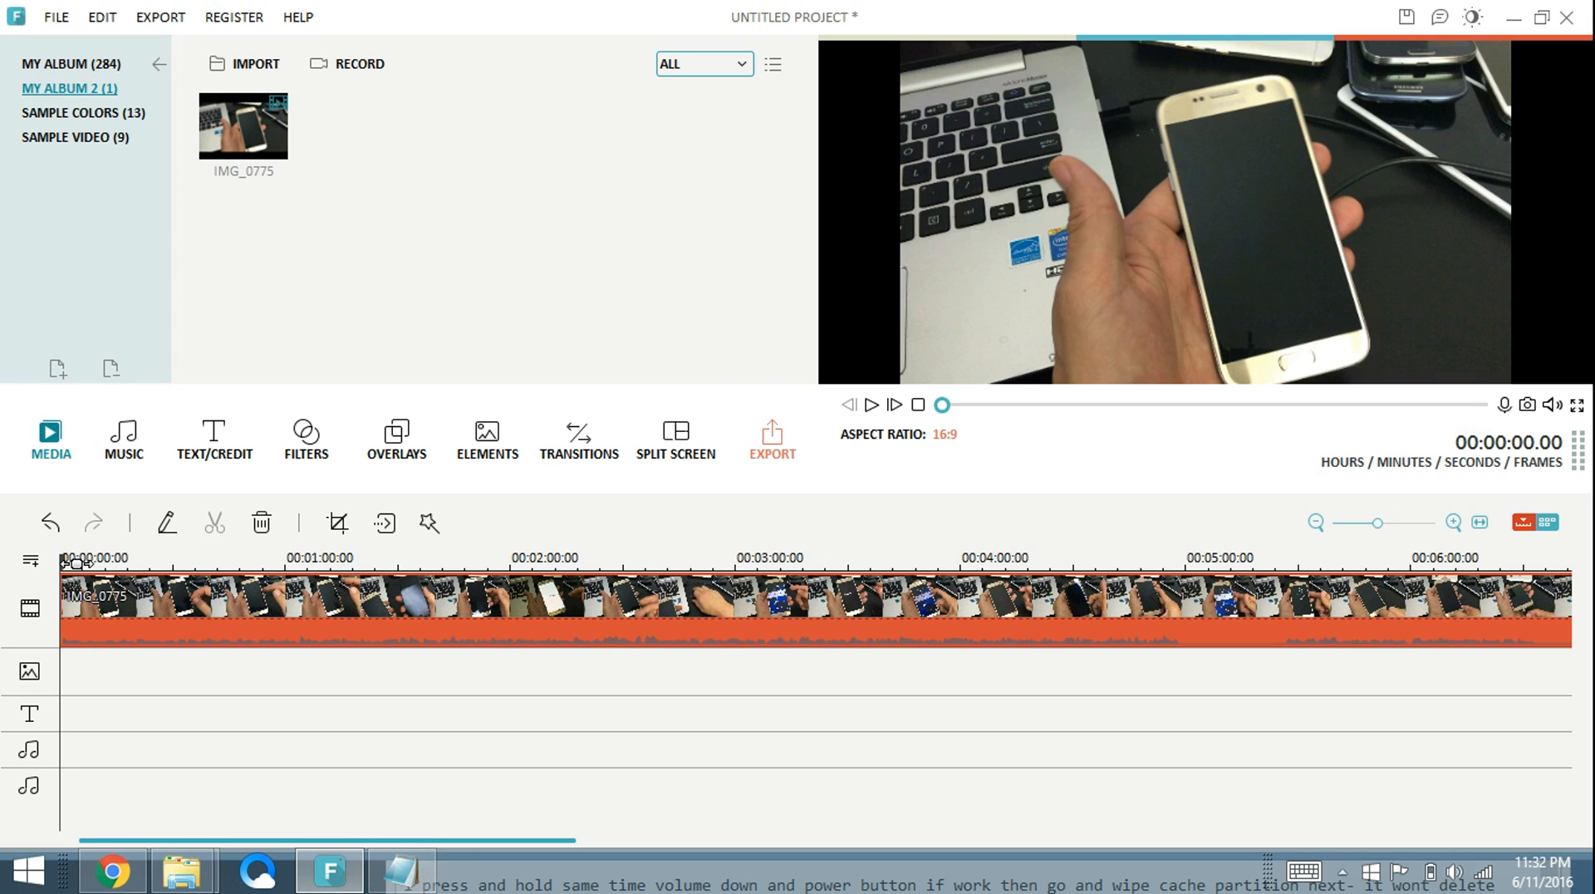
# Place the IMG_0775 phone clip onto the timeline's video track
pyautogui.click(279, 556)
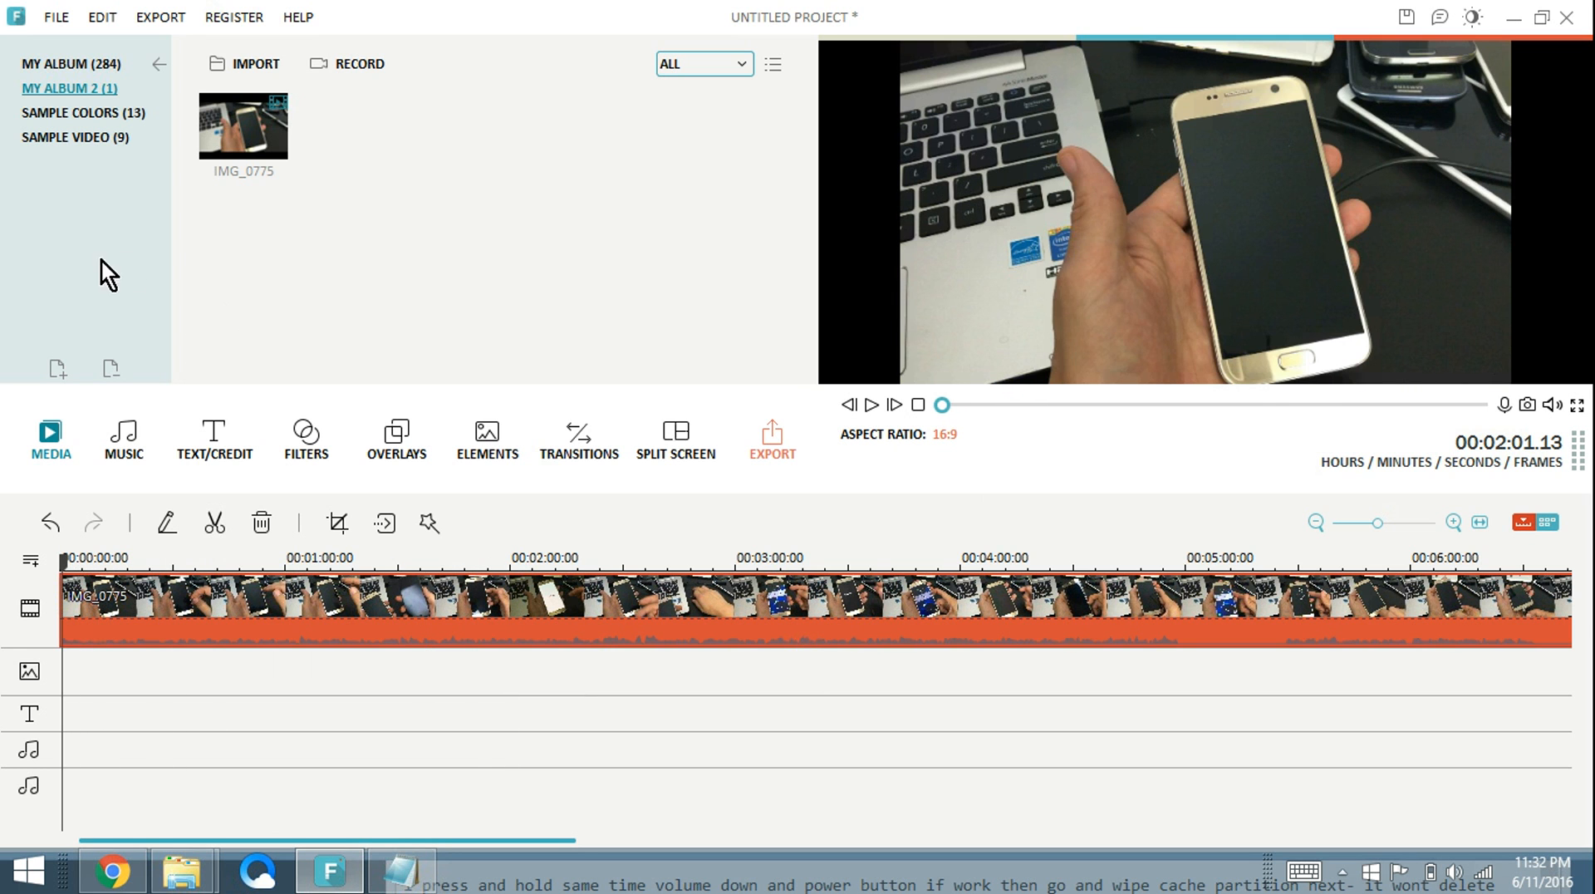
# Browse the title template library through Lower 3rd, Credit and Opener, ending on Common
pyautogui.click(214, 439)
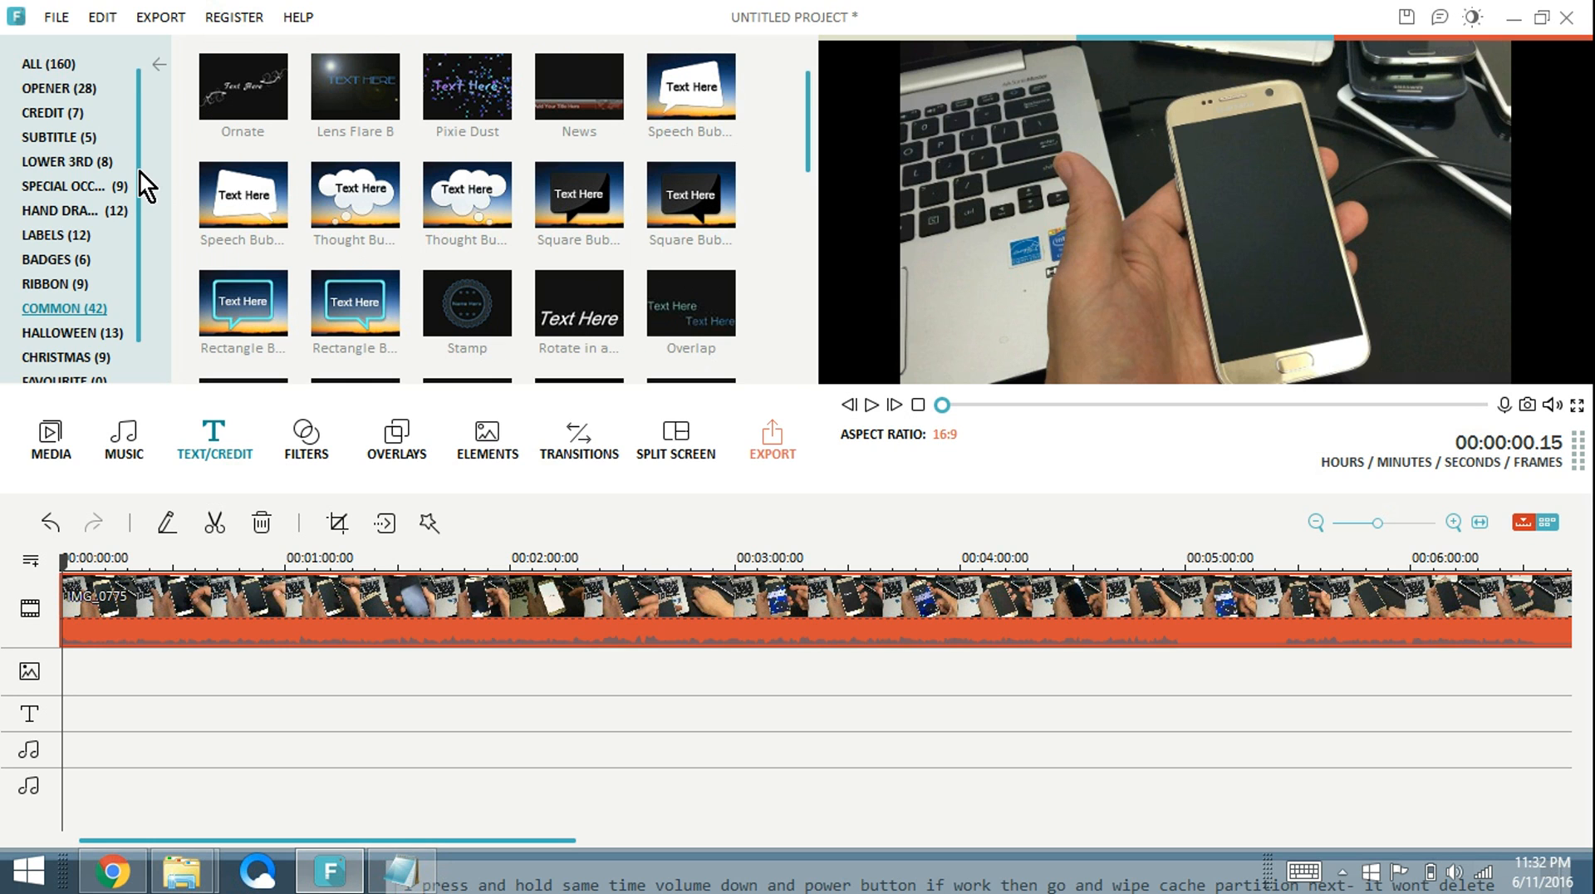
pyautogui.moveTo(146, 262)
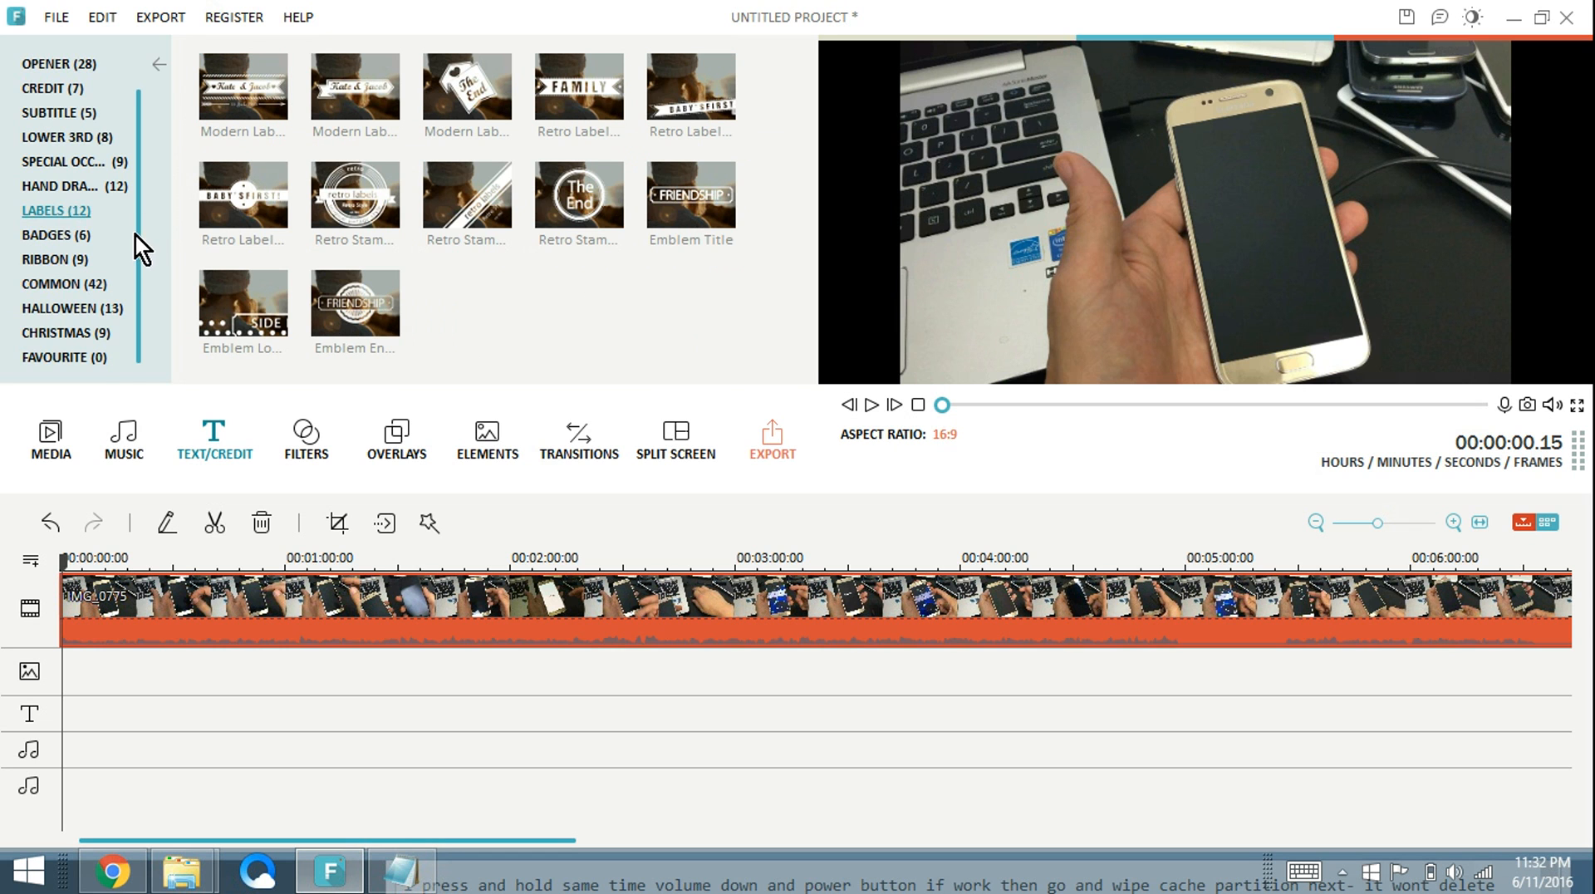
pyautogui.click(66, 161)
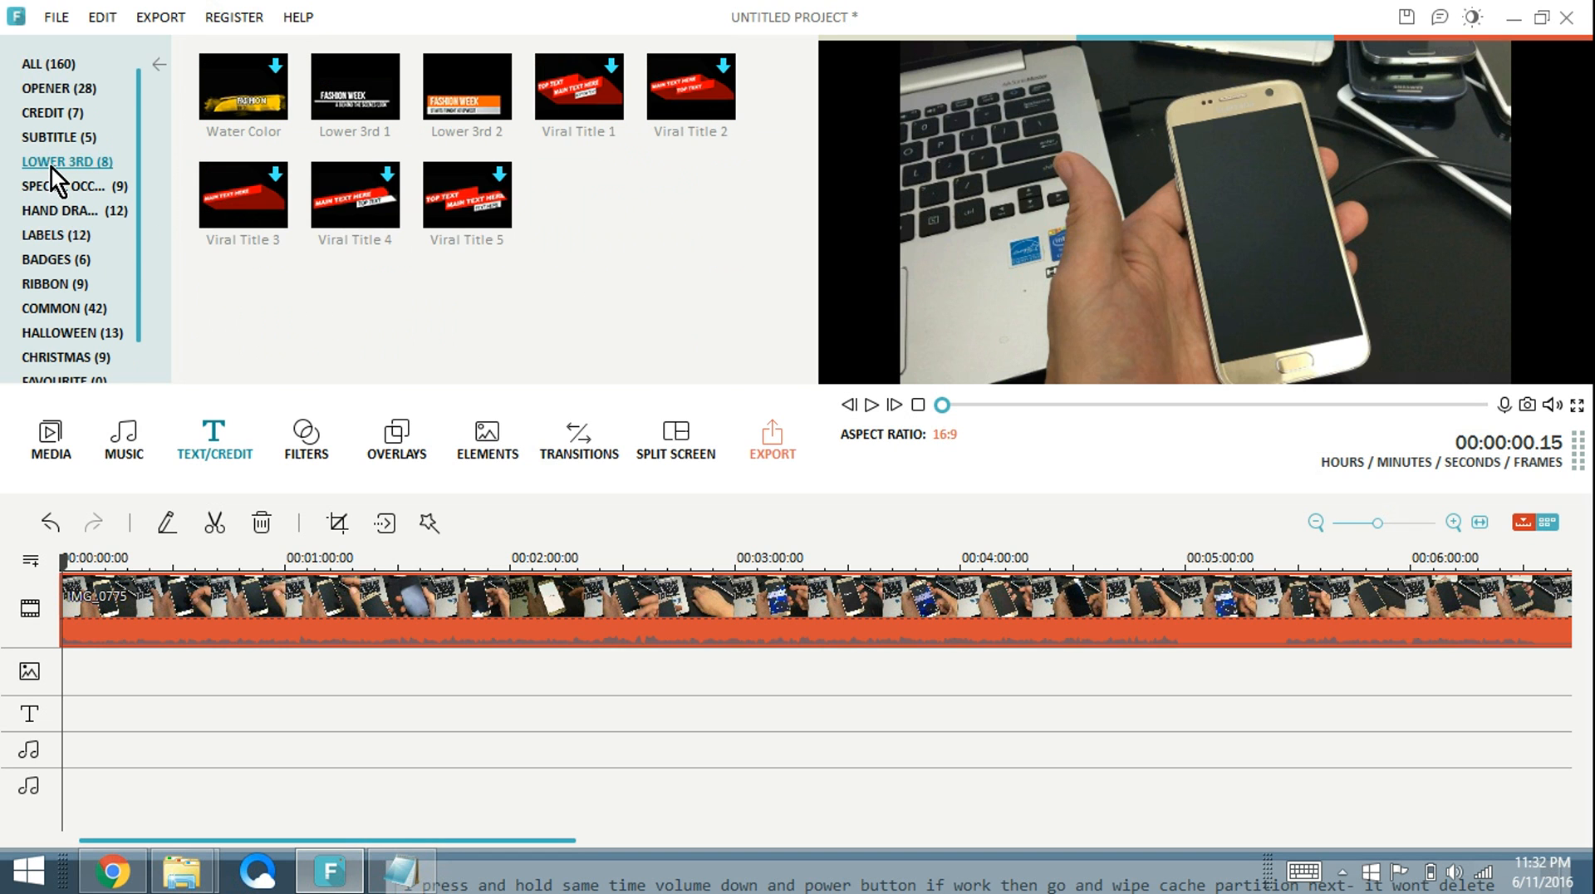
pyautogui.click(51, 113)
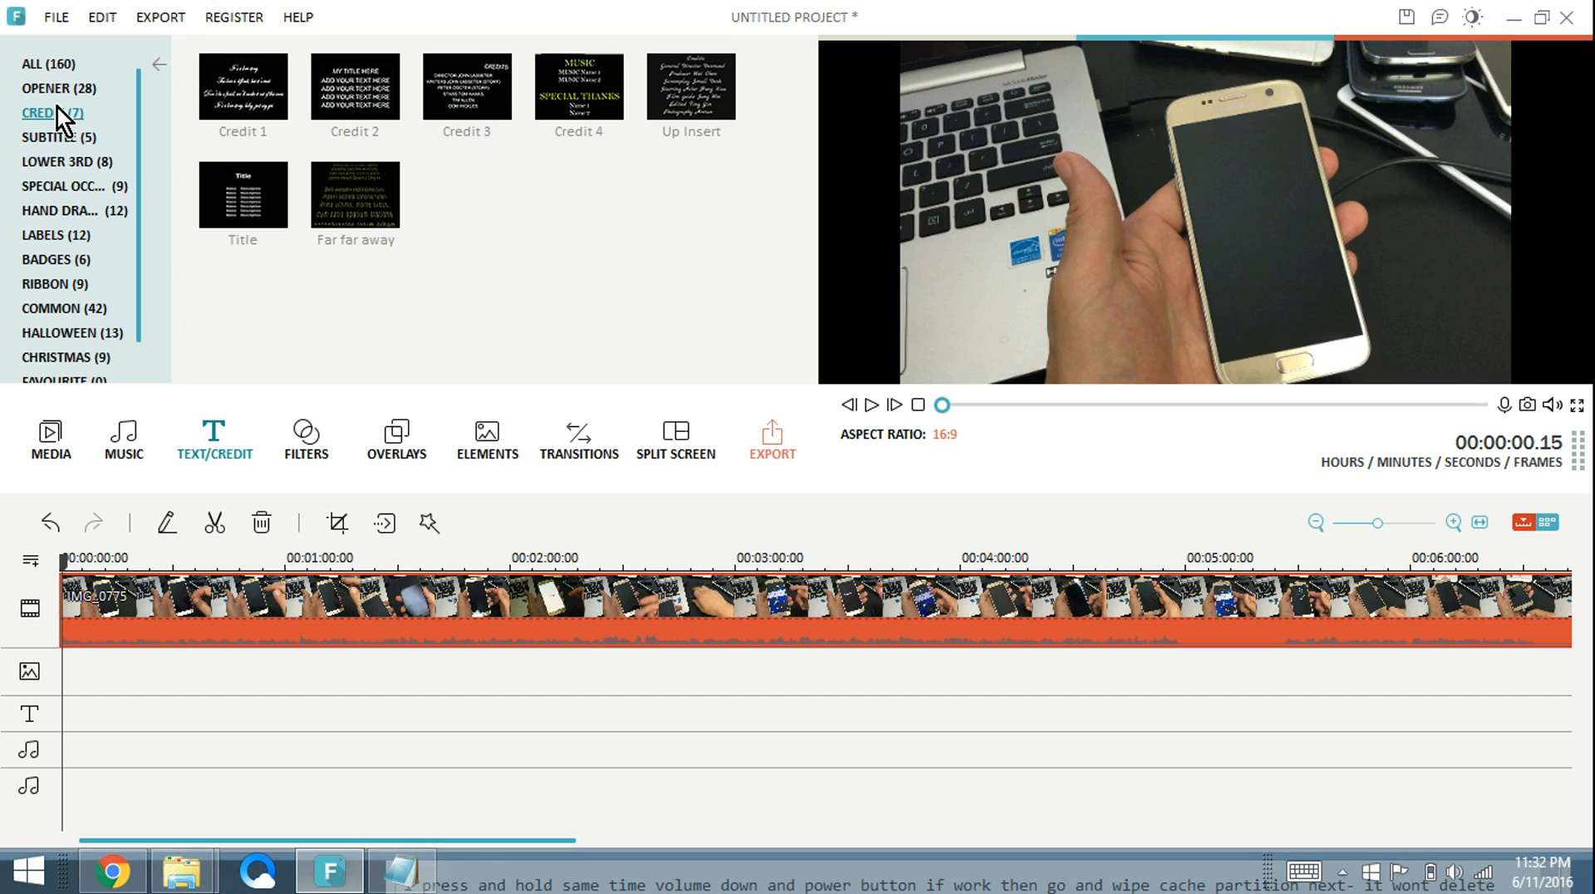
pyautogui.click(56, 88)
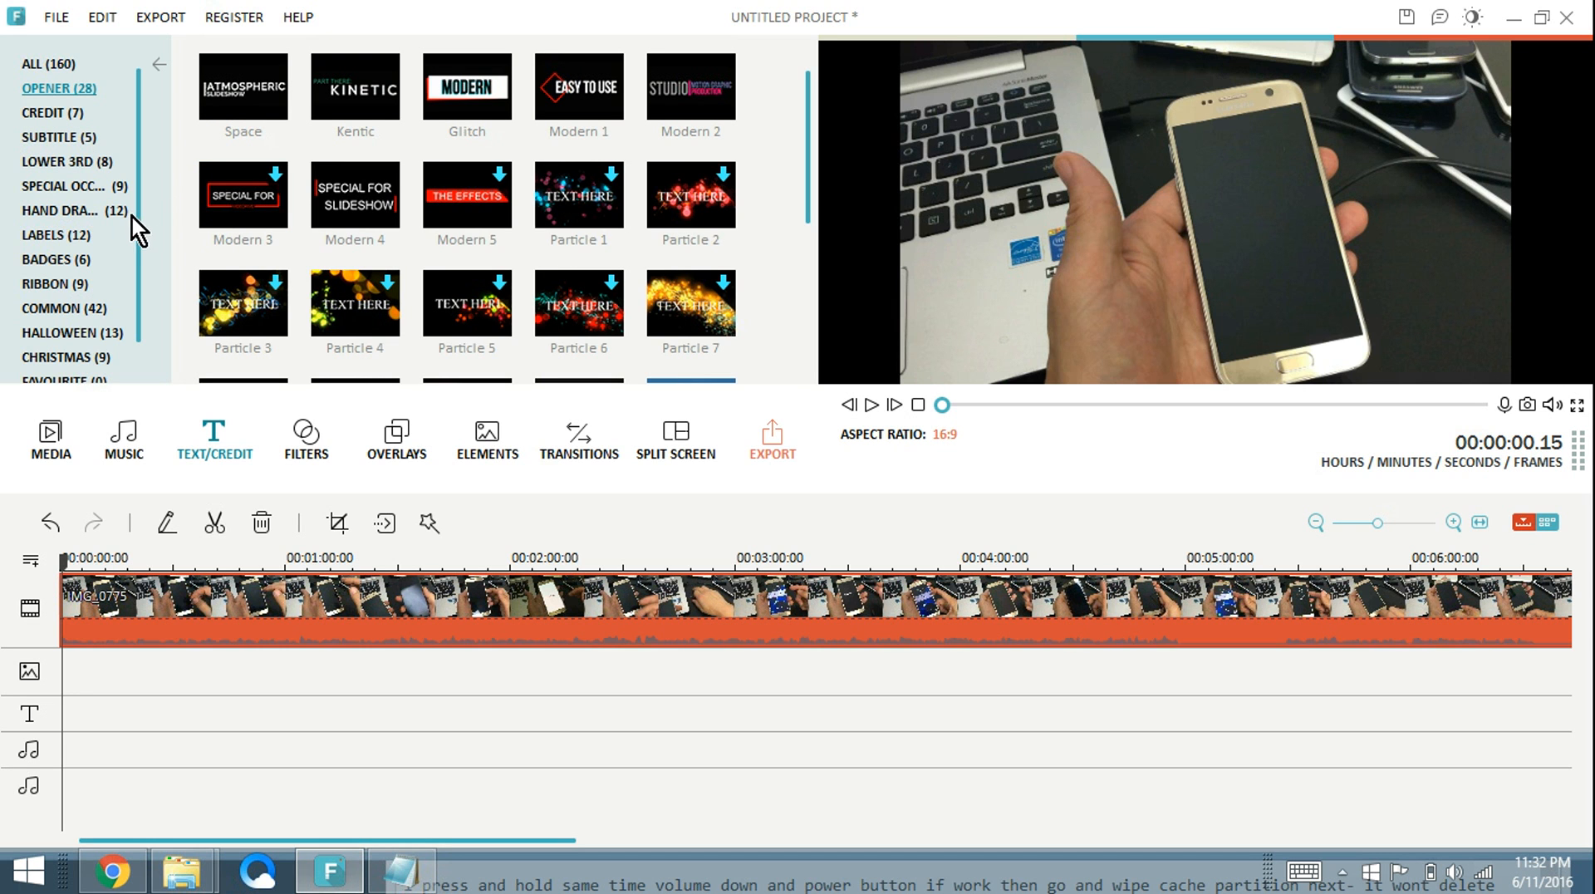
pyautogui.moveTo(809, 344)
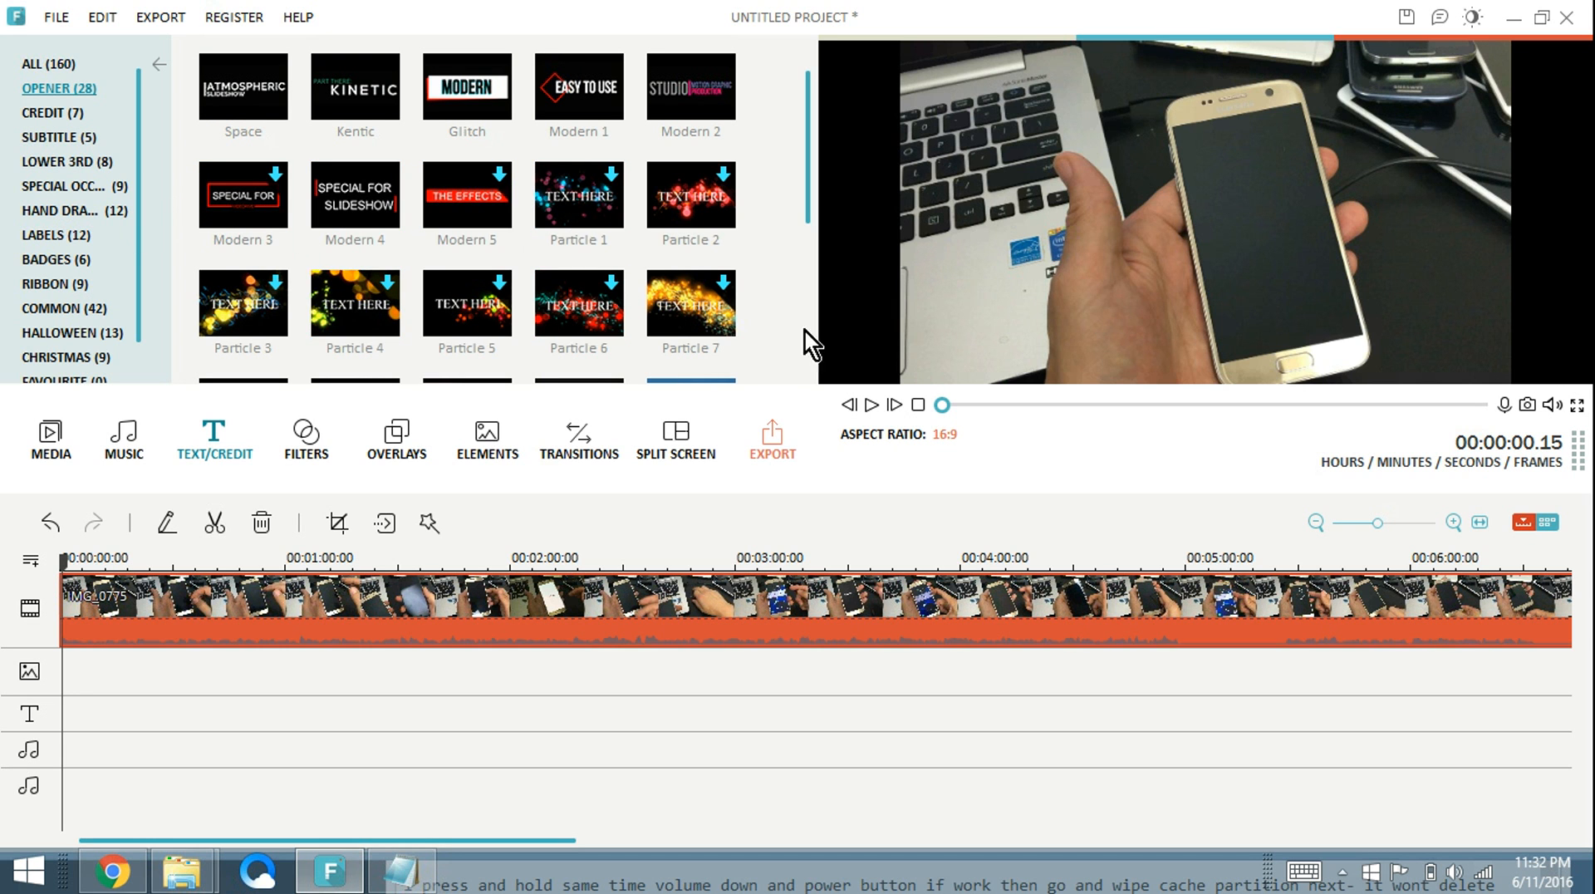
pyautogui.moveTo(1199, 289)
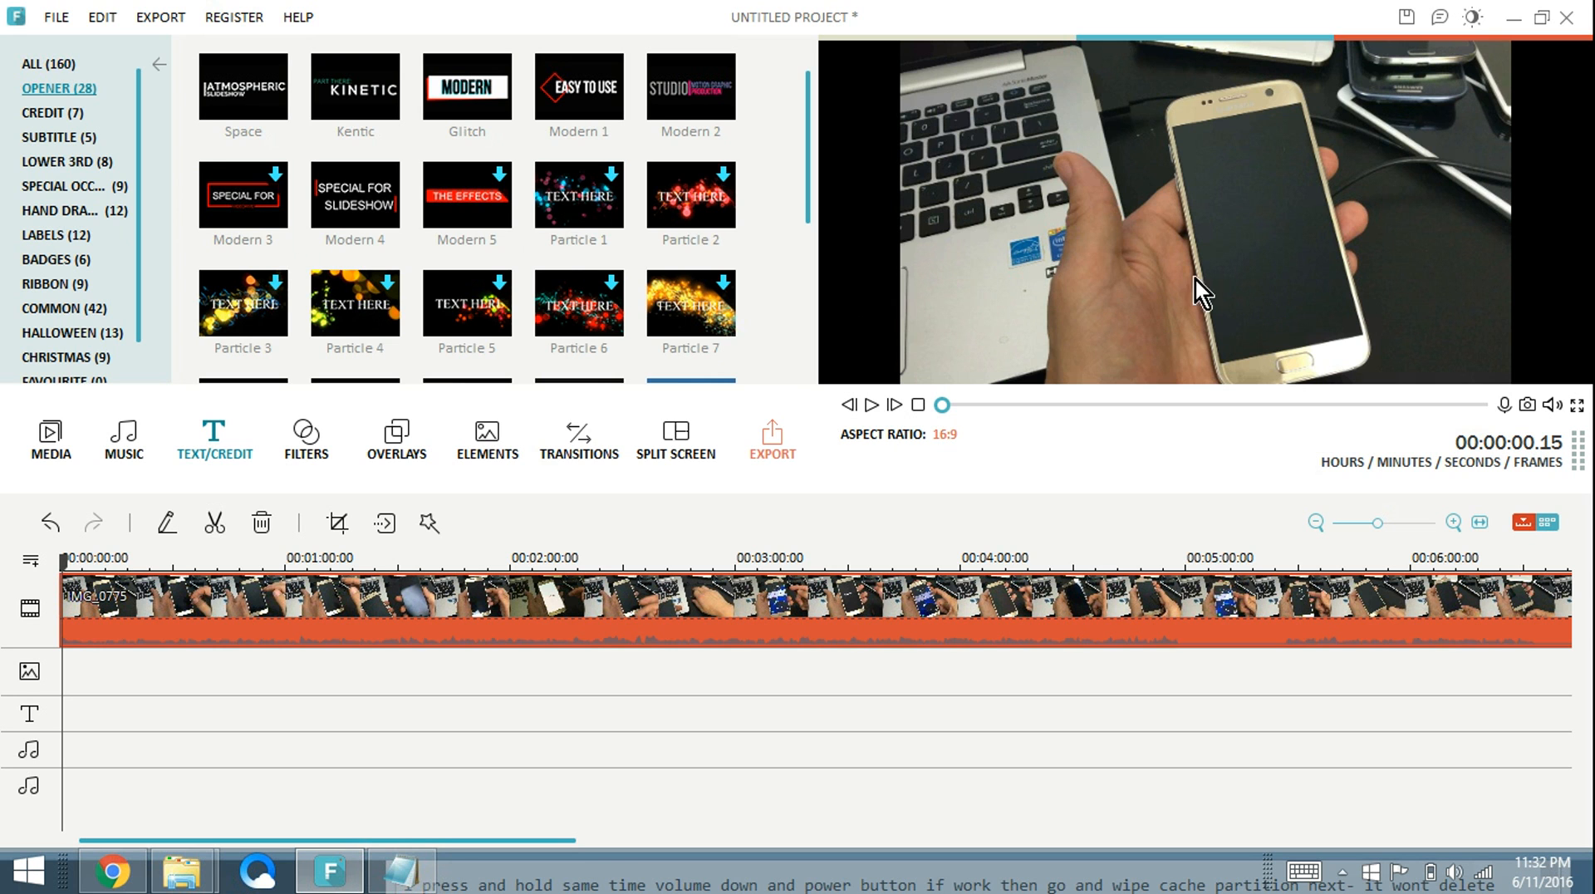
pyautogui.moveTo(354, 196)
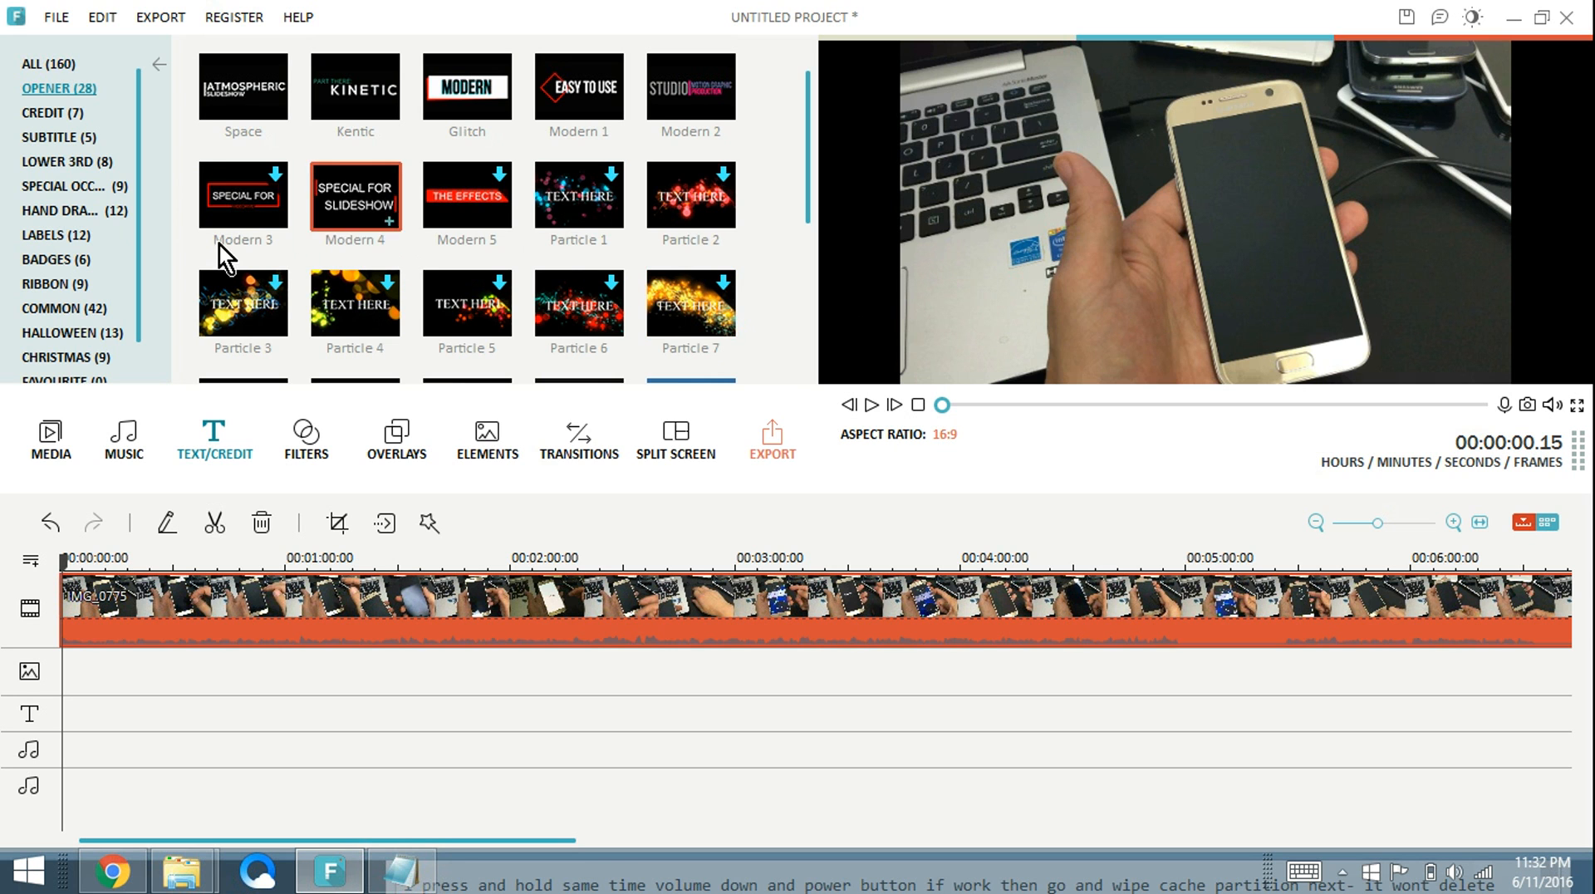
pyautogui.moveTo(52, 111)
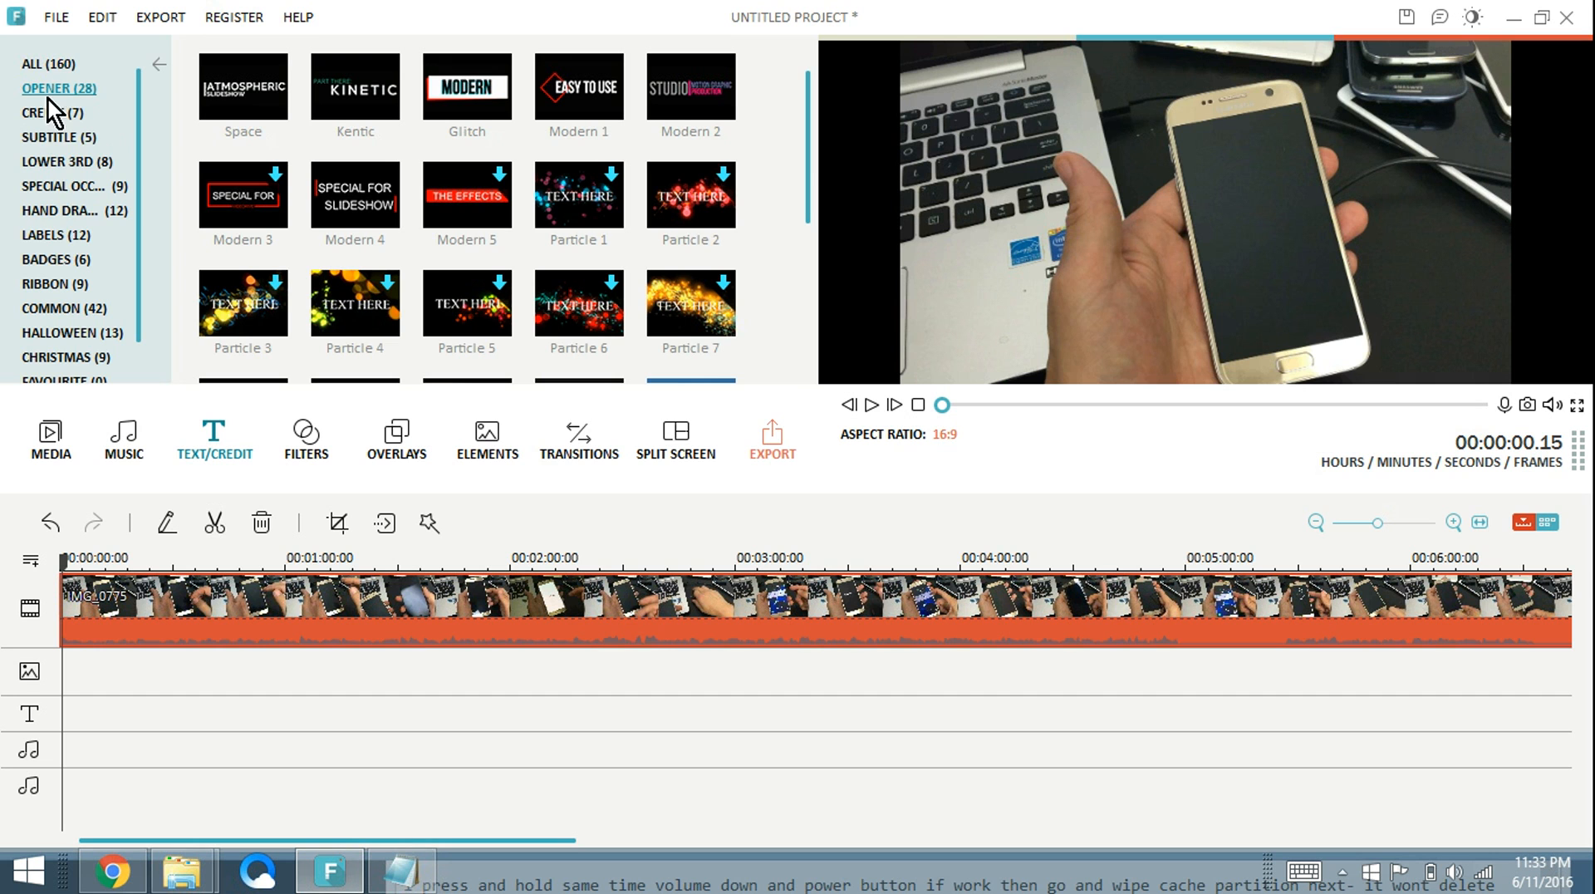
pyautogui.moveTo(47, 117)
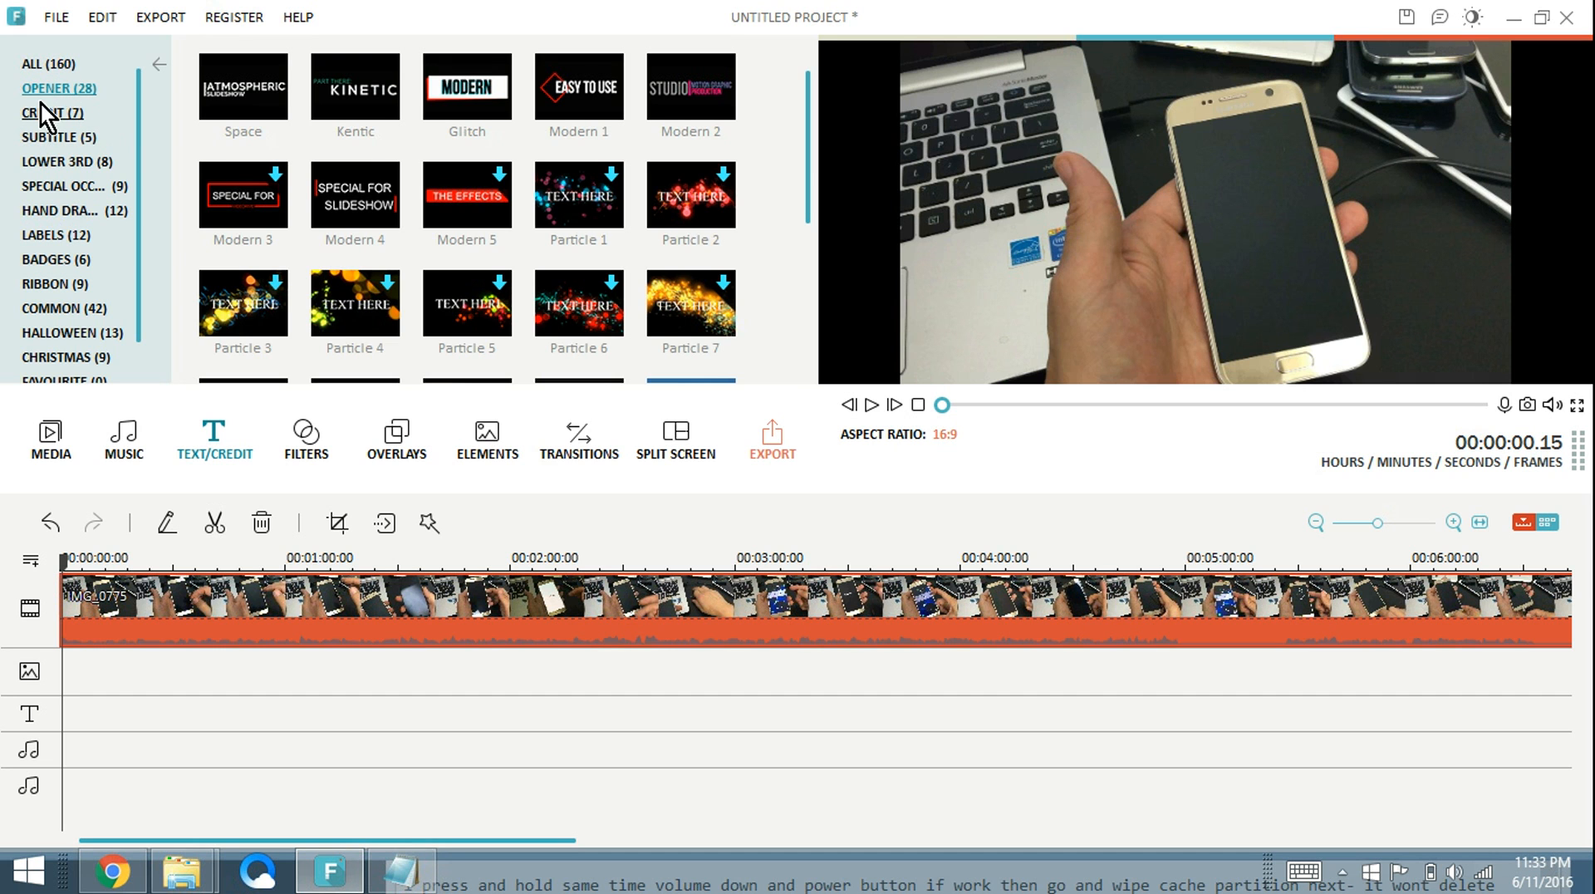
pyautogui.click(53, 113)
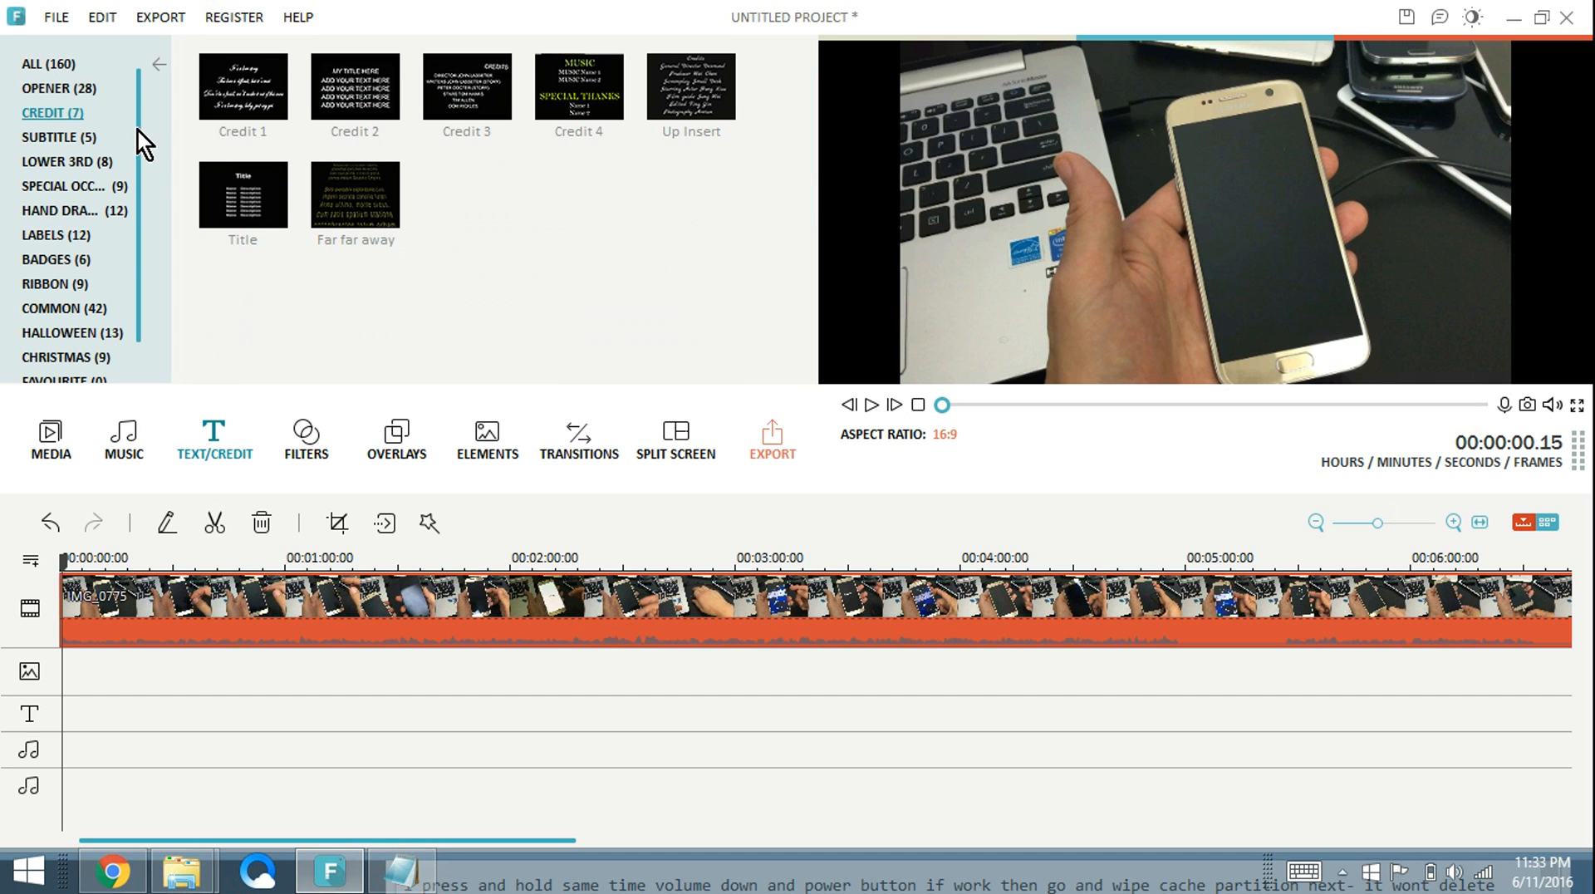
pyautogui.click(57, 284)
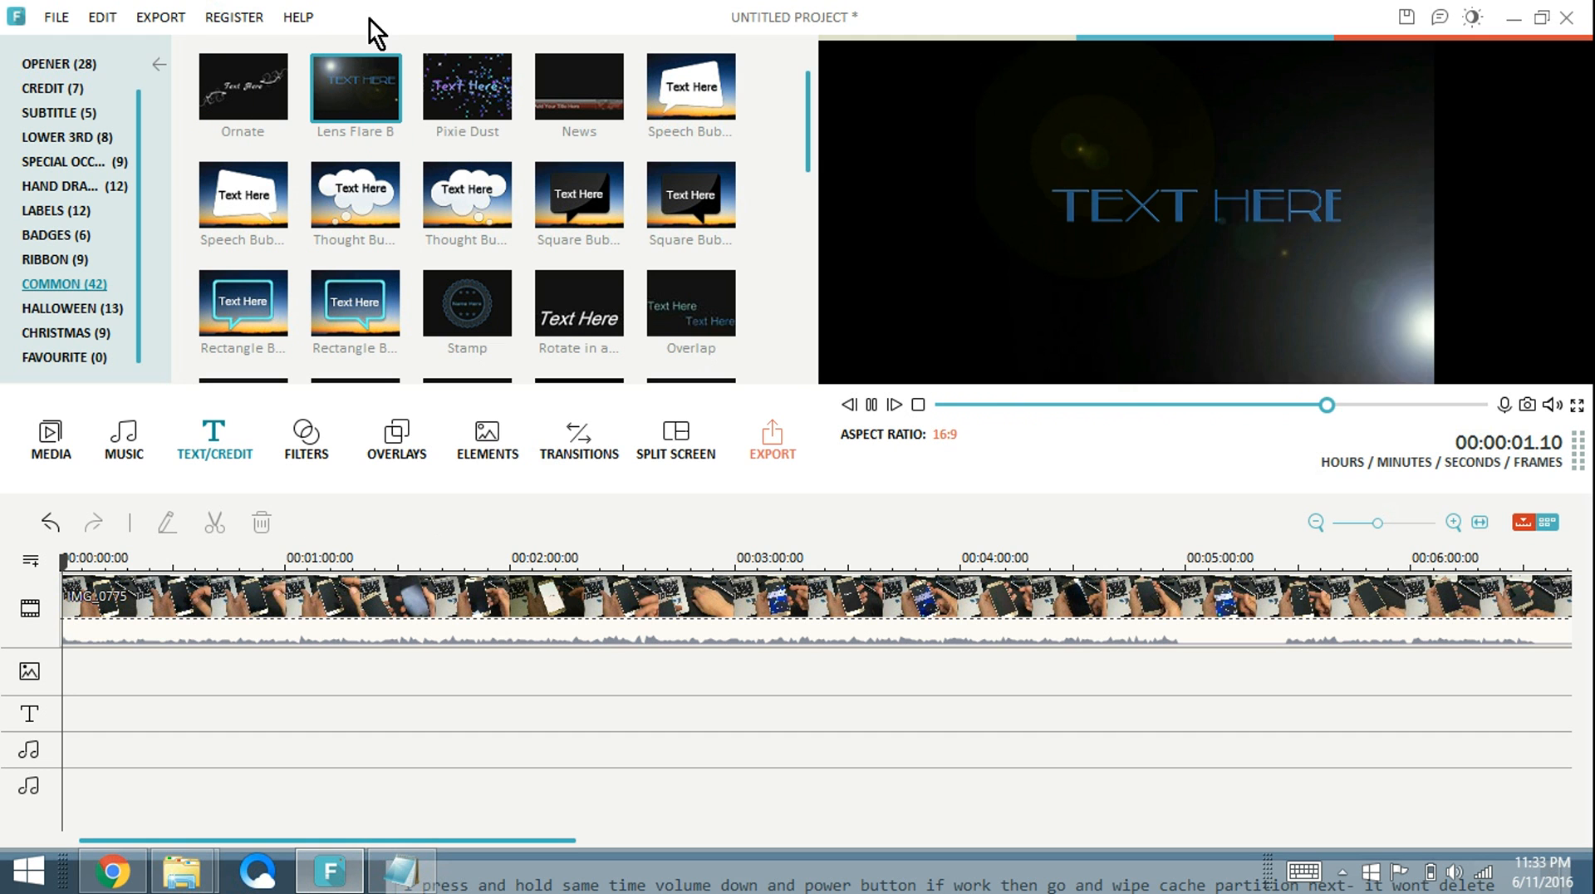
# Preview the Pixie Dust title template over the video
pyautogui.click(467, 88)
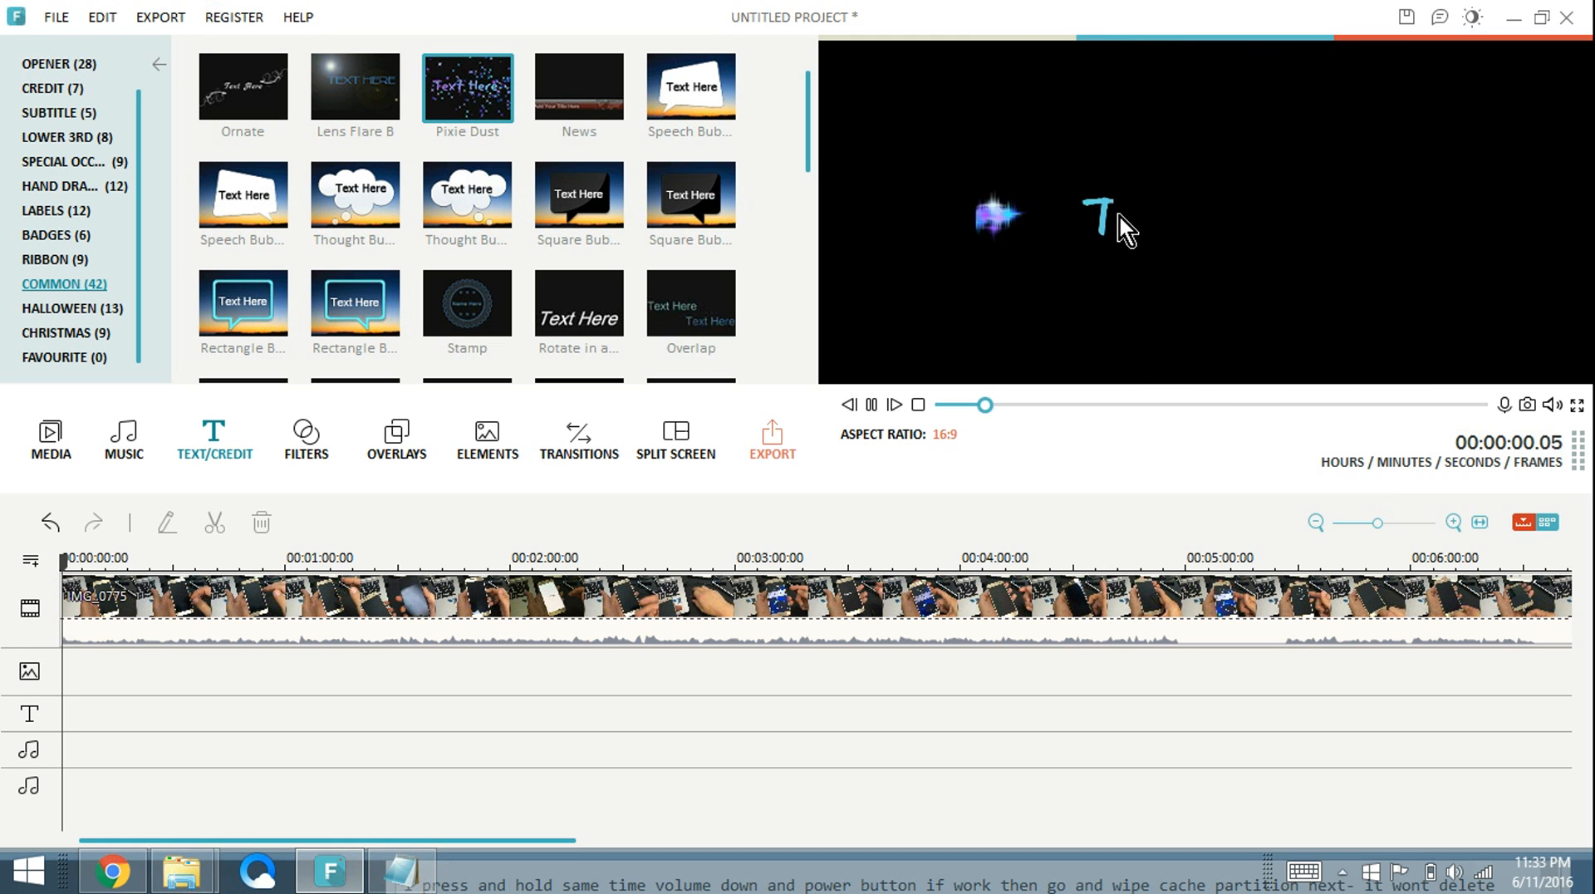
pyautogui.click(894, 405)
pyautogui.write('H')
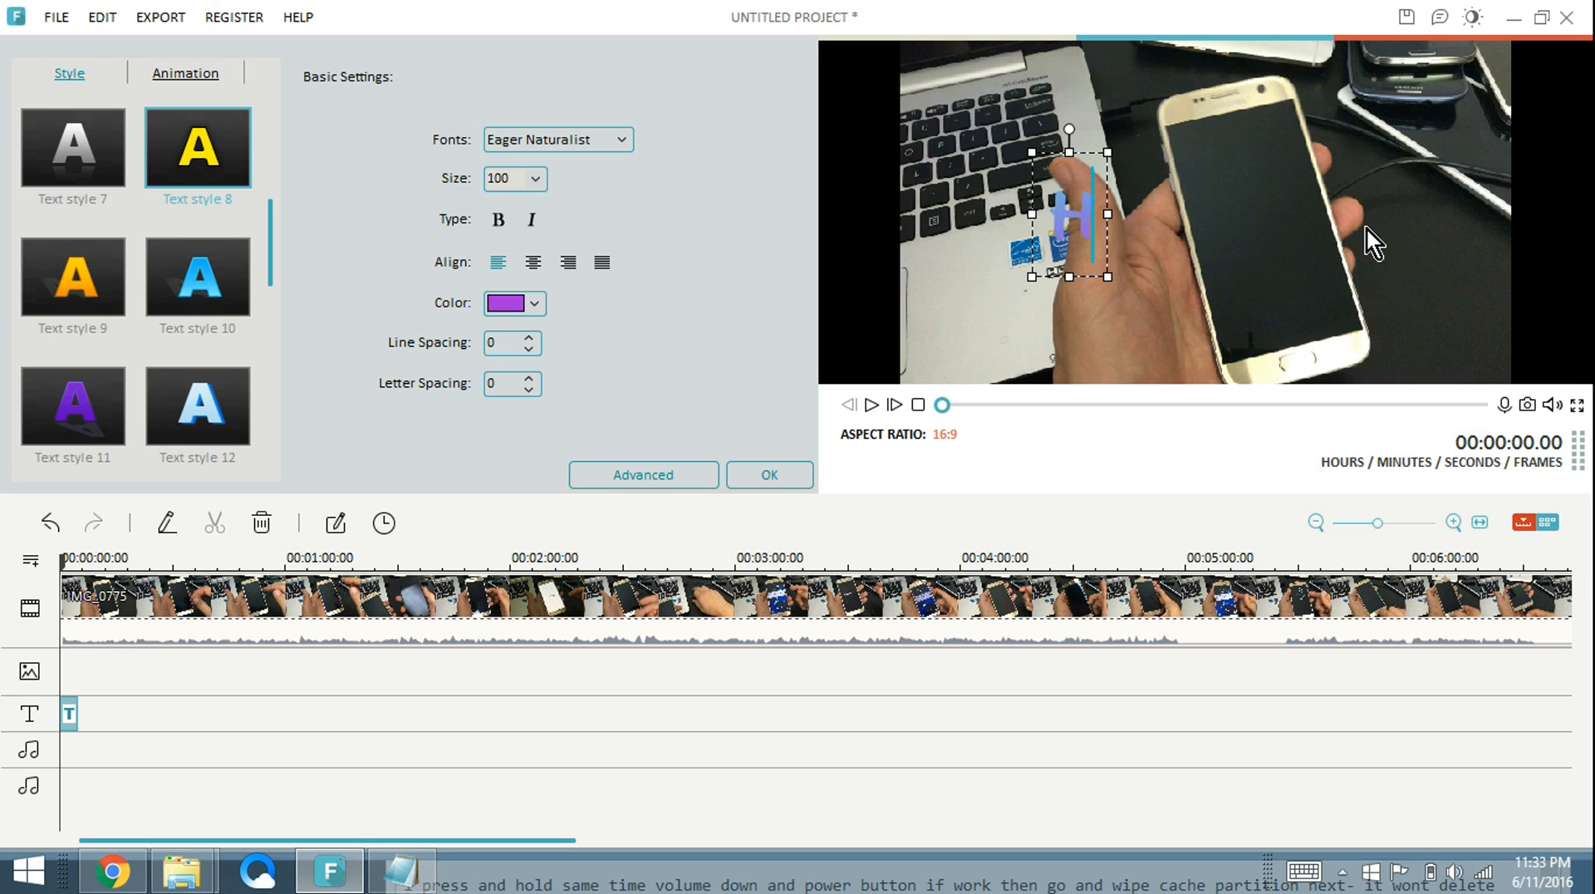
# Set the title text to read 'How to Fix A Black Screen'
pyautogui.write('ow to')
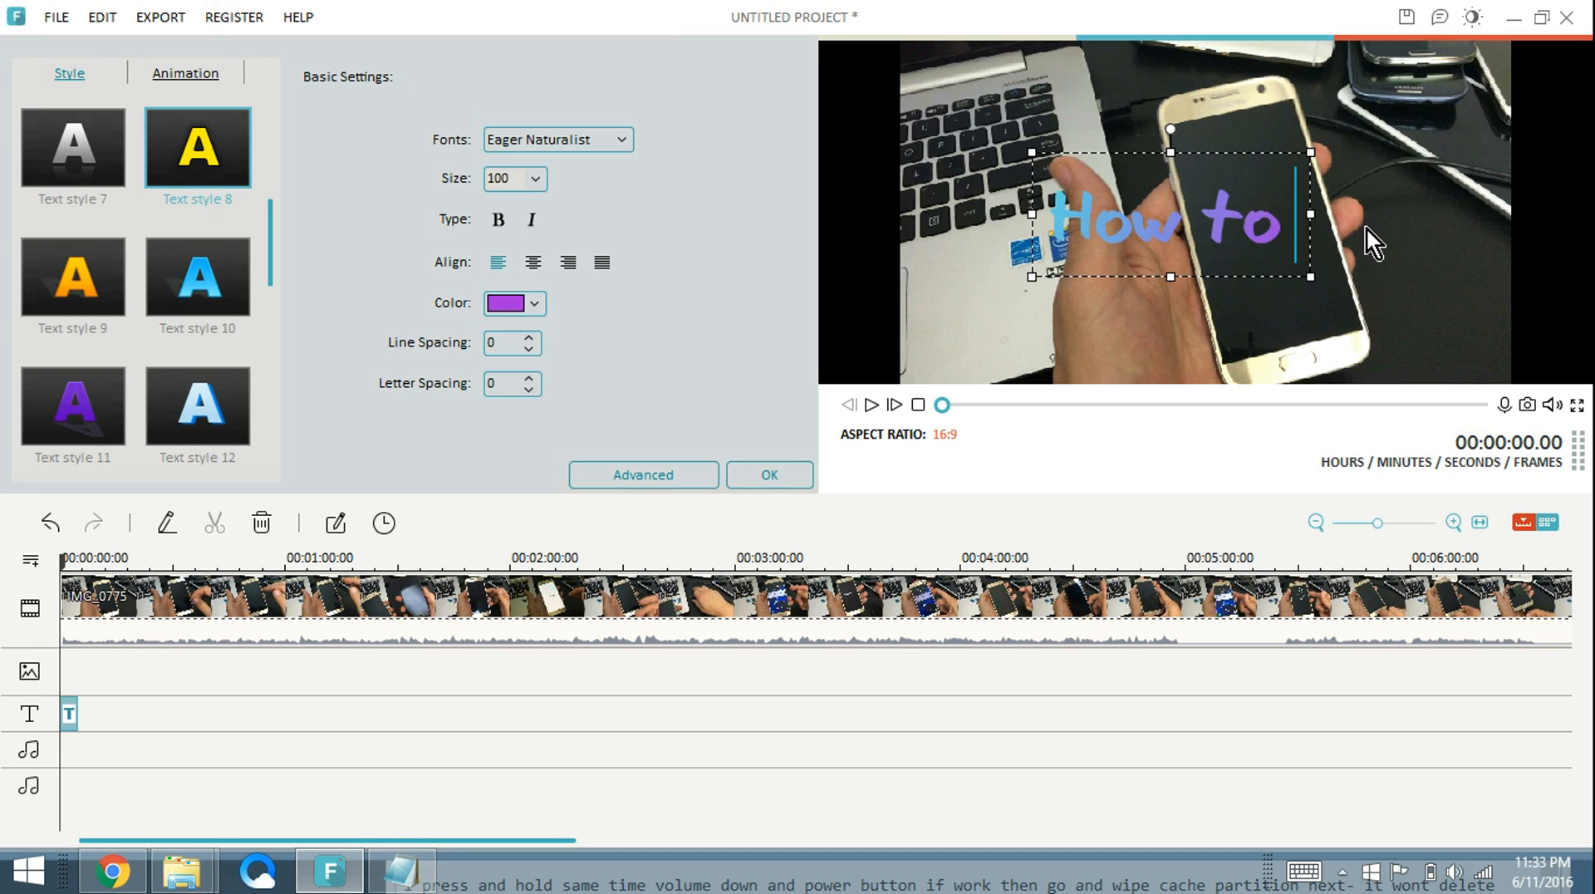
pyautogui.write('Fix')
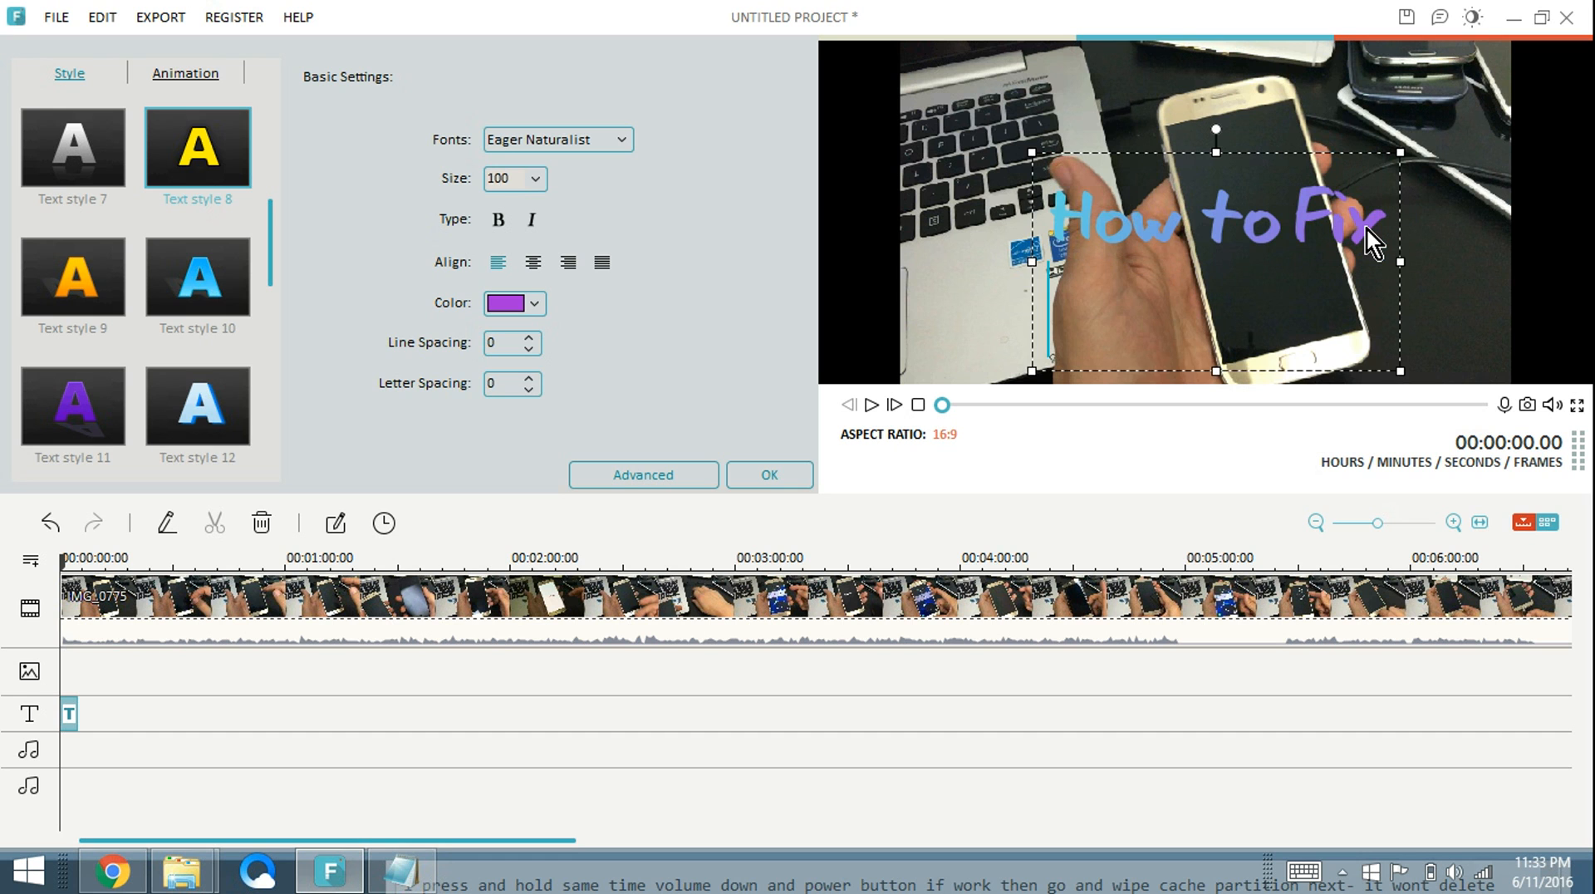
pyautogui.write('A Bal')
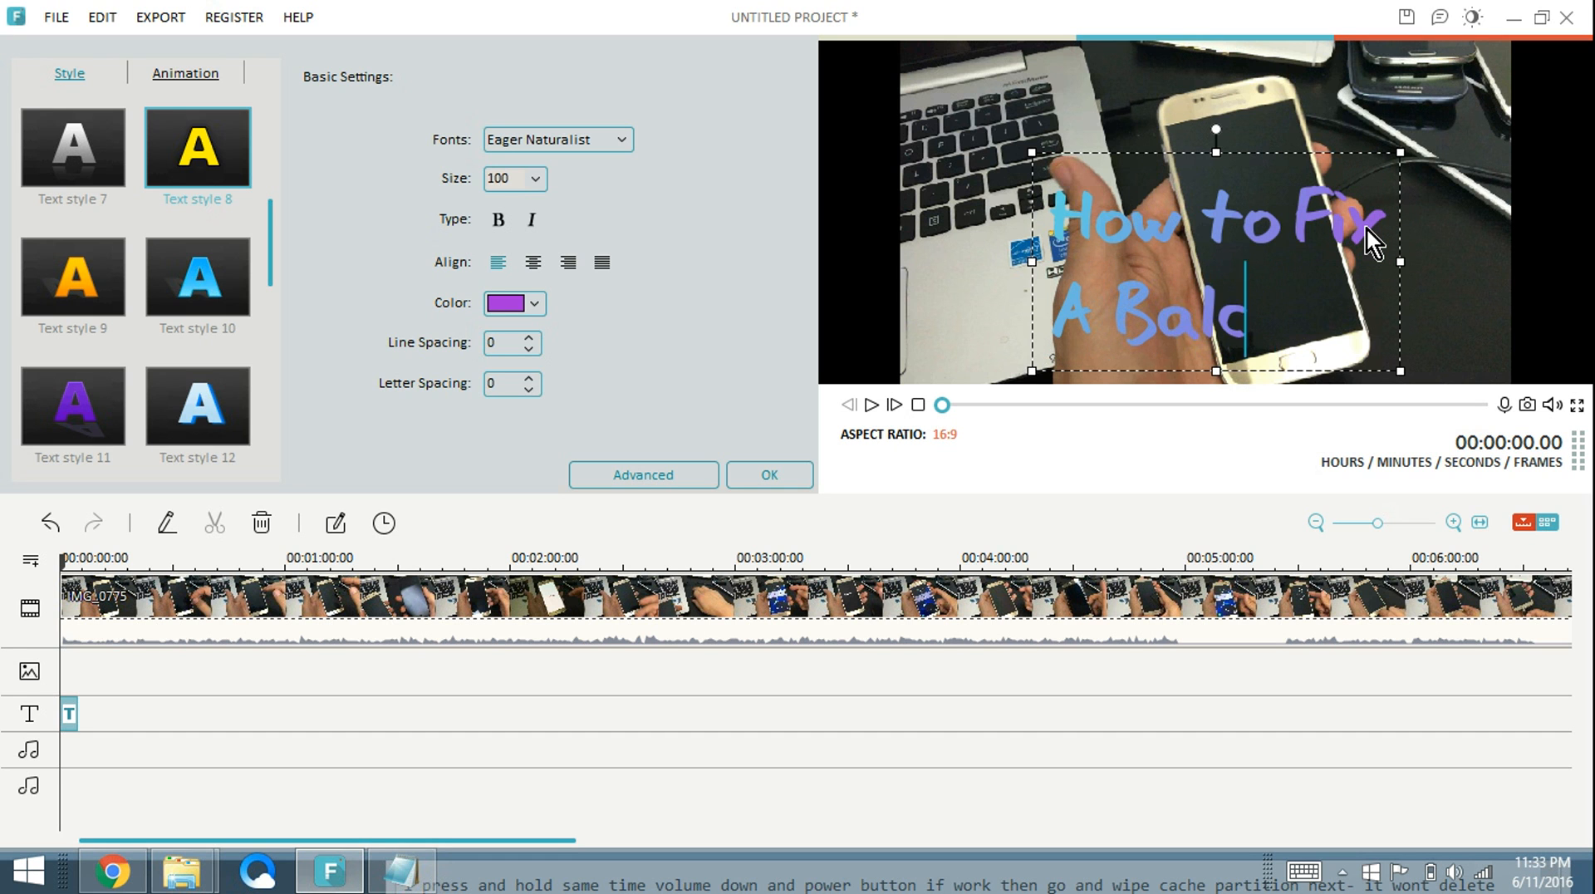
pyautogui.write('ck')
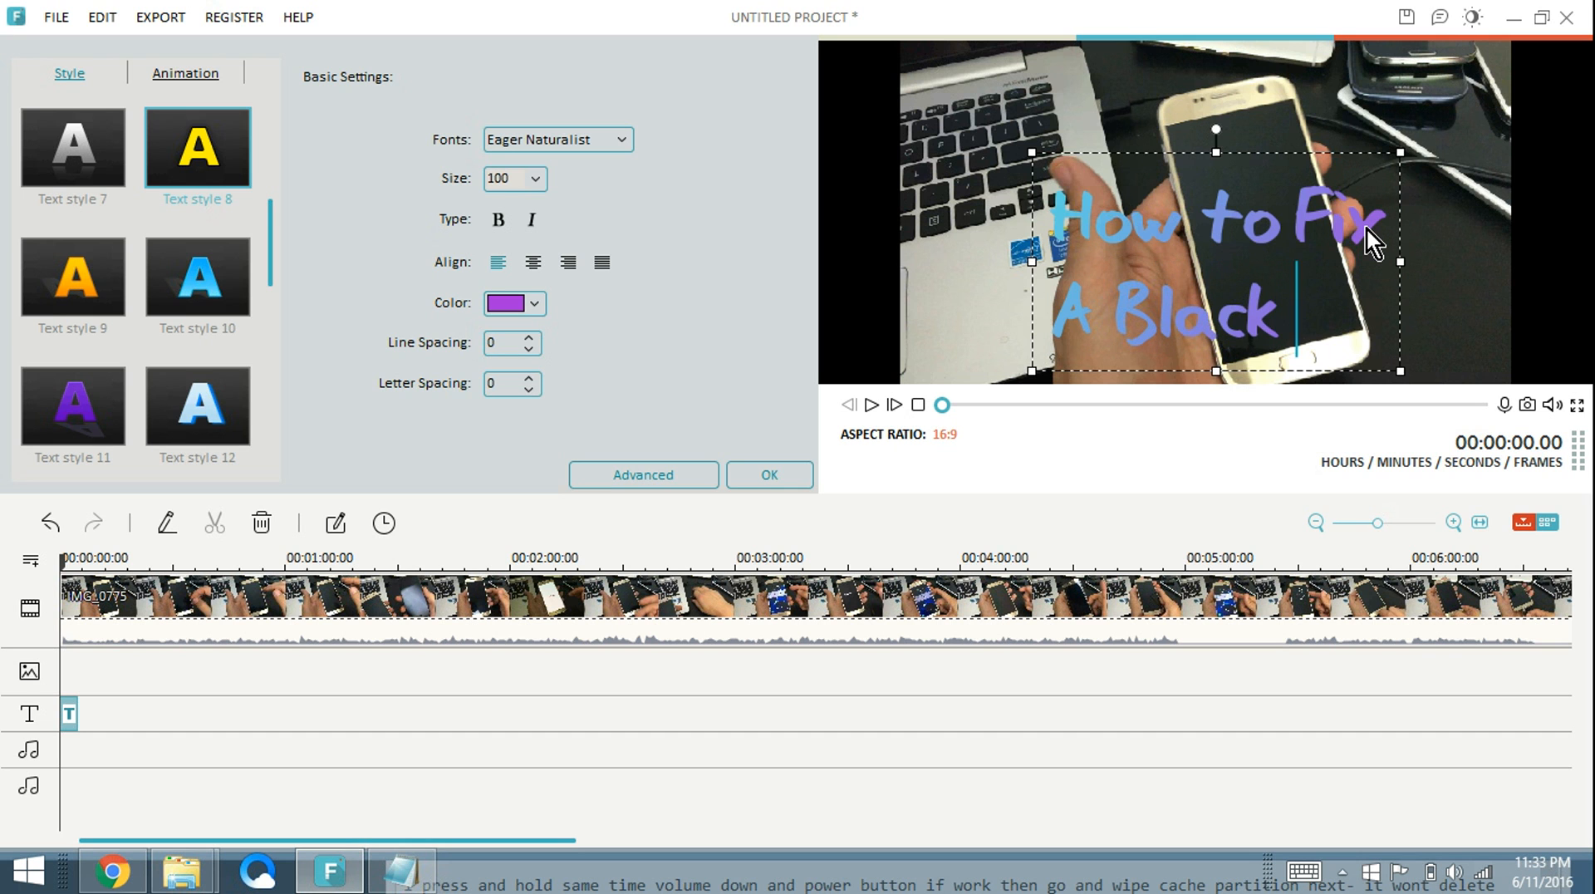
pyautogui.write('Screen')
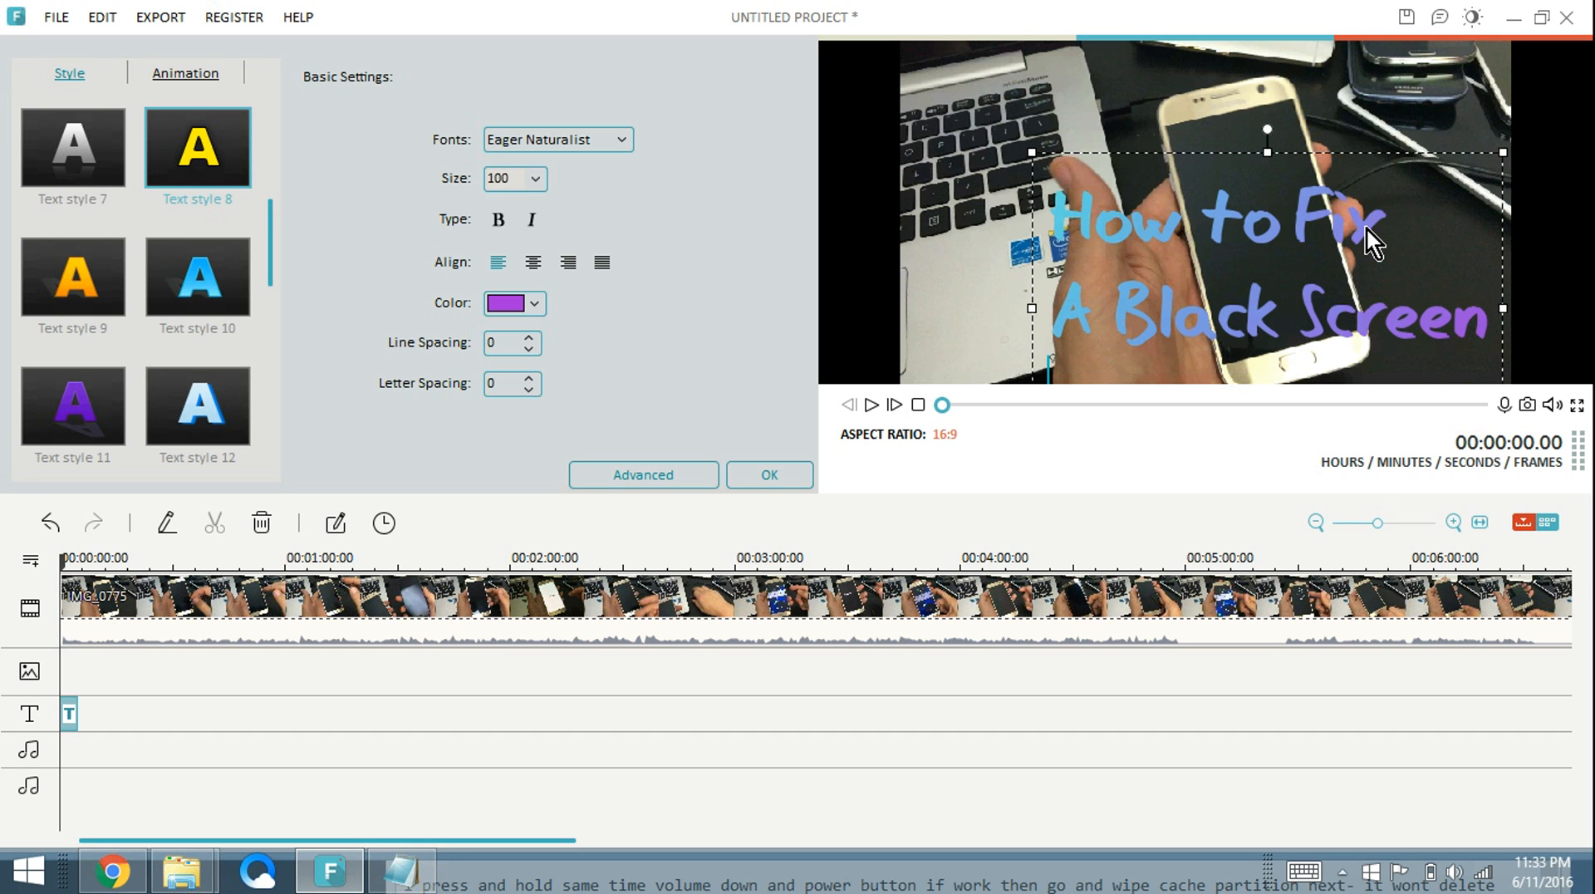
pyautogui.moveTo(1417, 171)
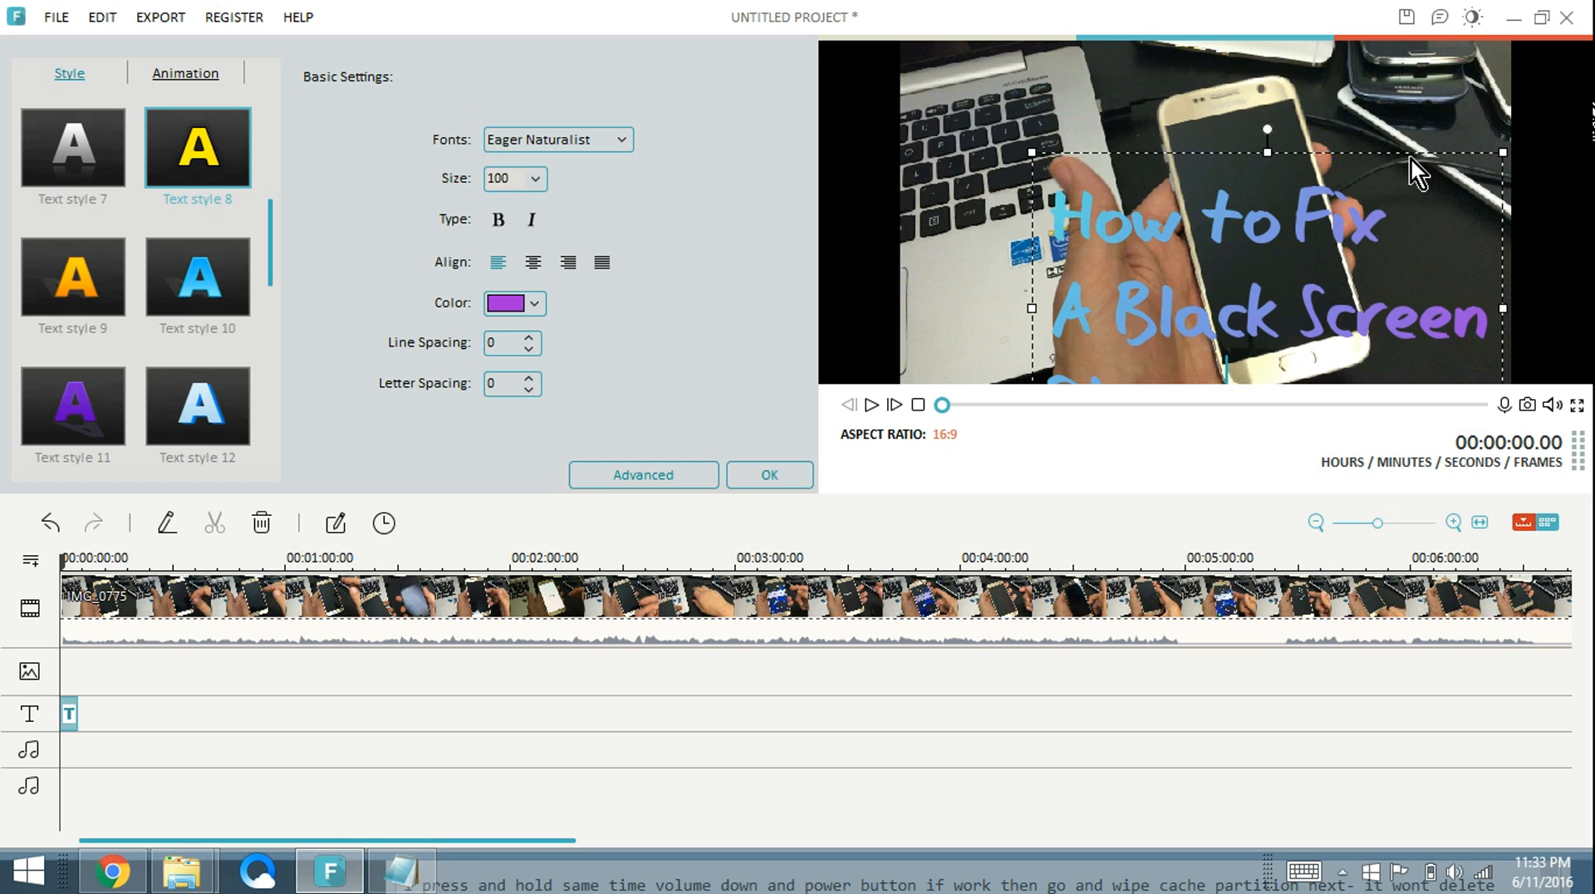
pyautogui.moveTo(1374, 171)
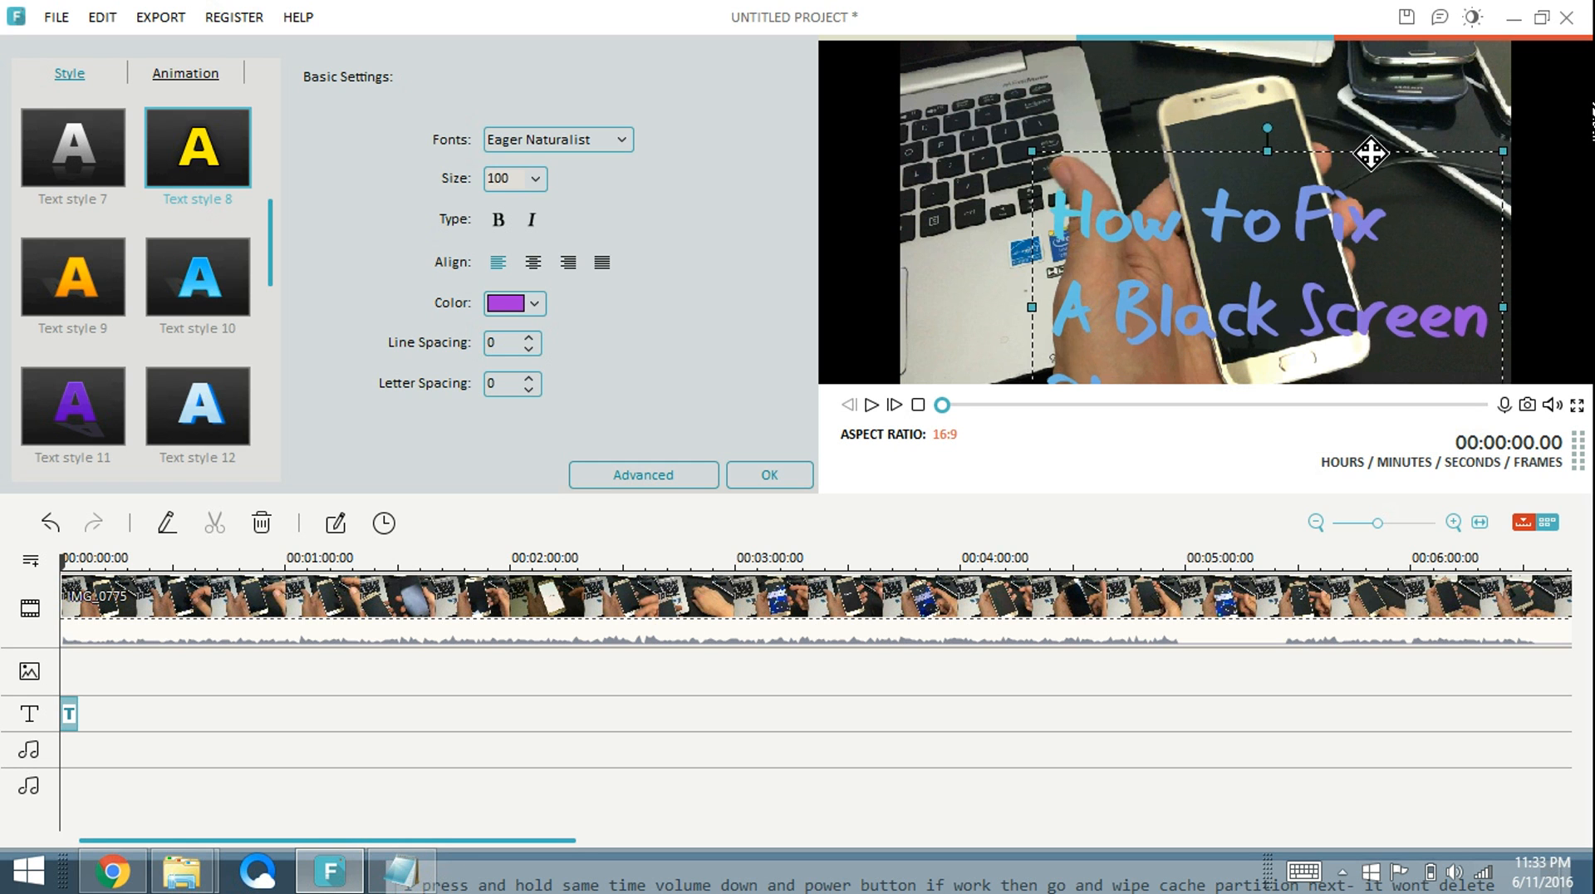
# Reposition the title to show 'Phone', centre its lines, apply yellow Text style 8 and confirm
pyautogui.moveTo(1370, 153); pyautogui.dragTo(1224, 352)
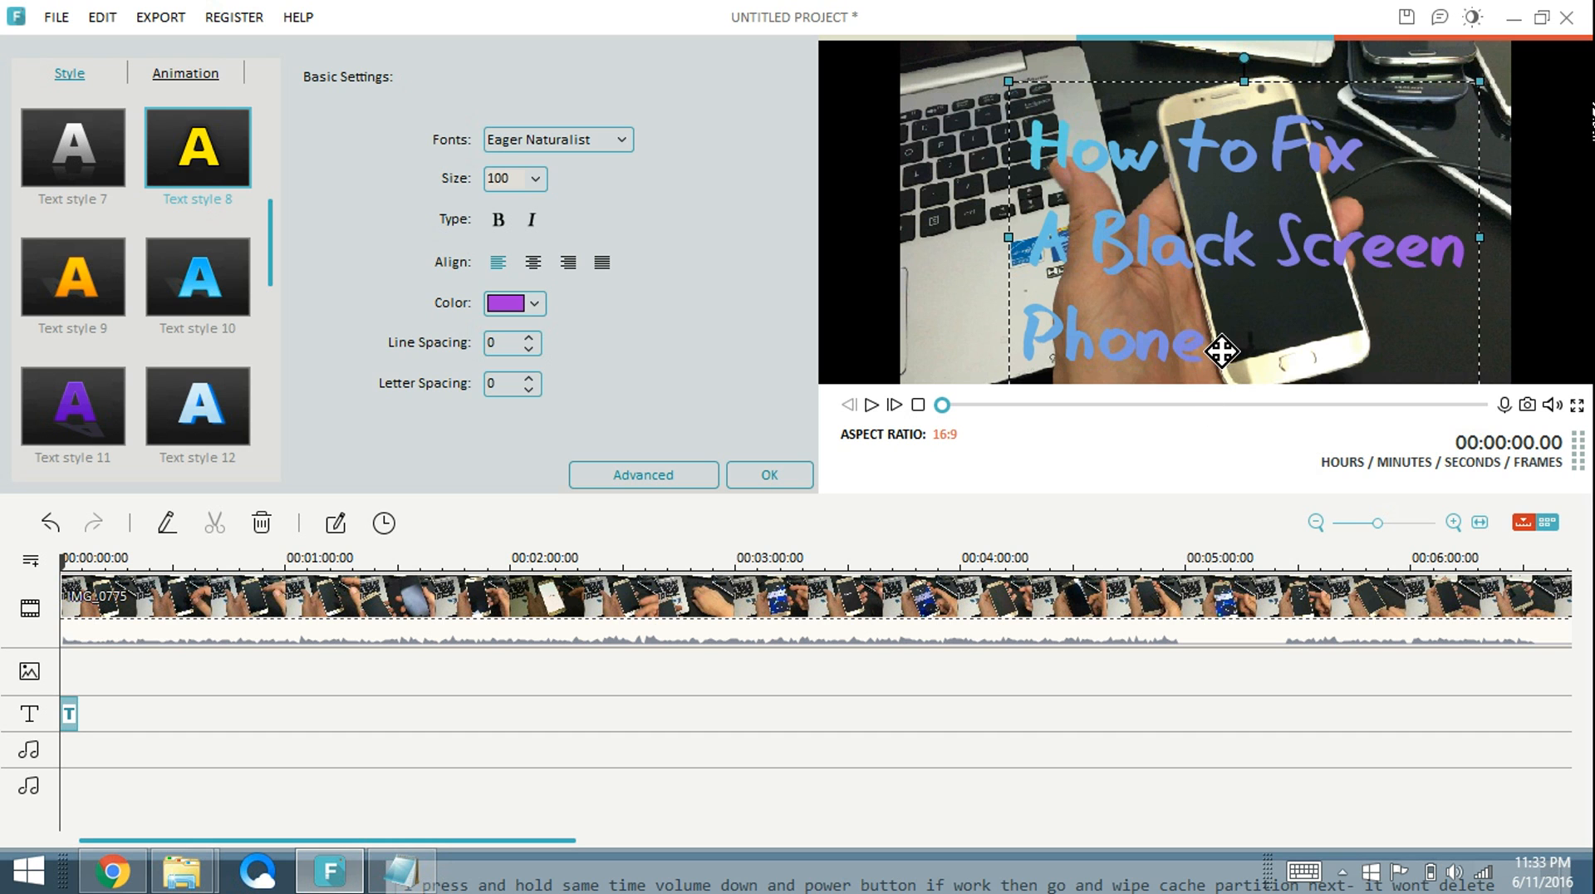
pyautogui.click(503, 178)
pyautogui.write('90')
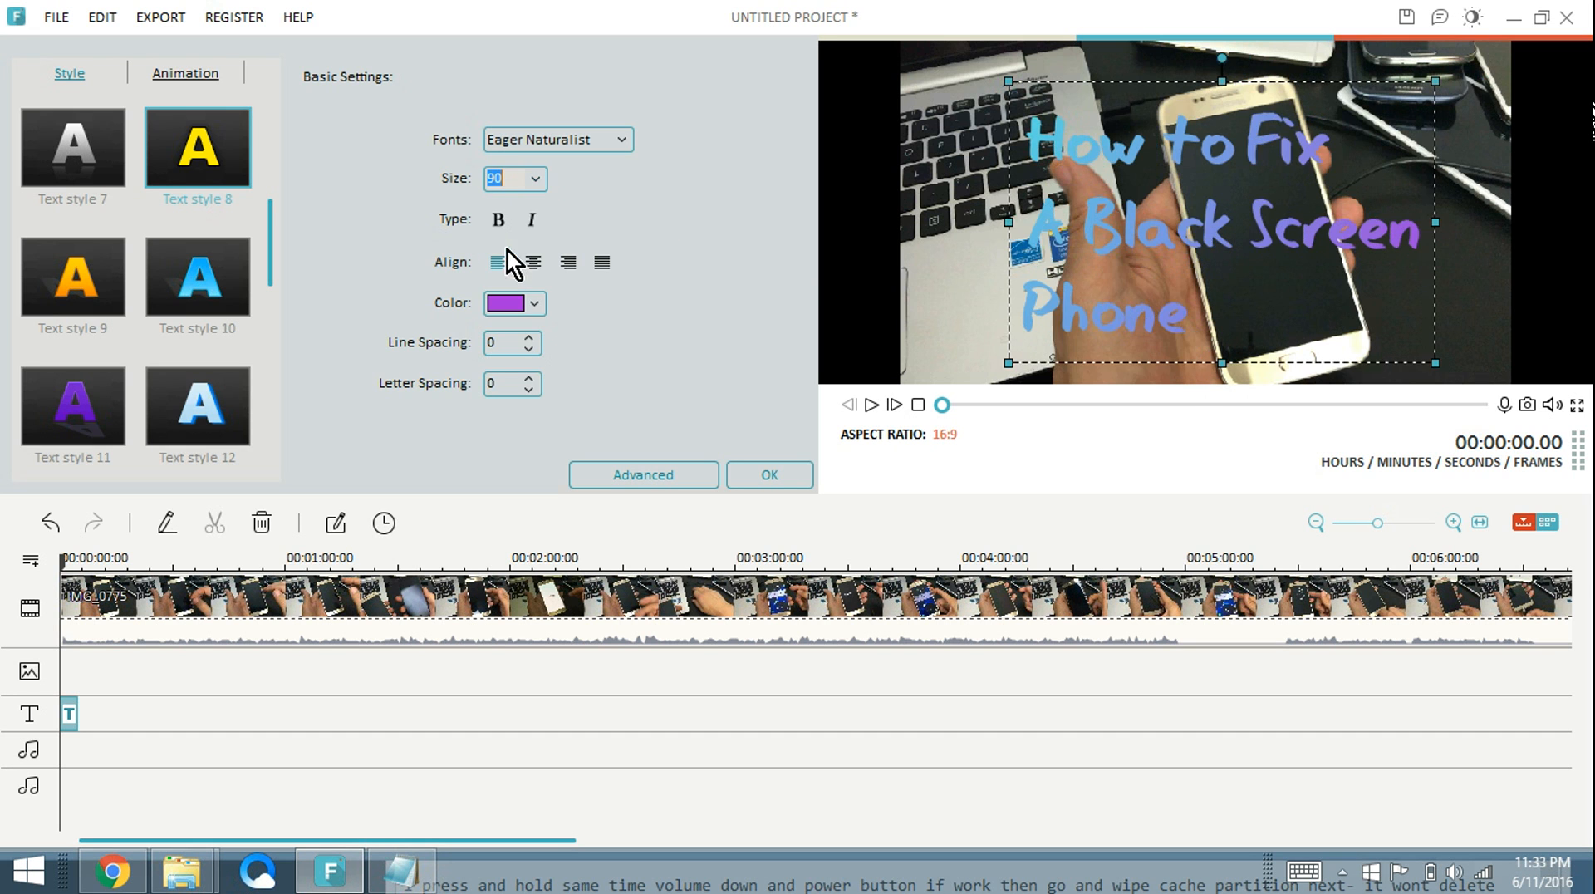
pyautogui.click(532, 263)
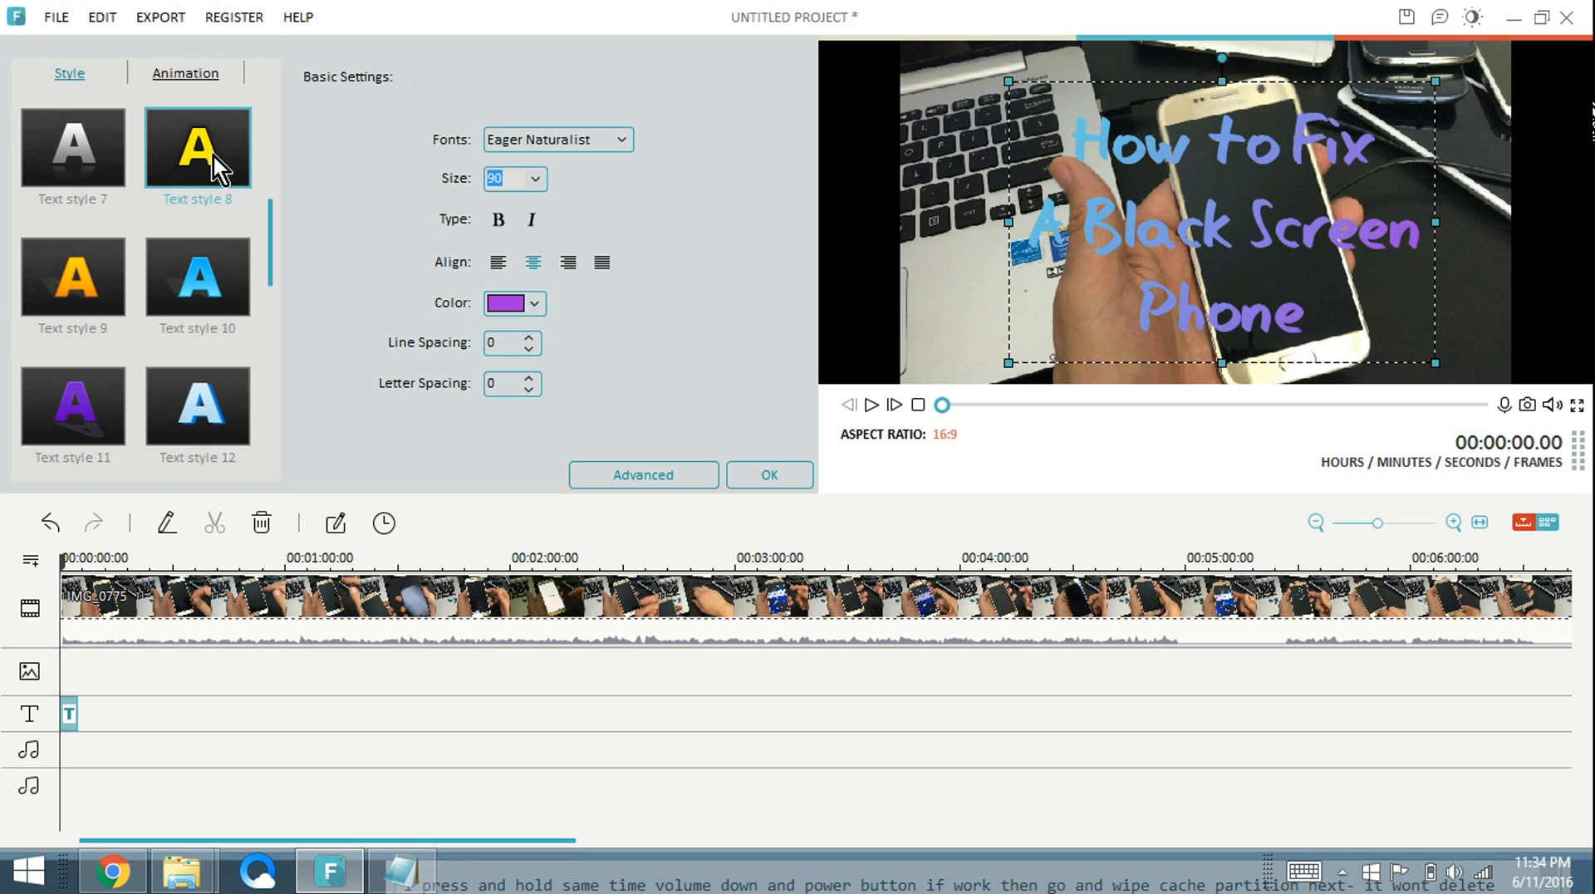
pyautogui.click(505, 302)
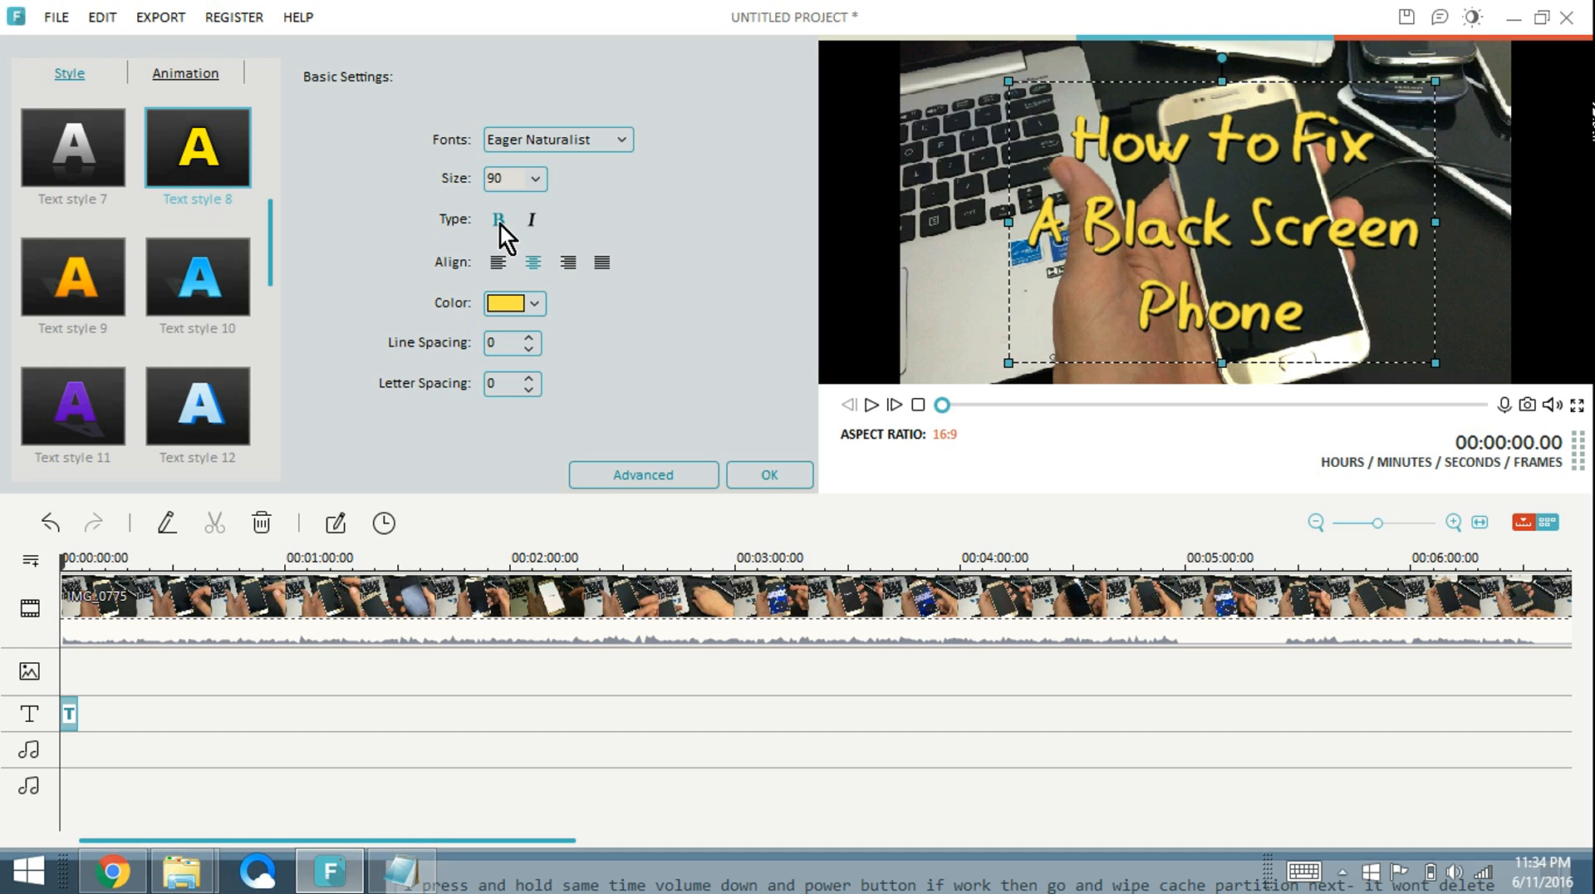
pyautogui.moveTo(578, 334)
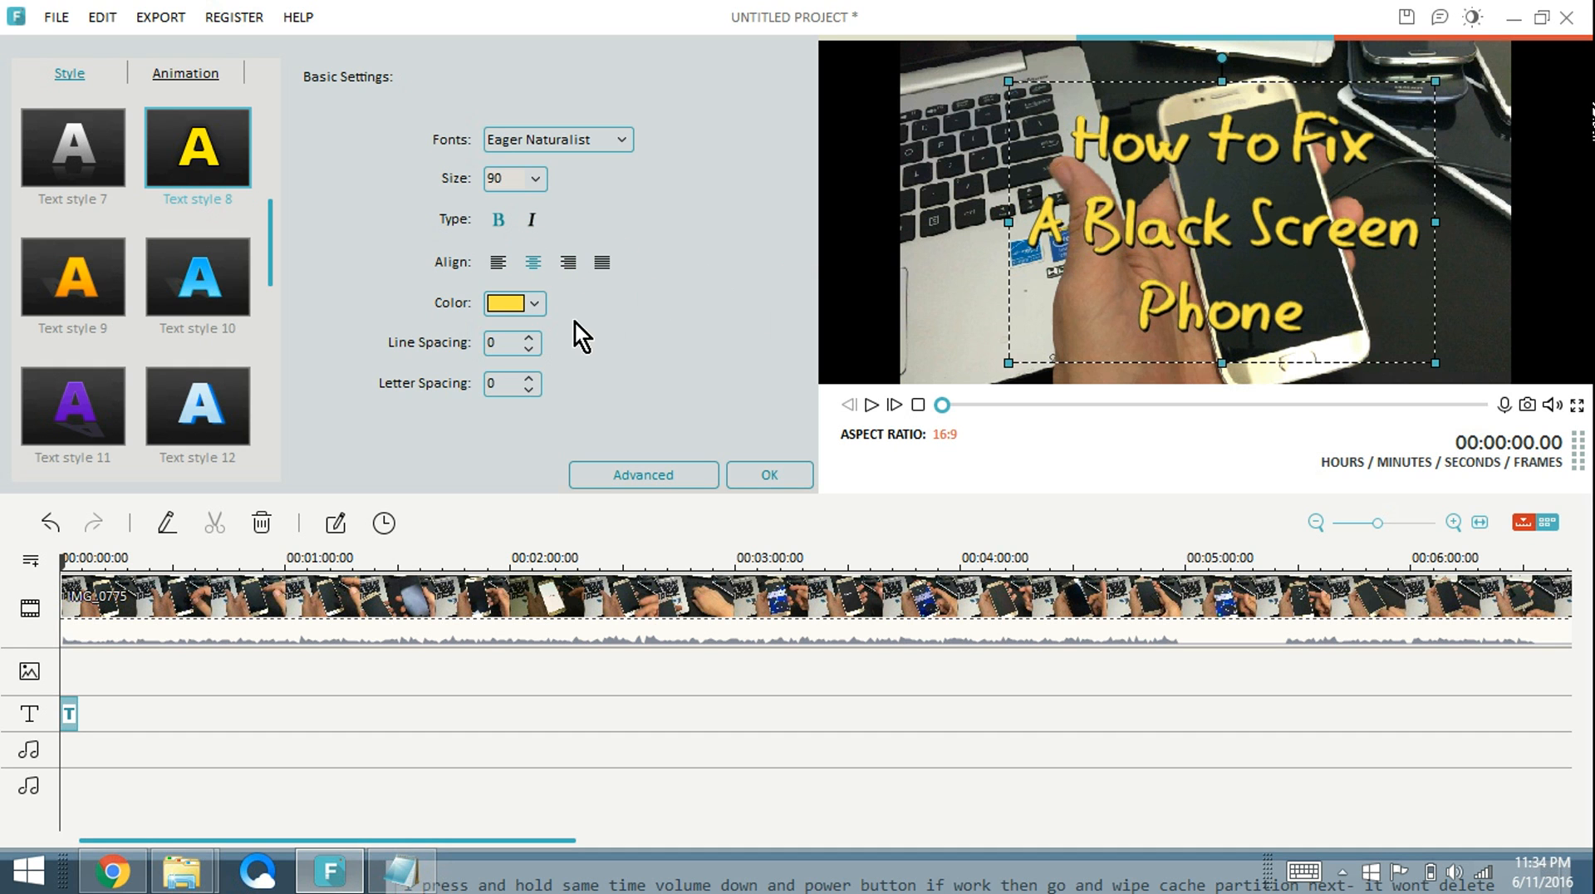
pyautogui.moveTo(1048, 392)
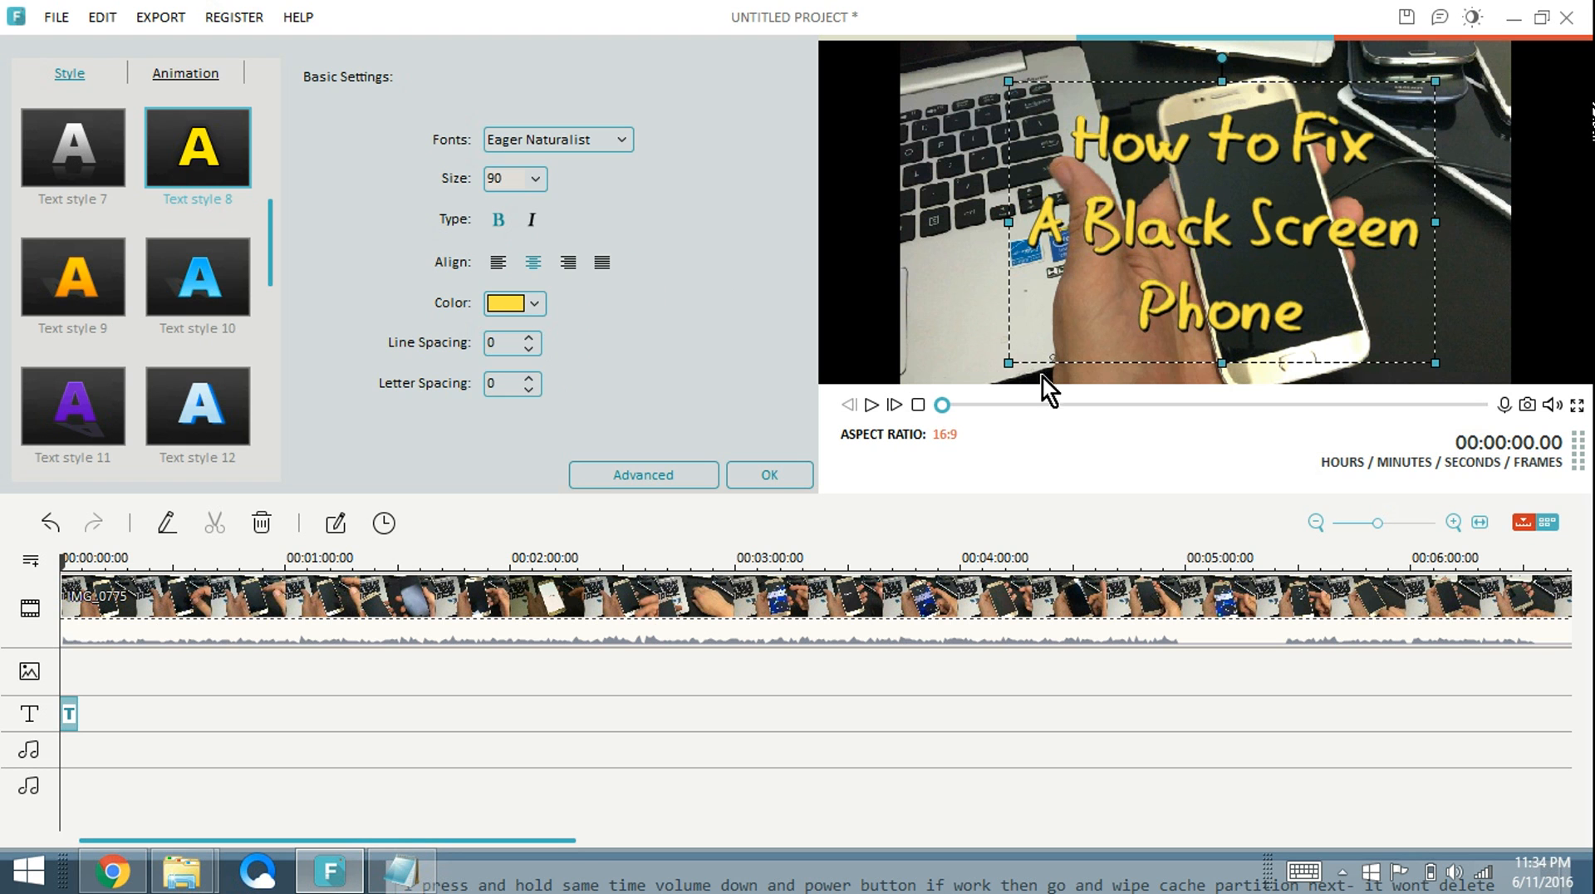
pyautogui.click(769, 475)
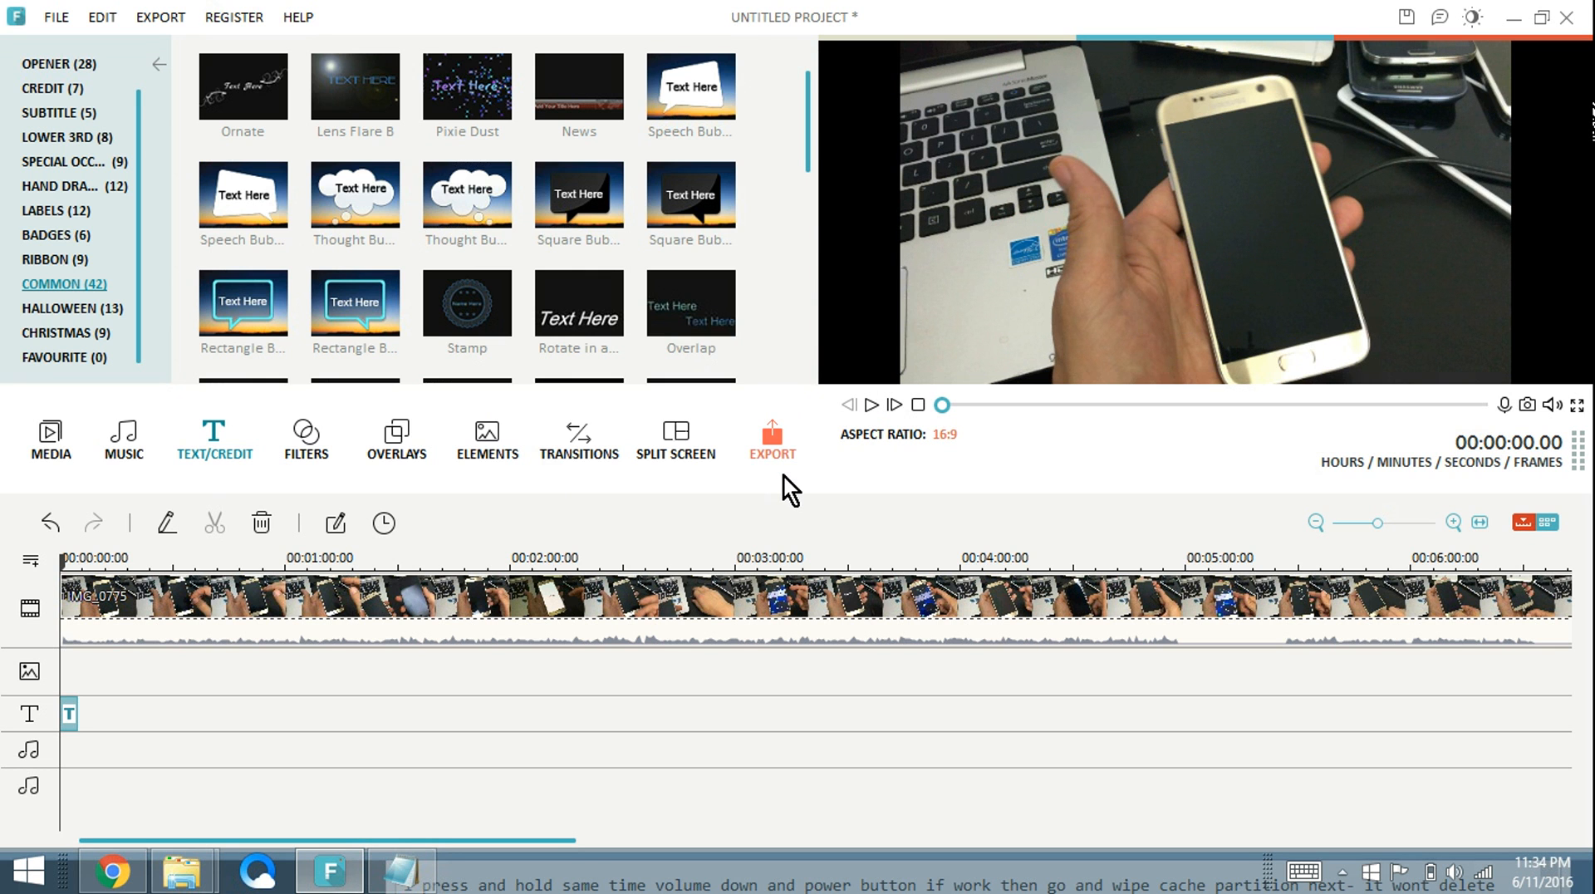
pyautogui.moveTo(695, 497)
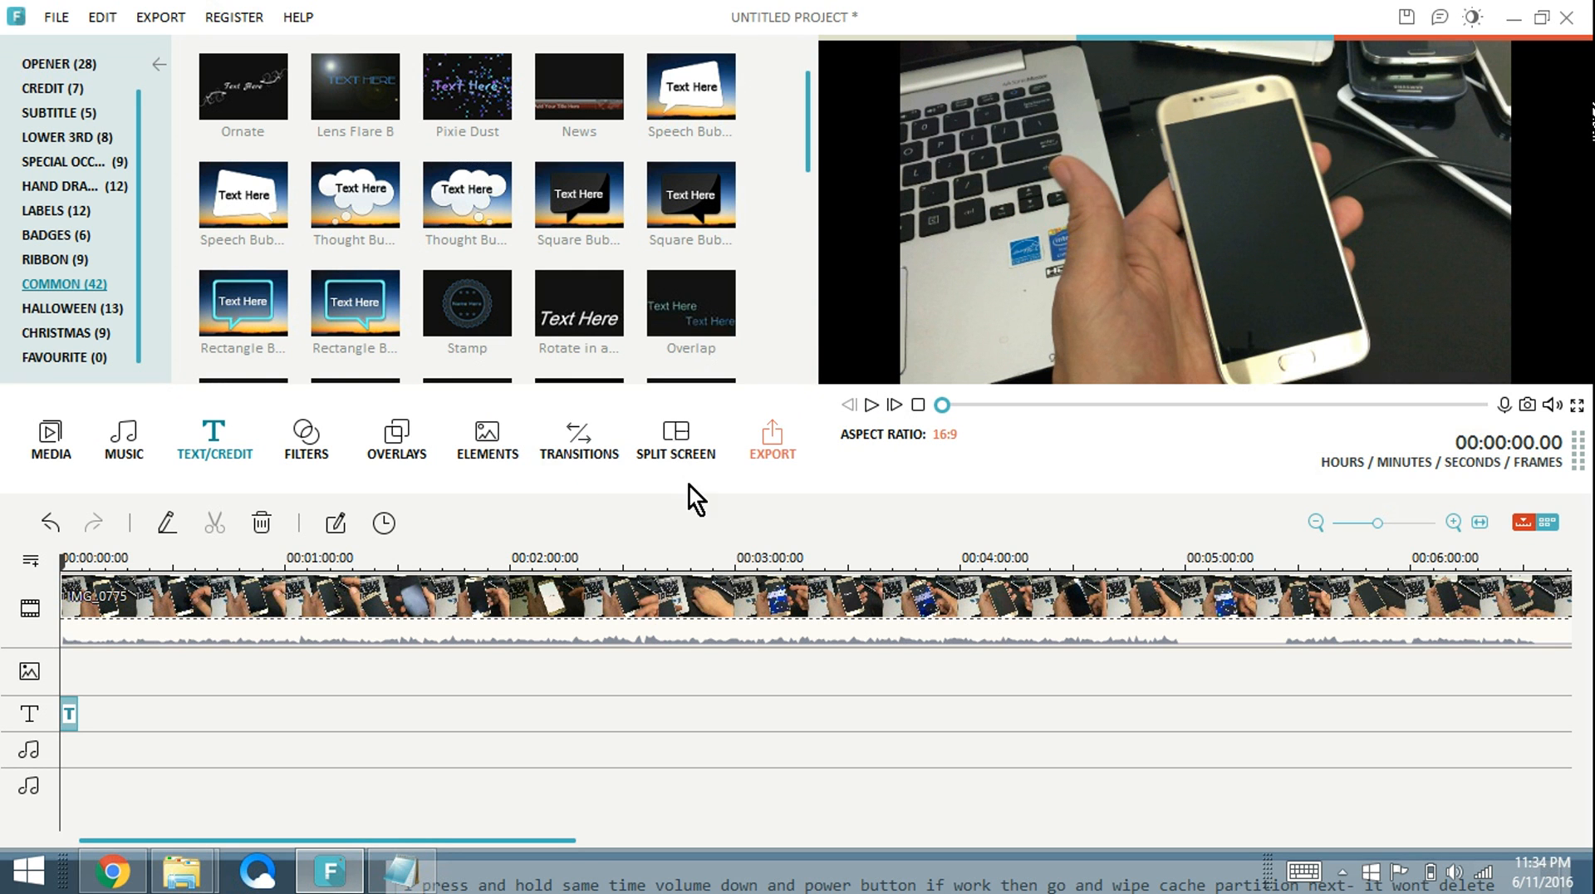
# Play the preview and pause at about 00:00:01.07 once the yellow title appears
pyautogui.click(868, 406)
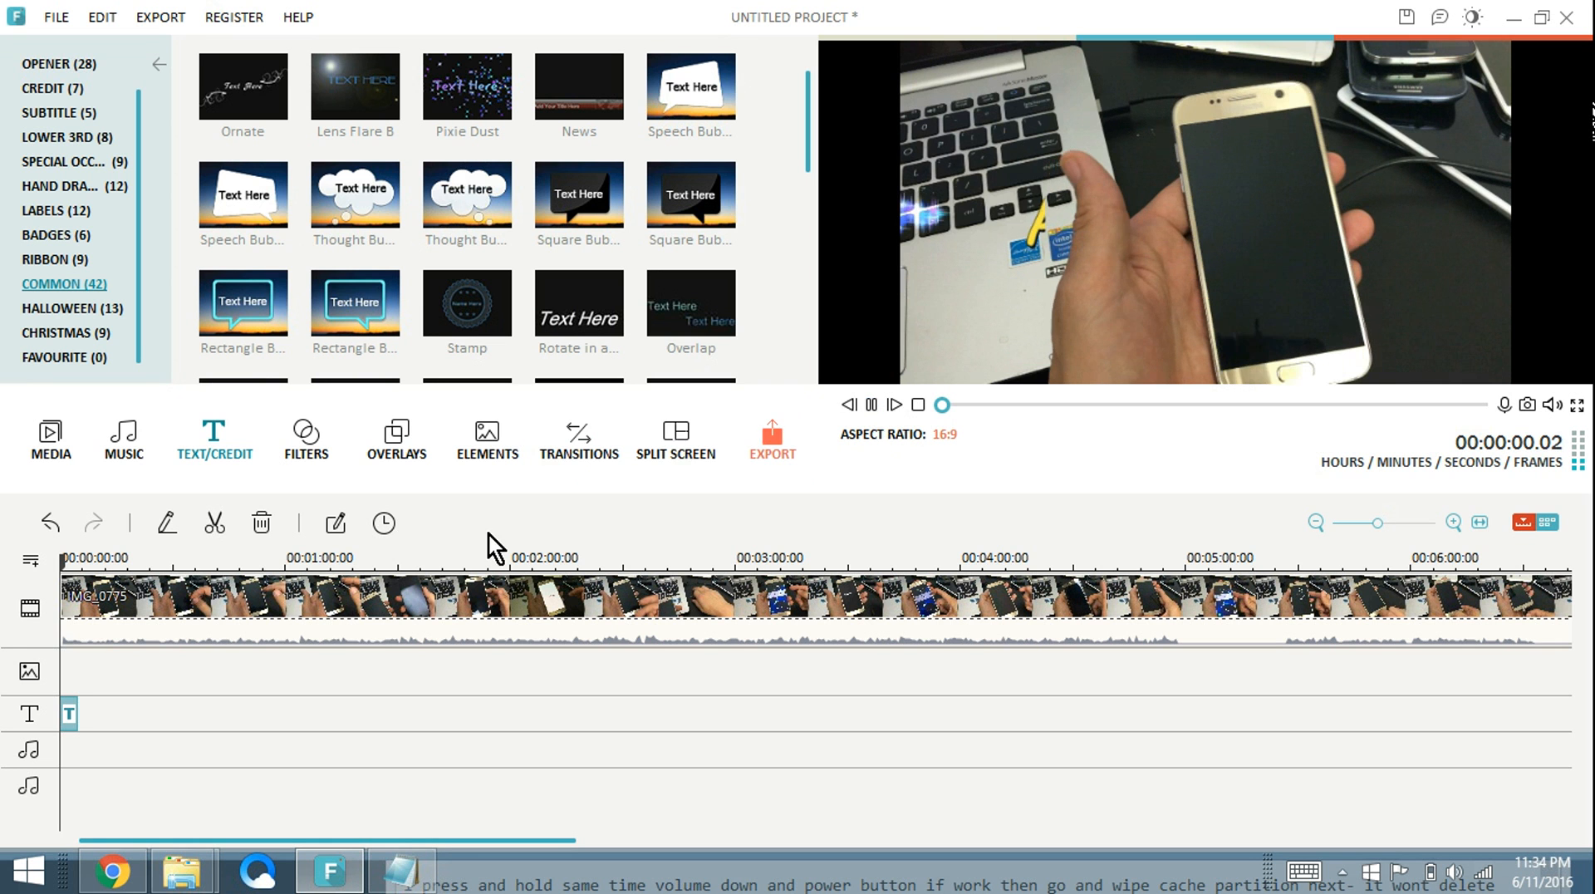
pyautogui.click(869, 404)
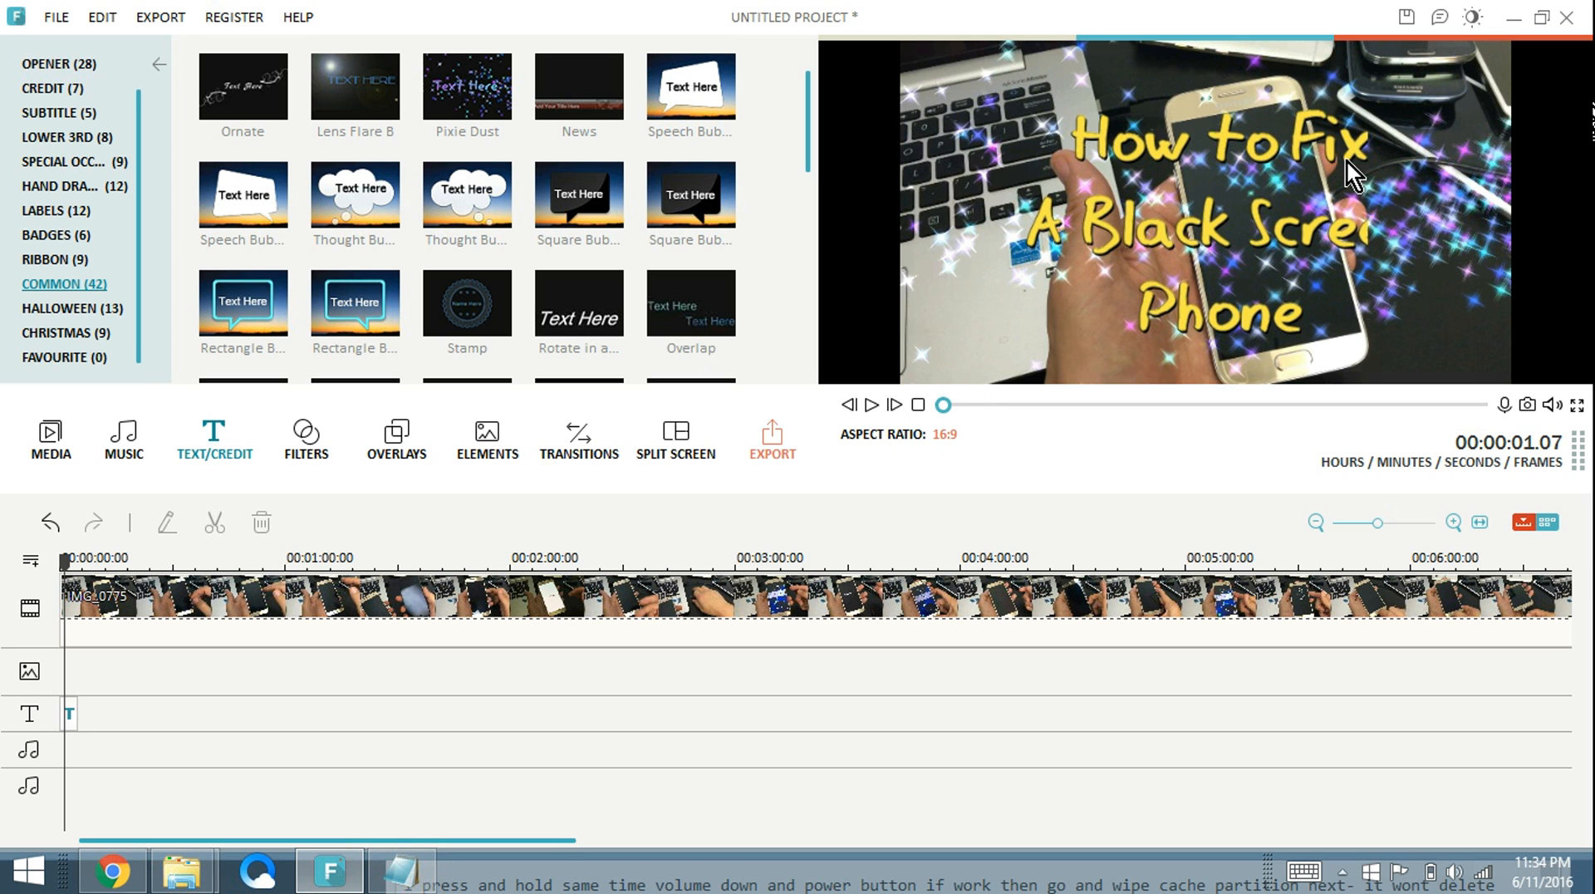
pyautogui.moveTo(1305, 203)
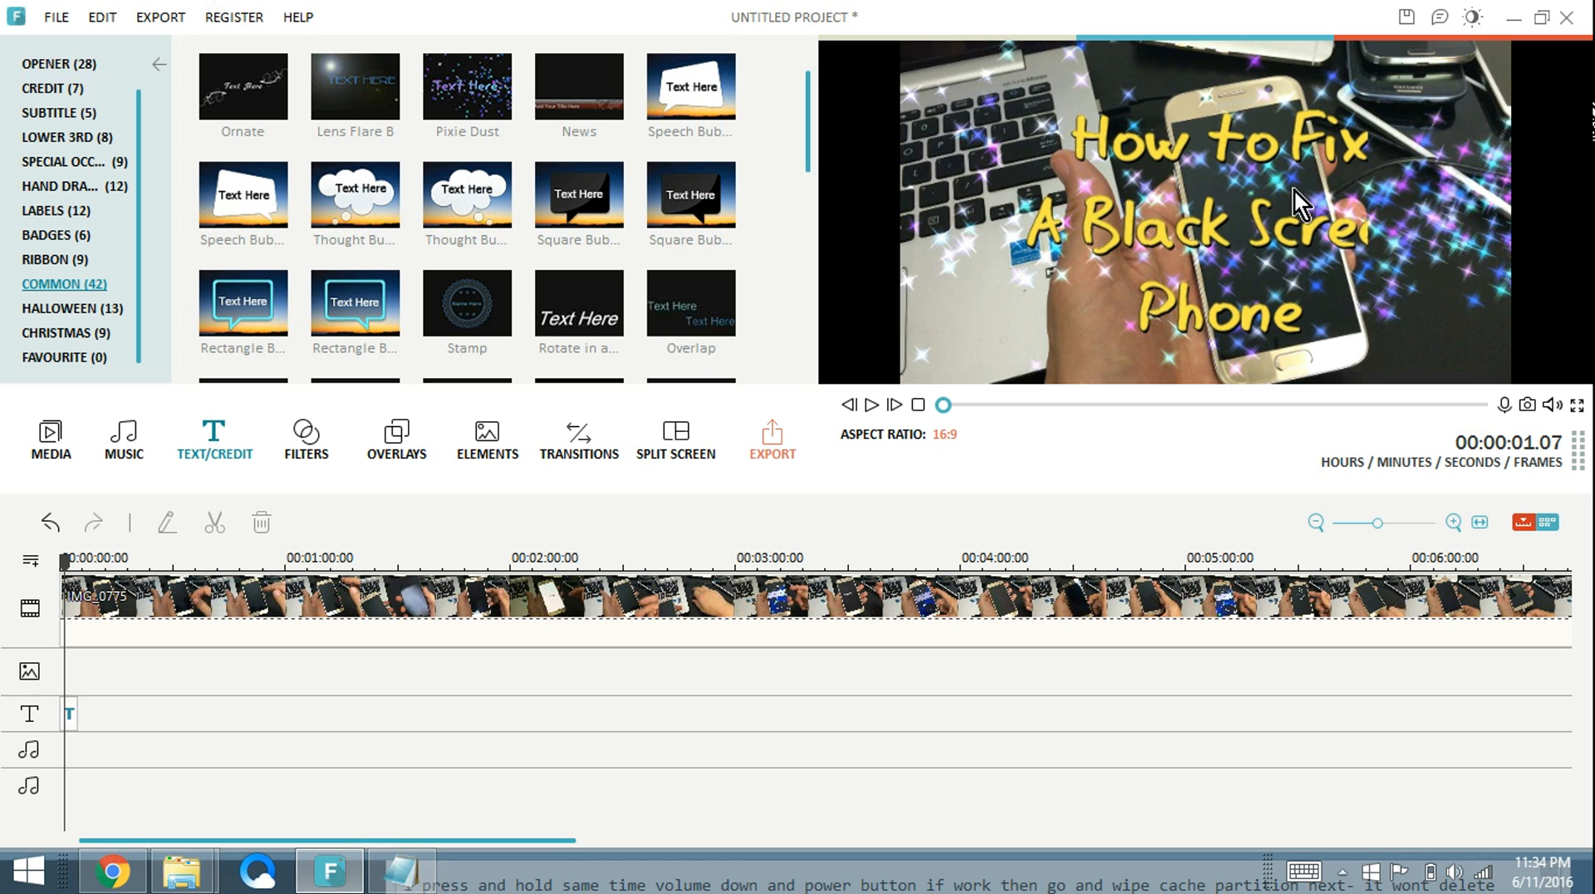
pyautogui.moveTo(1462, 173)
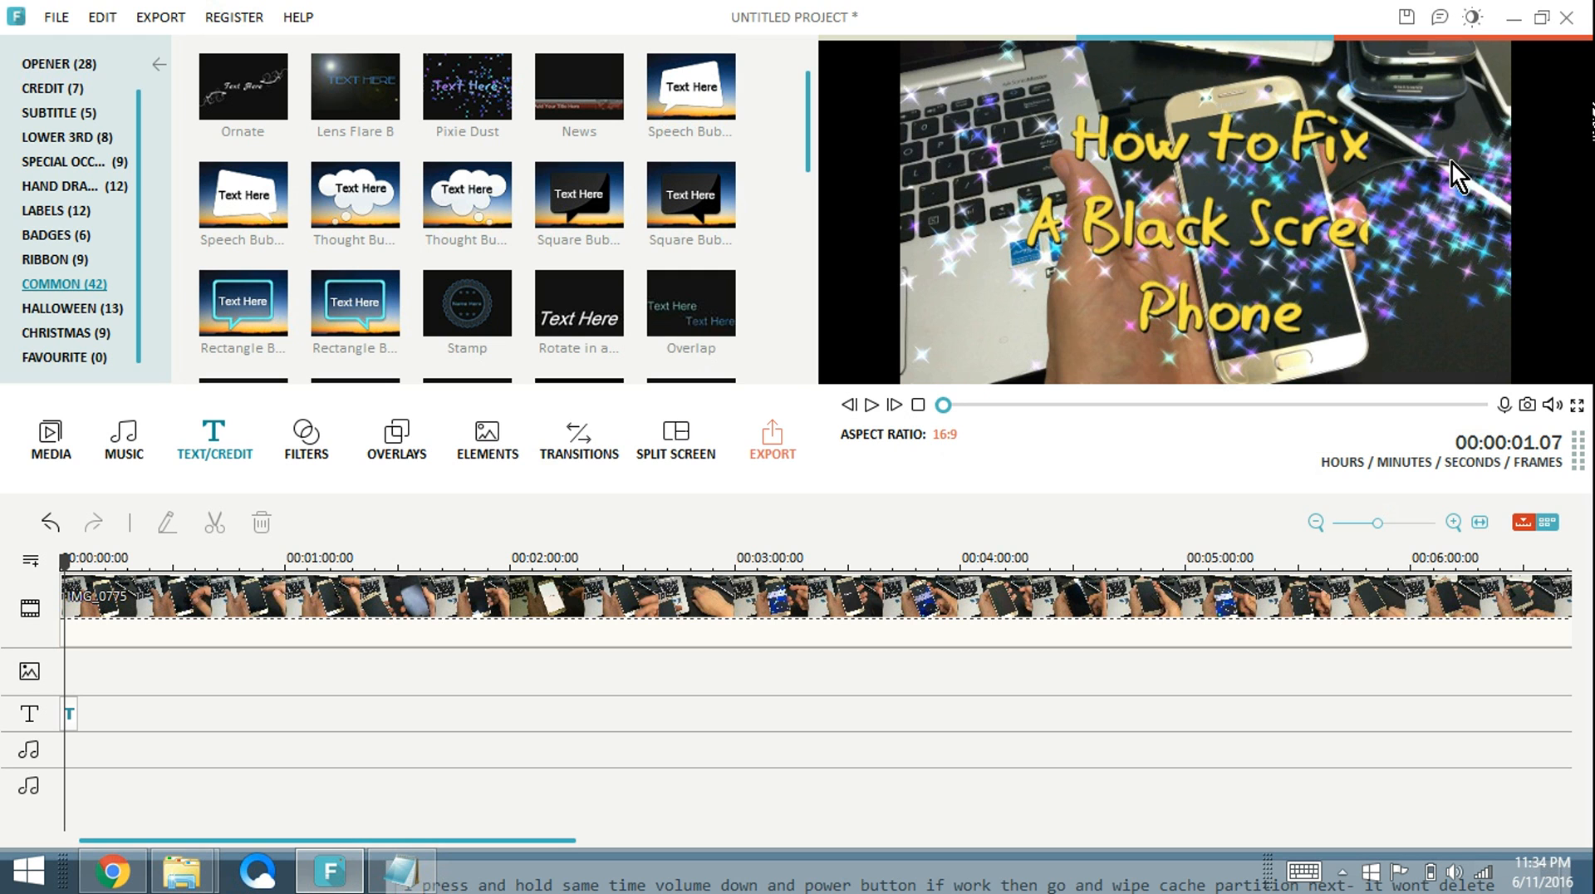
pyautogui.moveTo(1477, 288)
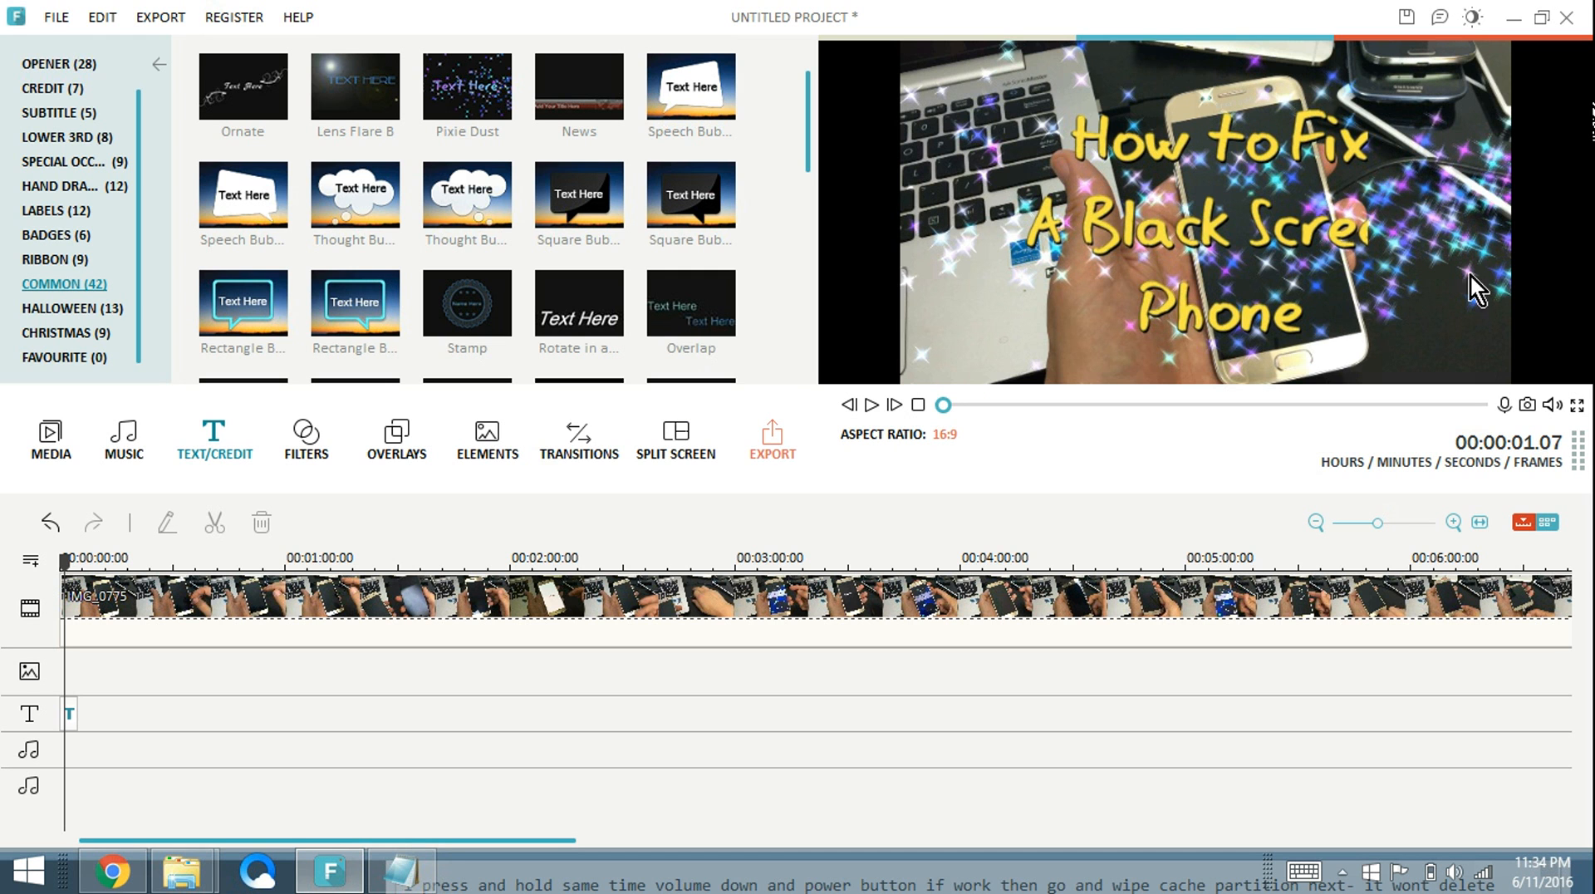
pyautogui.moveTo(1512, 435)
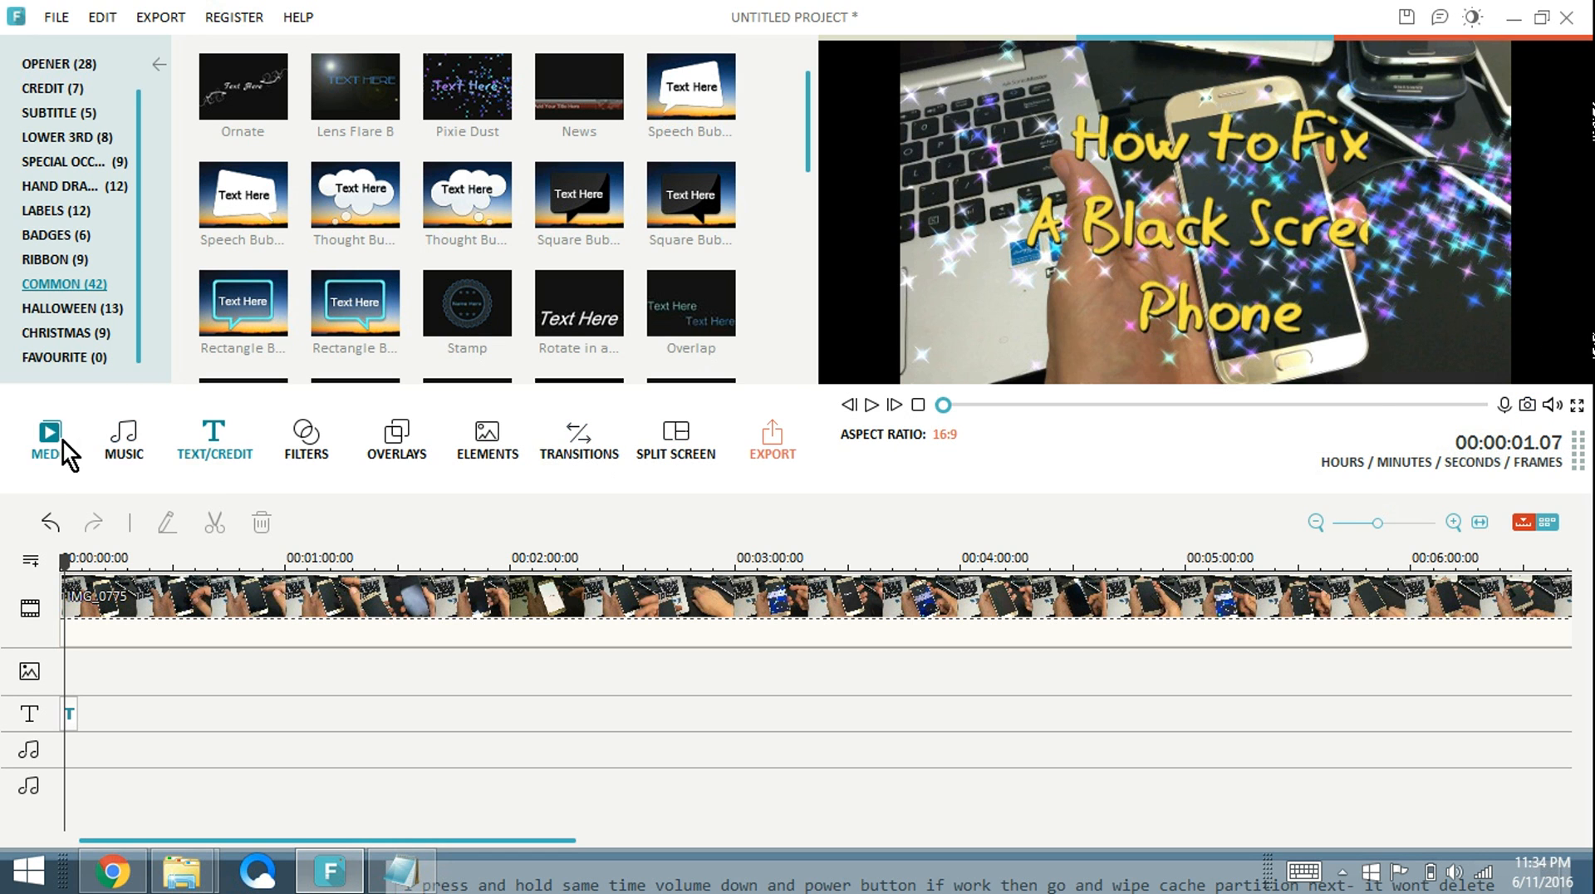
# Capture the titled preview frame as Snapshot_127 into the media album
pyautogui.click(50, 442)
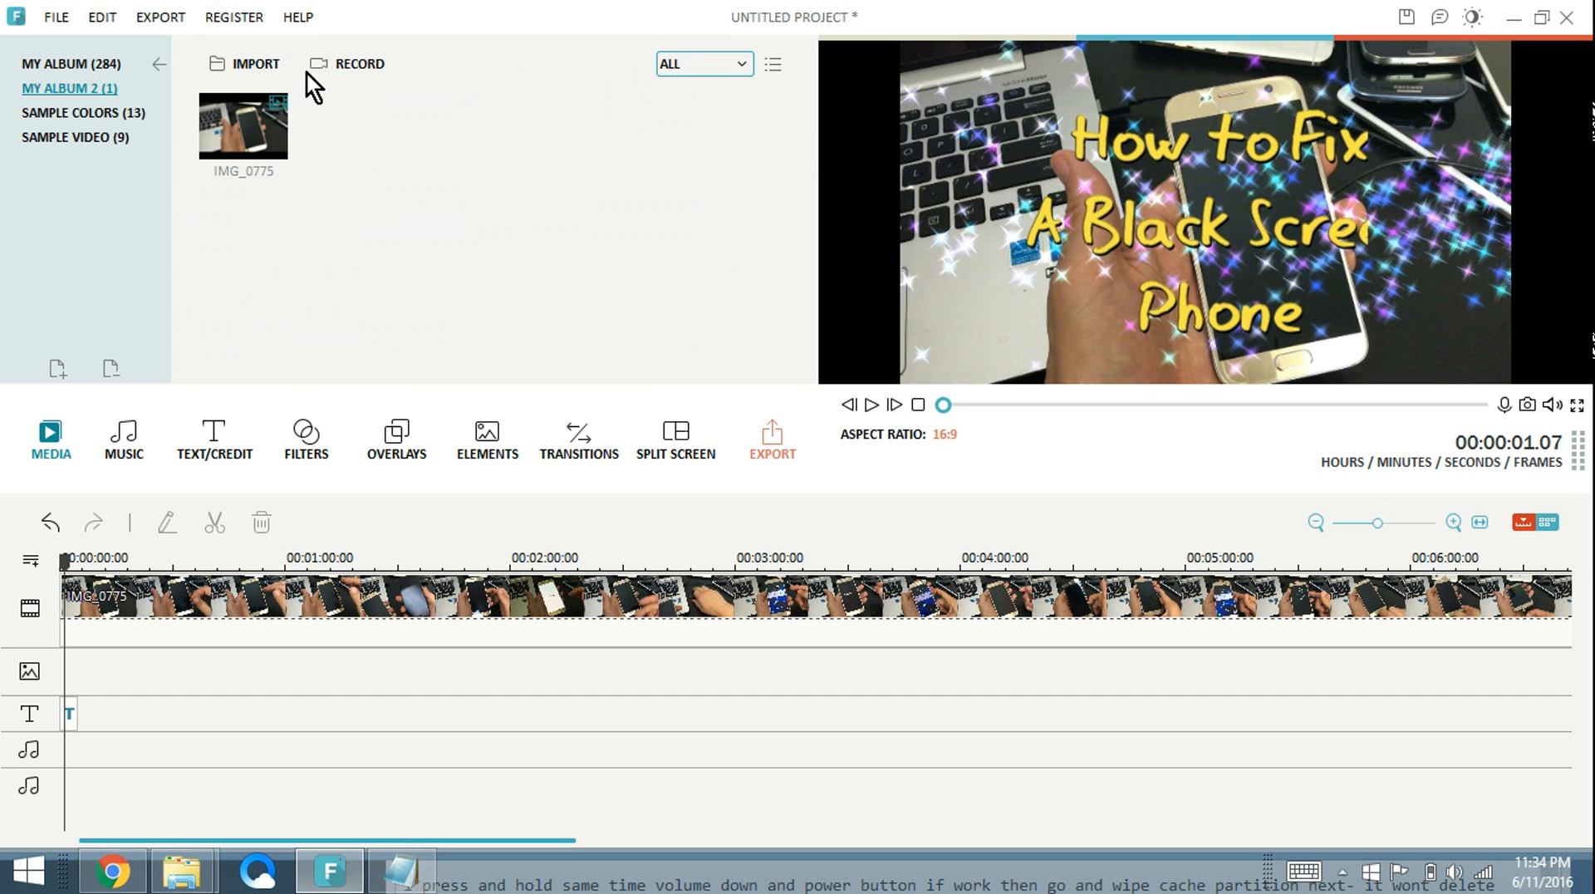
pyautogui.moveTo(267, 271)
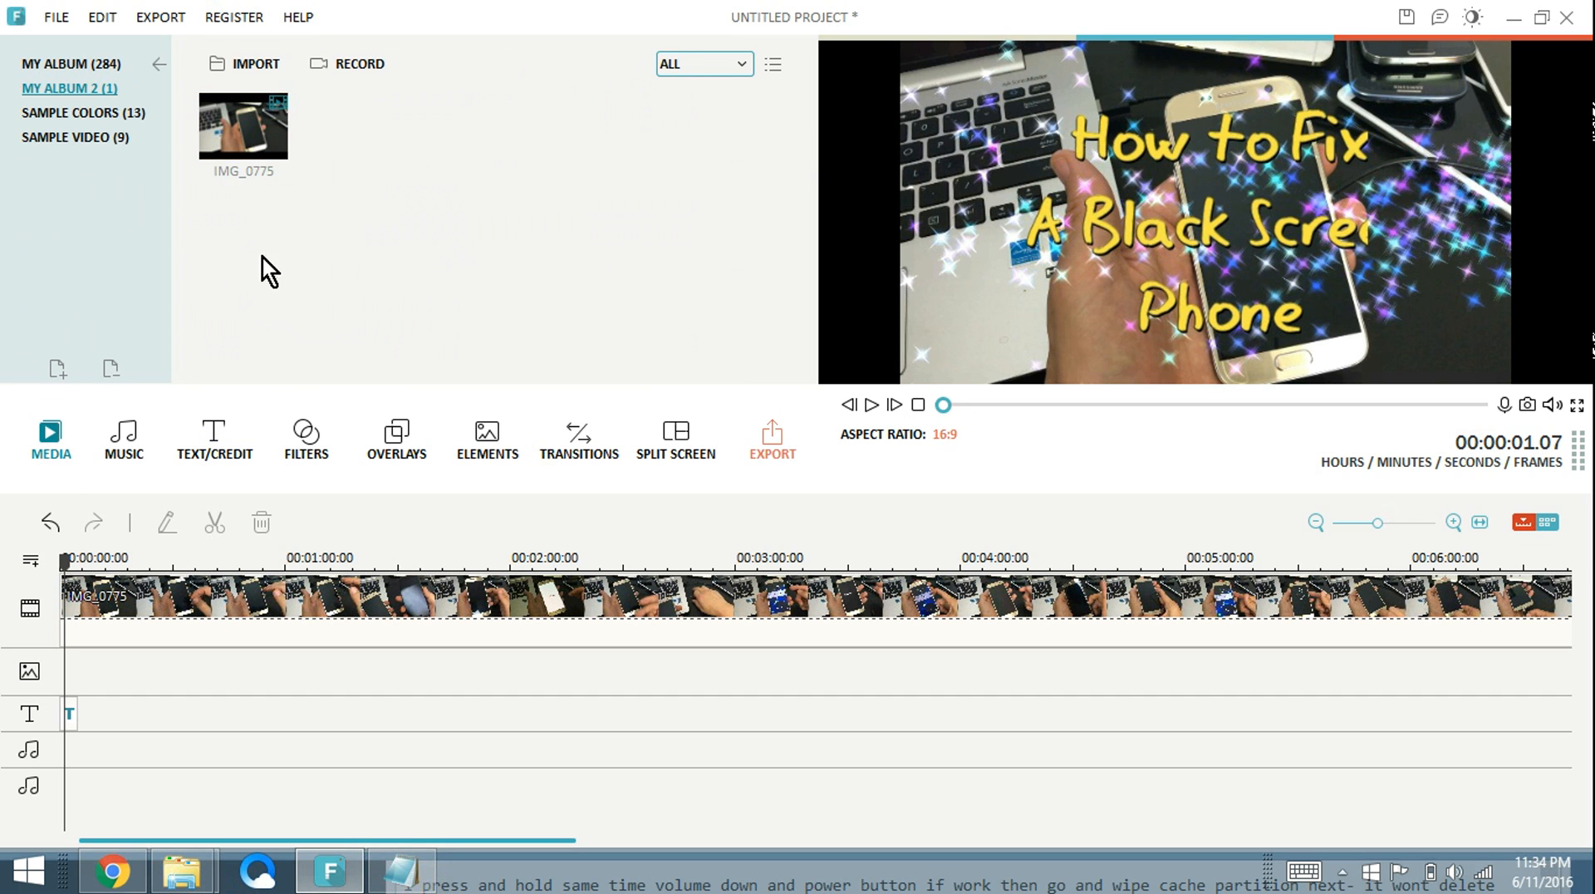
pyautogui.moveTo(518, 562)
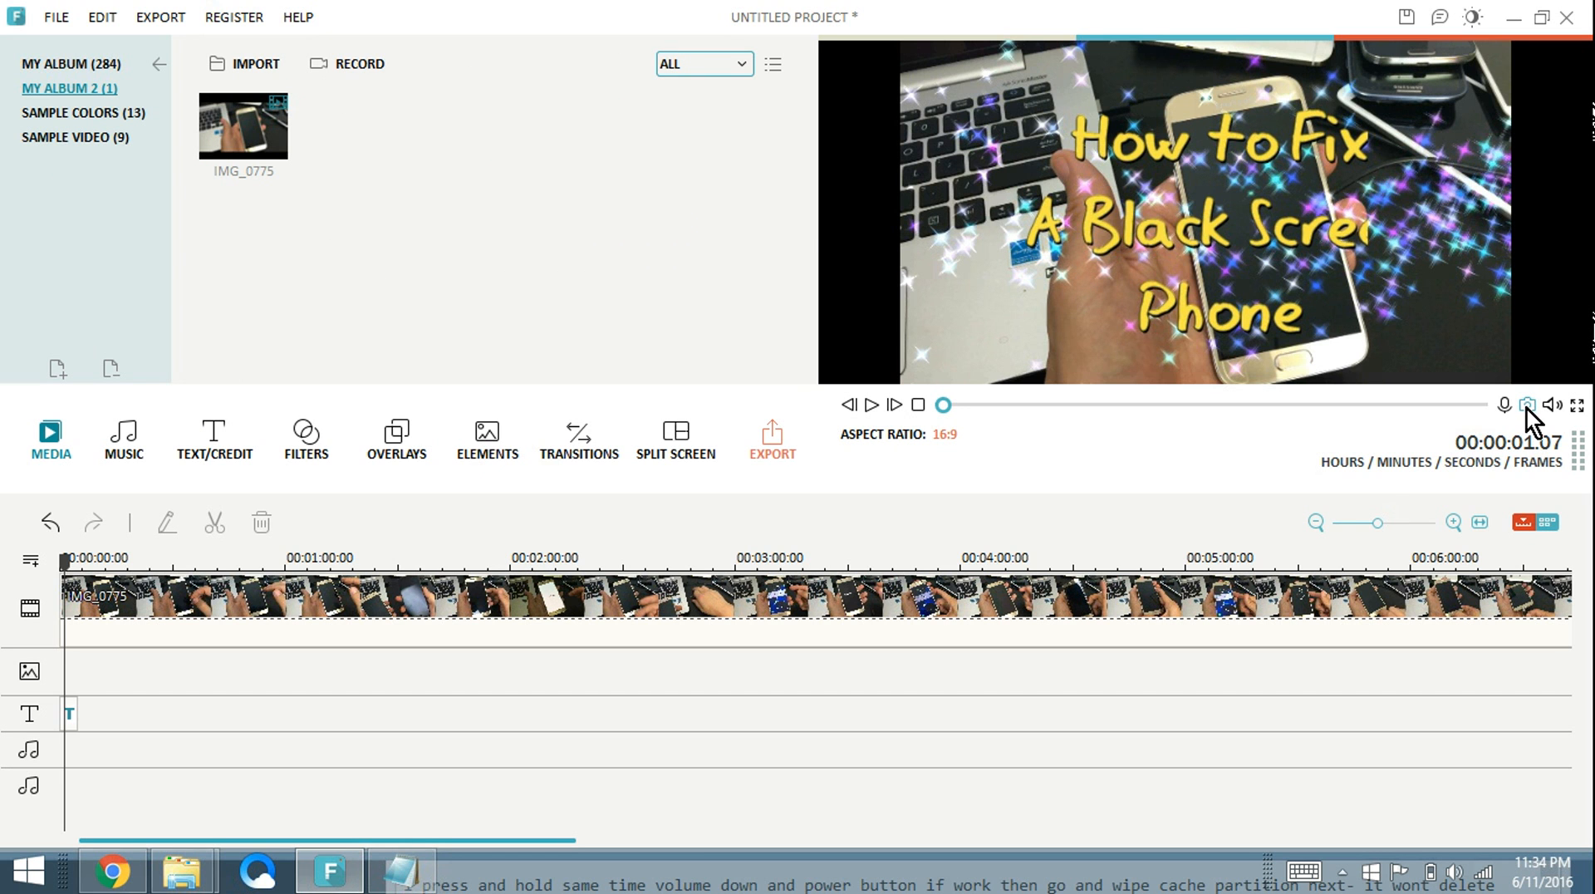
pyautogui.click(1525, 405)
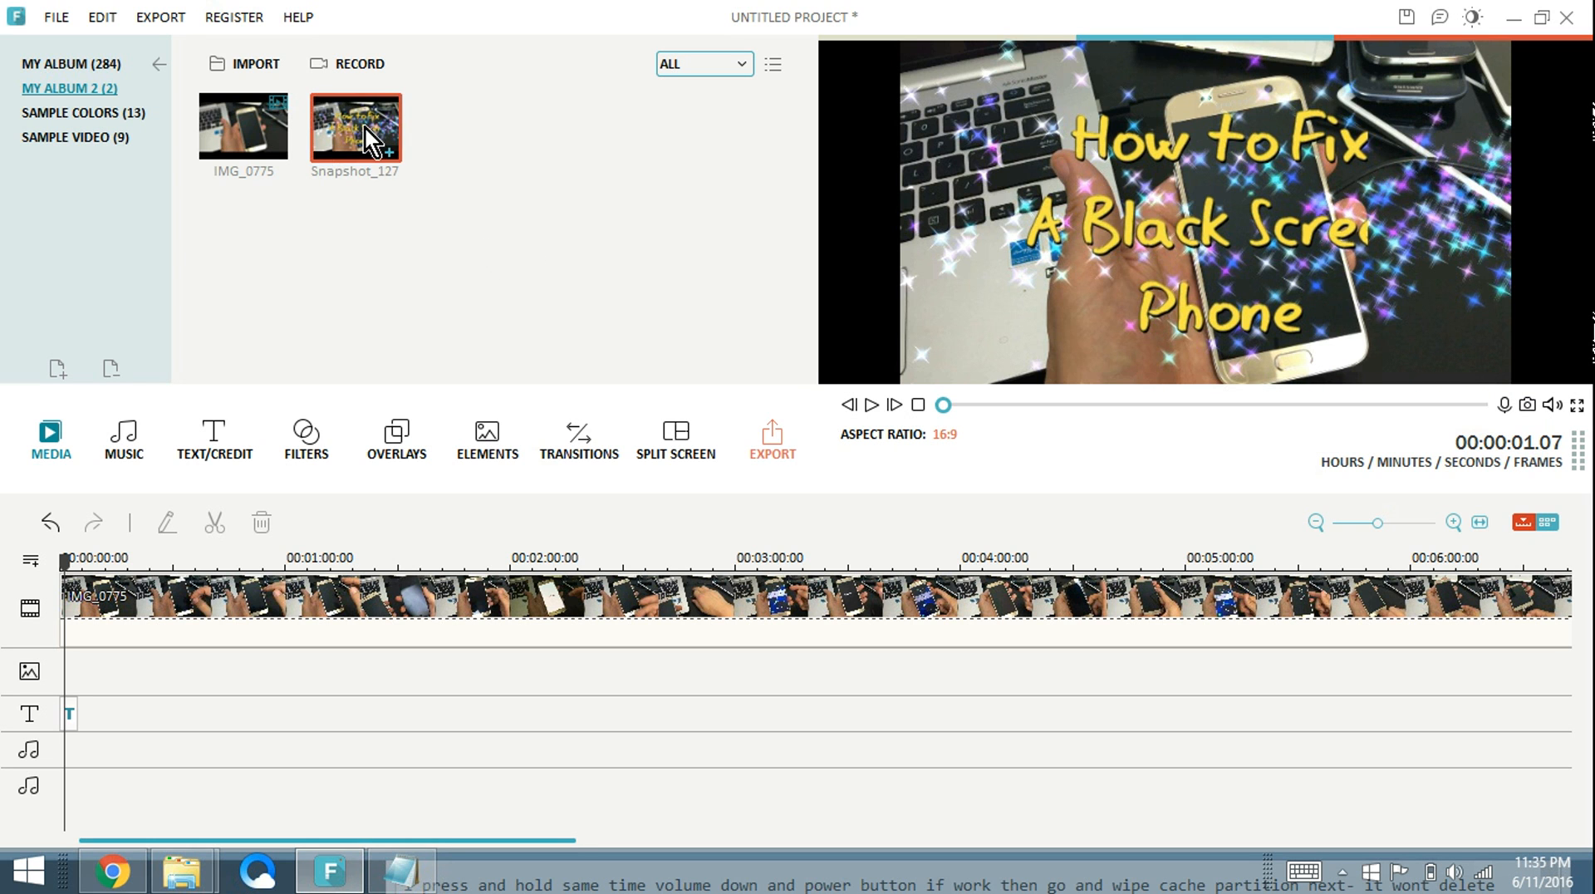
pyautogui.moveTo(407, 193)
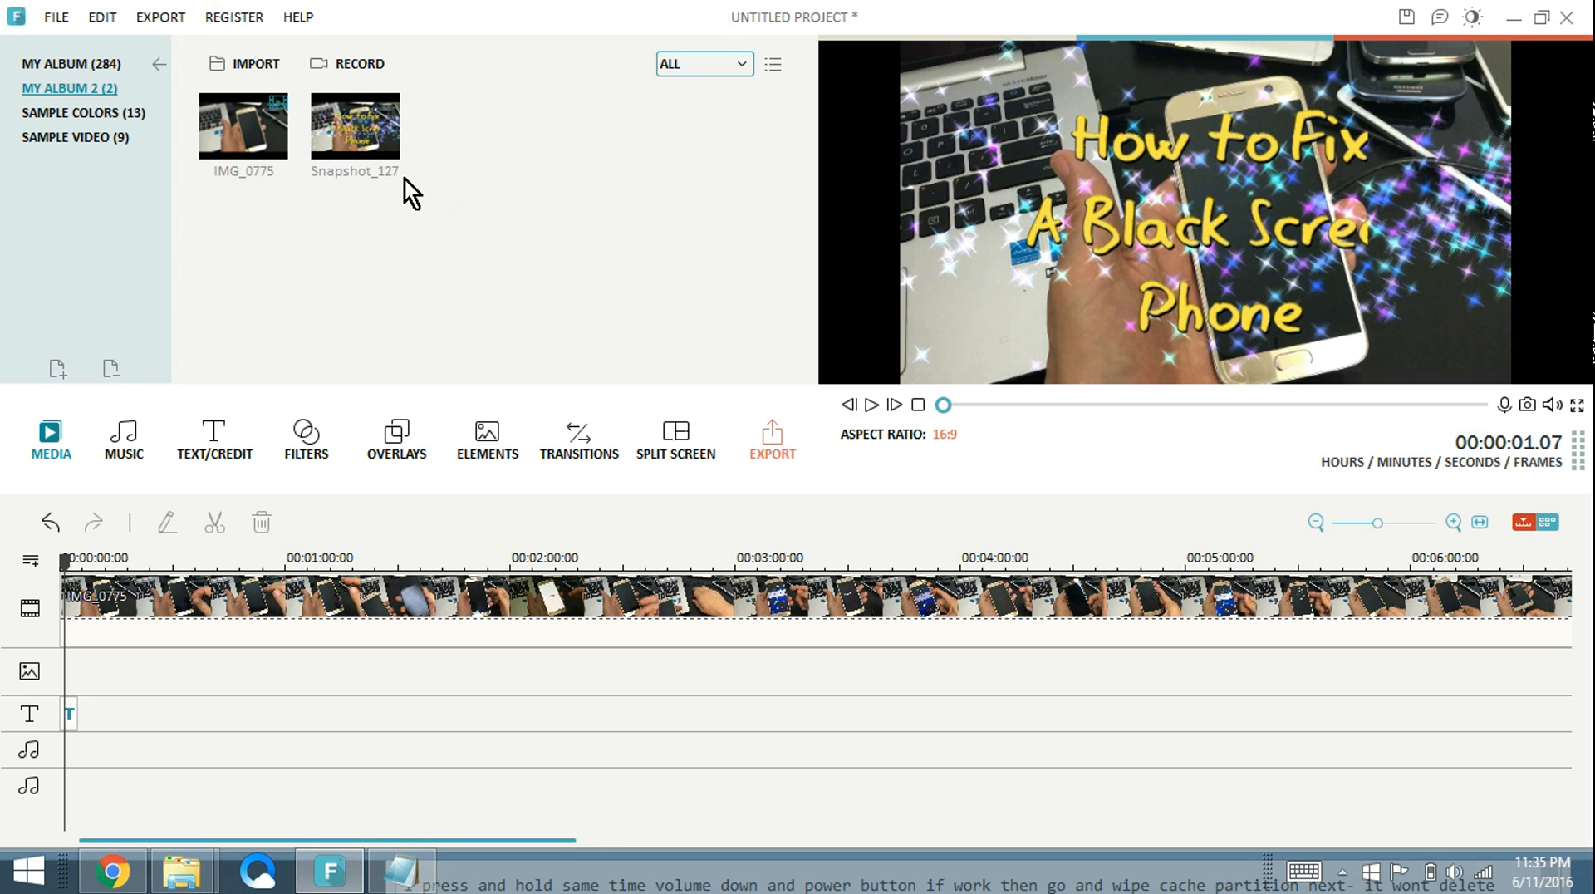
pyautogui.moveTo(391, 227)
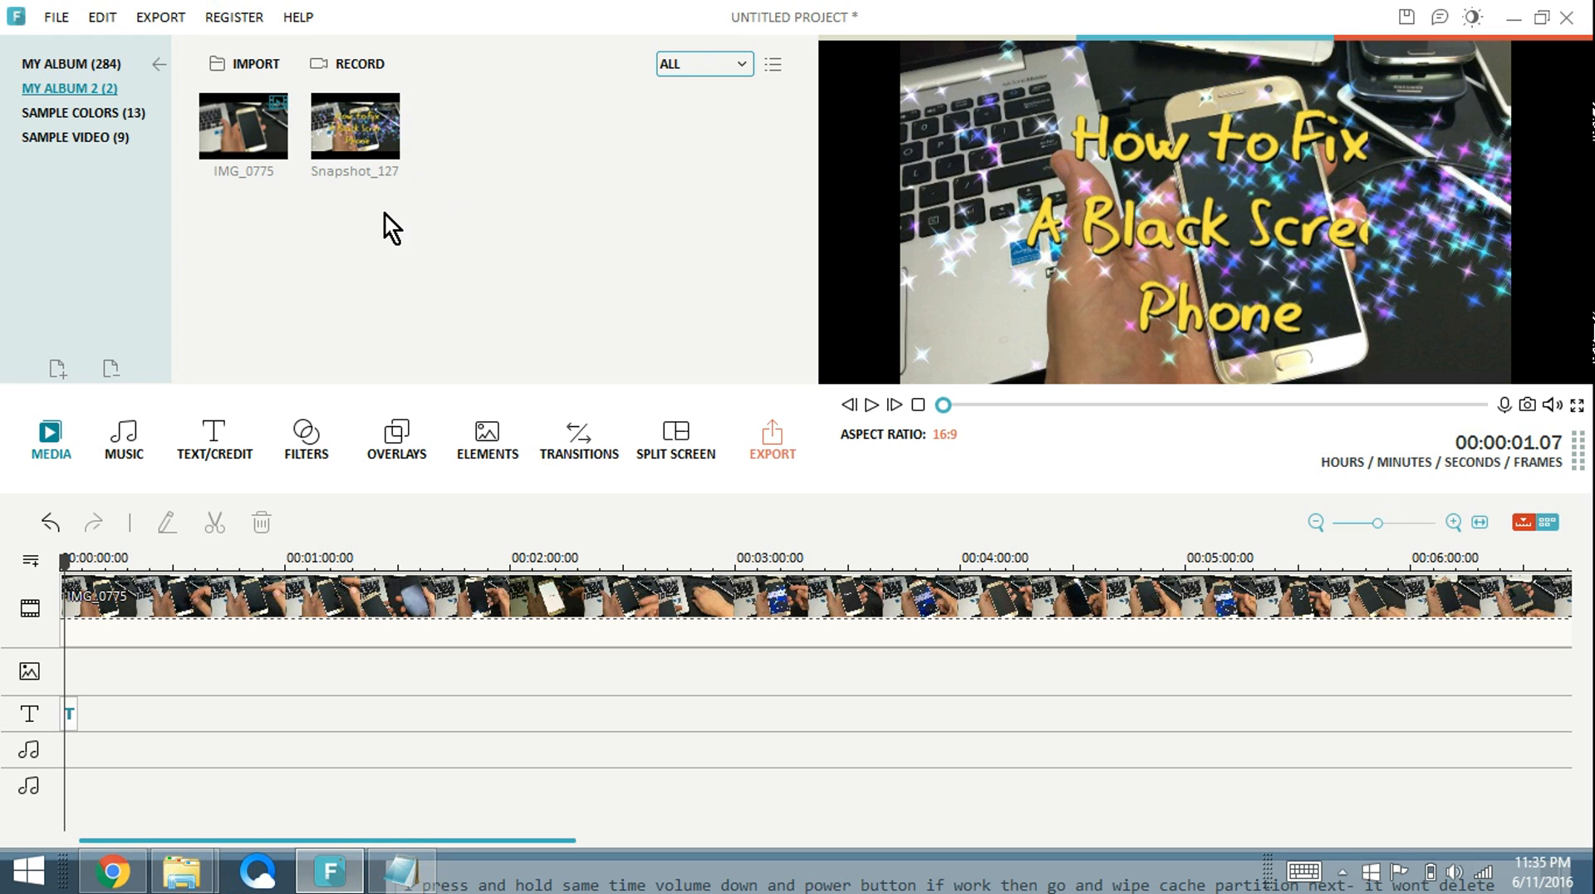
pyautogui.moveTo(517, 552)
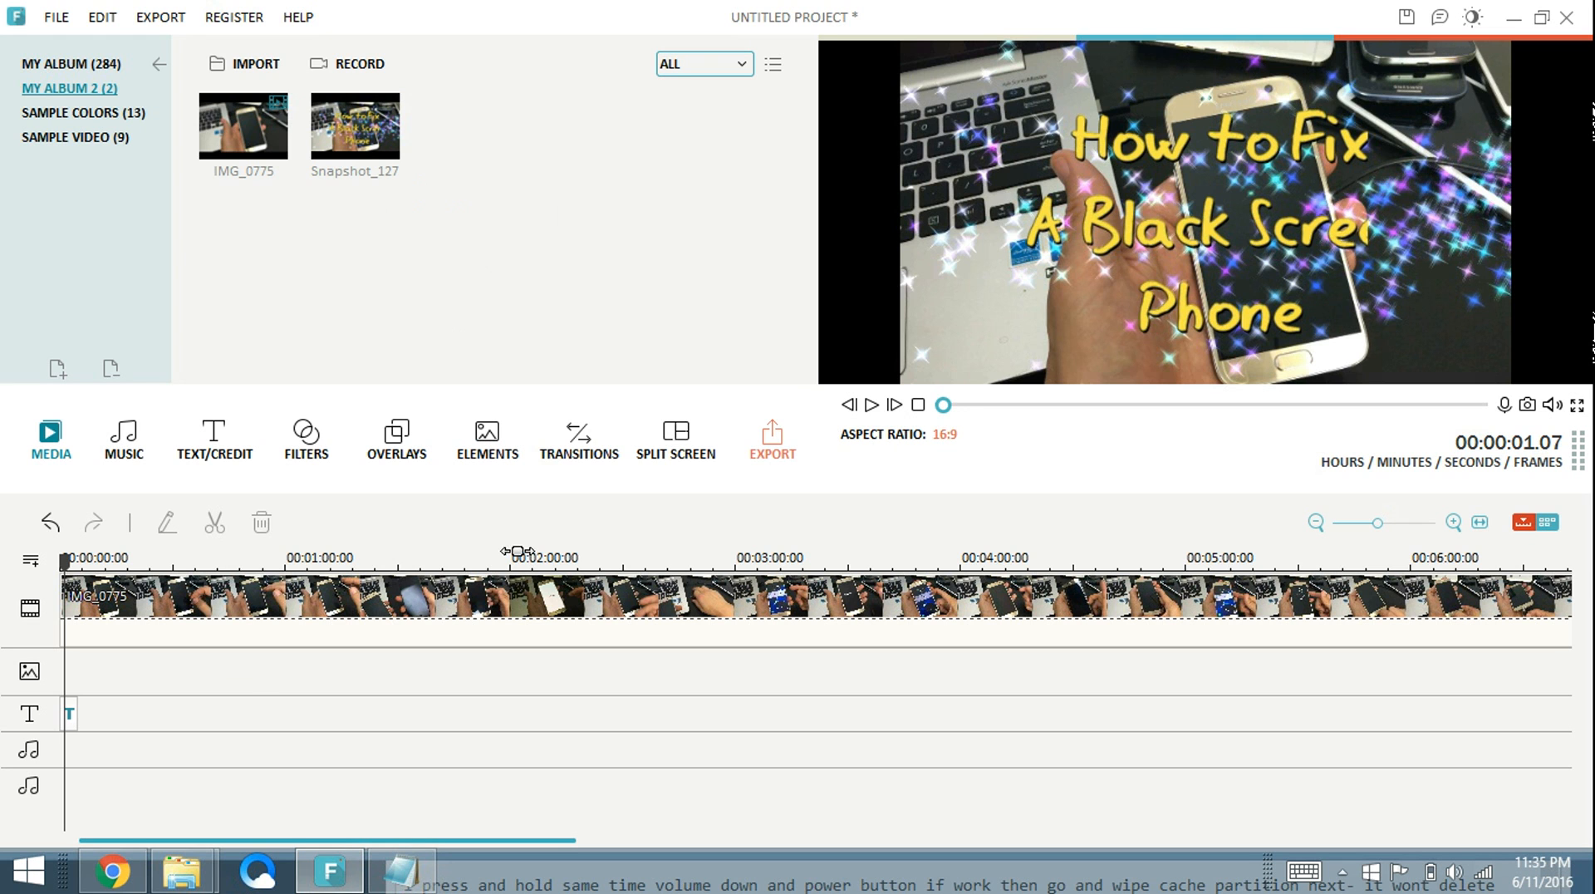
pyautogui.moveTo(1019, 481)
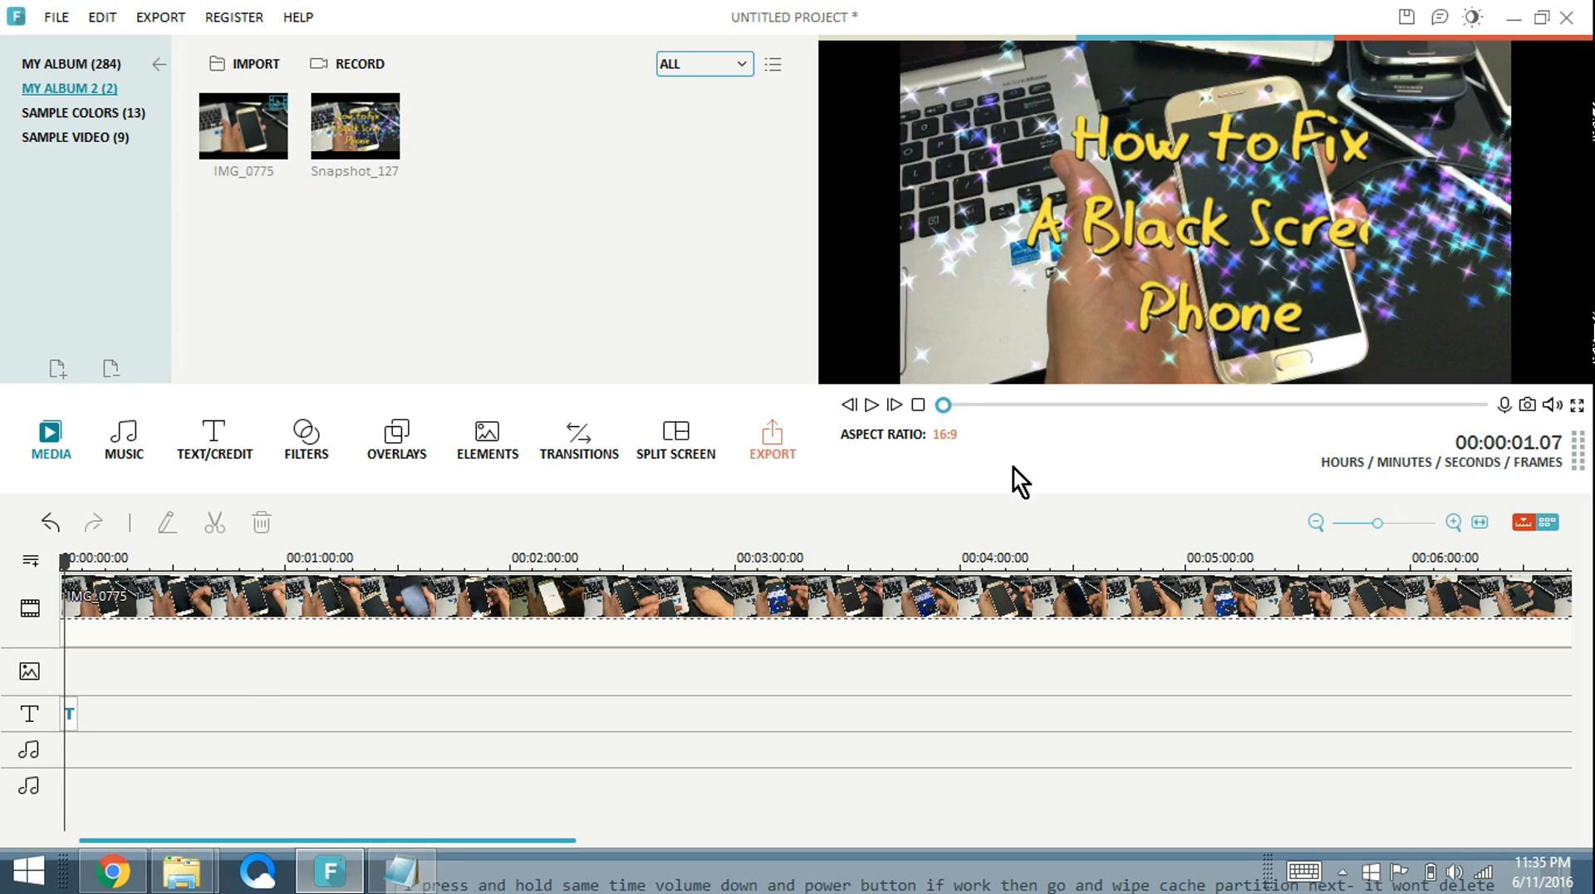
pyautogui.moveTo(1266, 276)
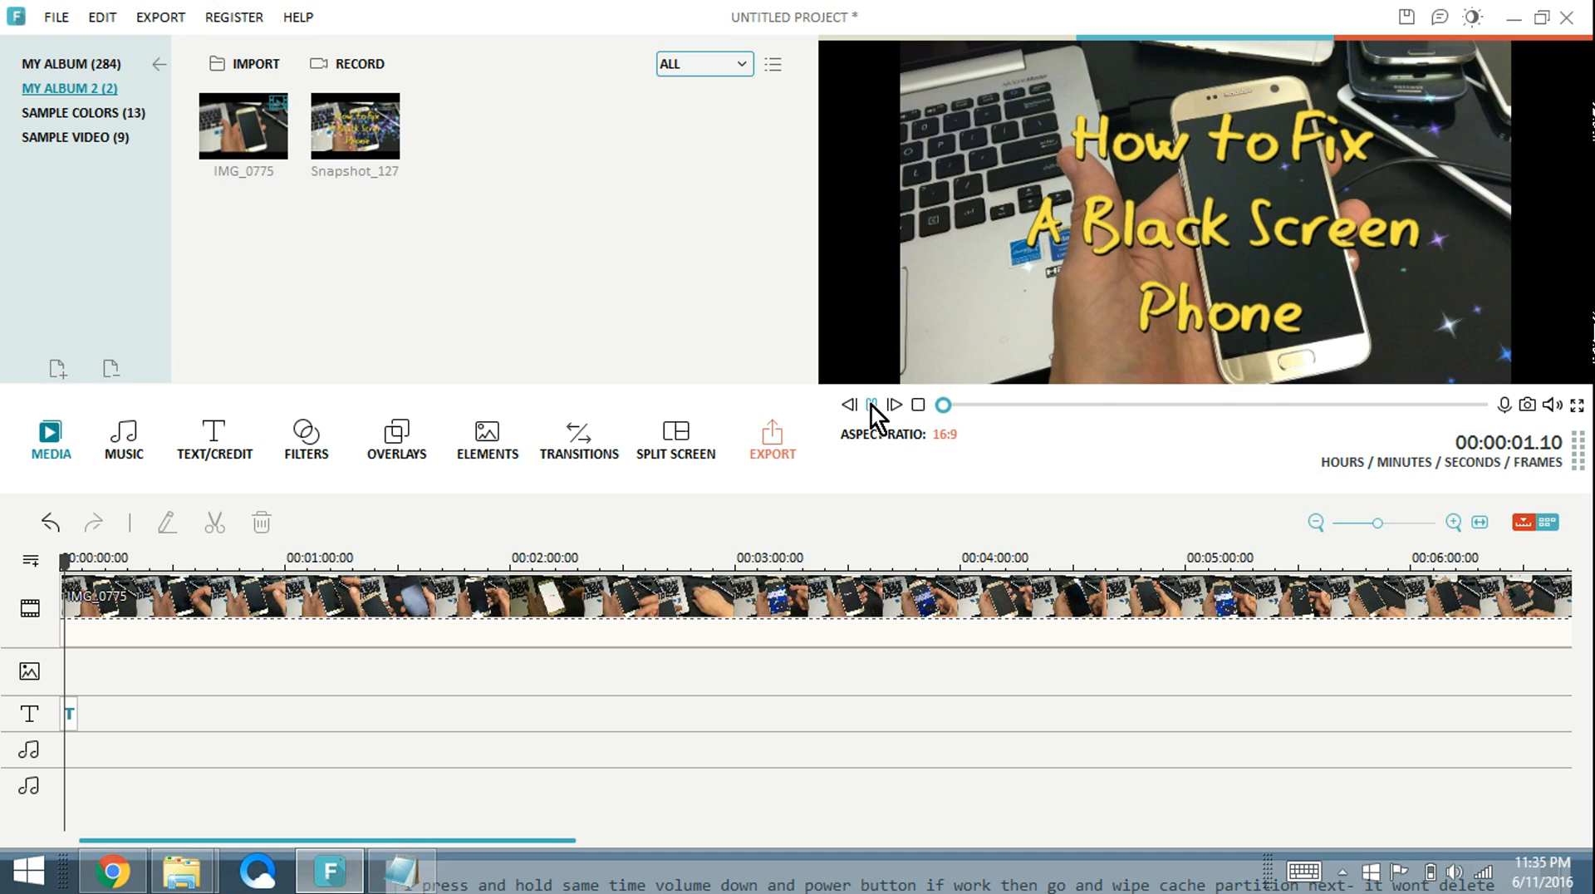
# Check the title's new spot near 00:03:13 by playing and pausing the preview
pyautogui.click(869, 406)
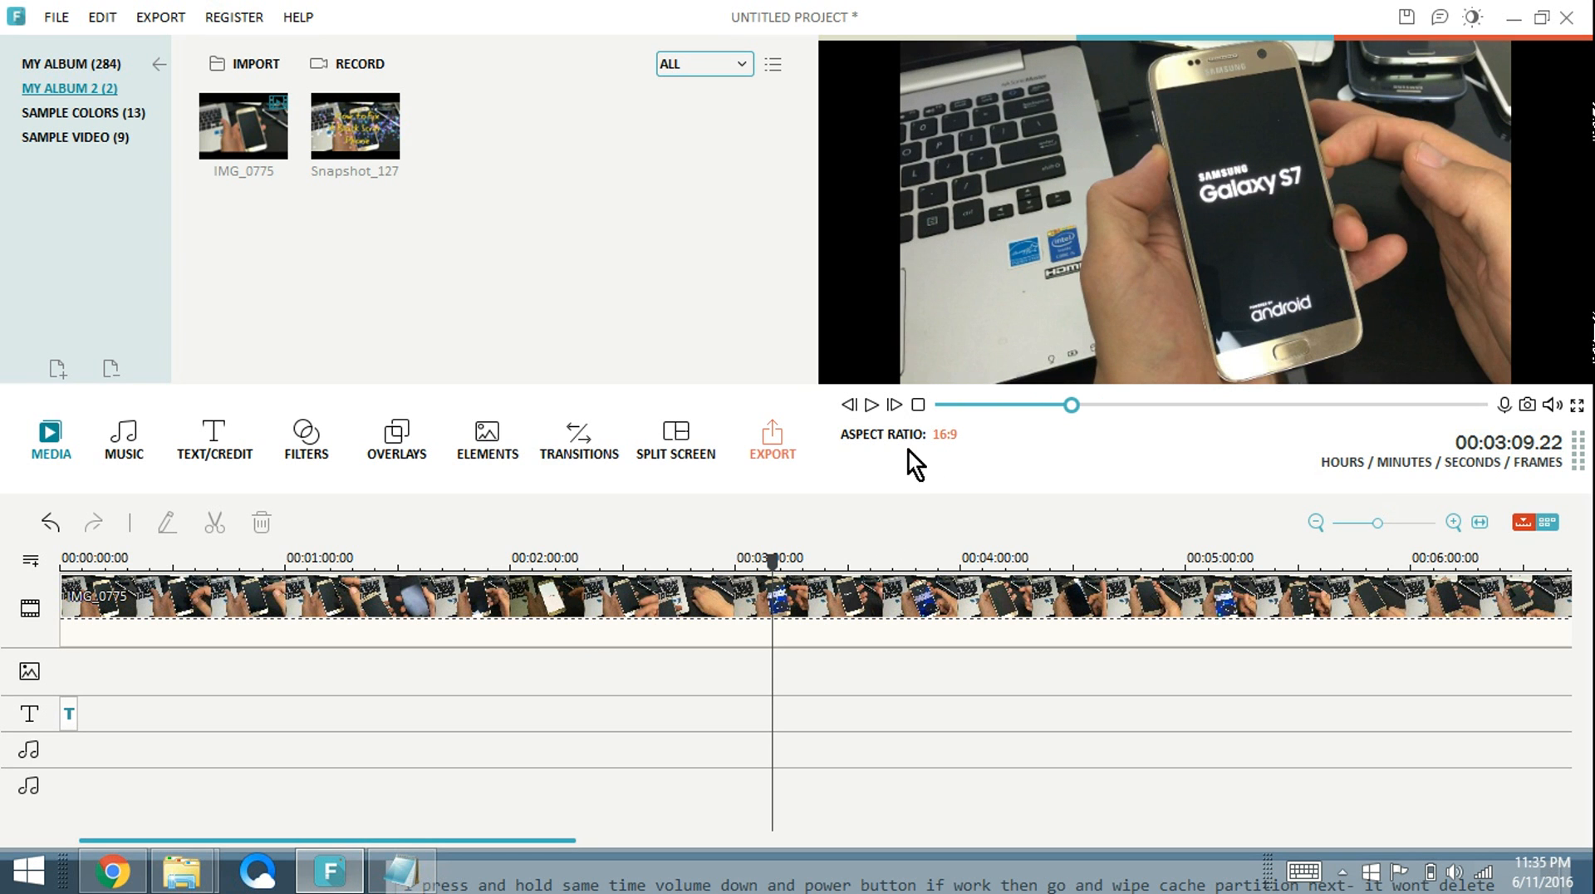
pyautogui.click(870, 405)
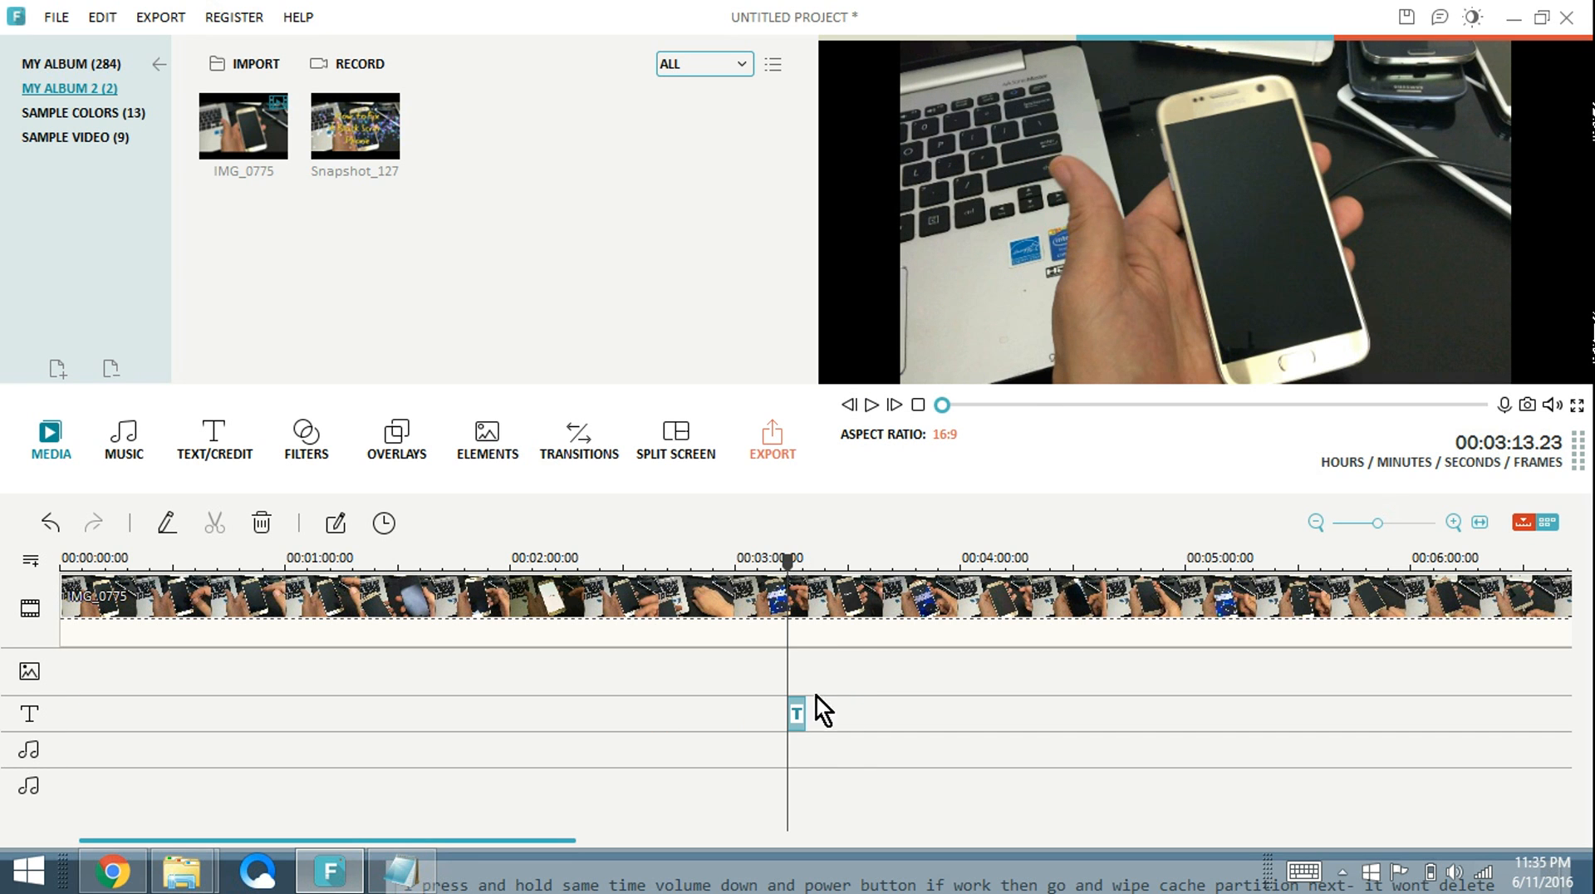
pyautogui.click(869, 406)
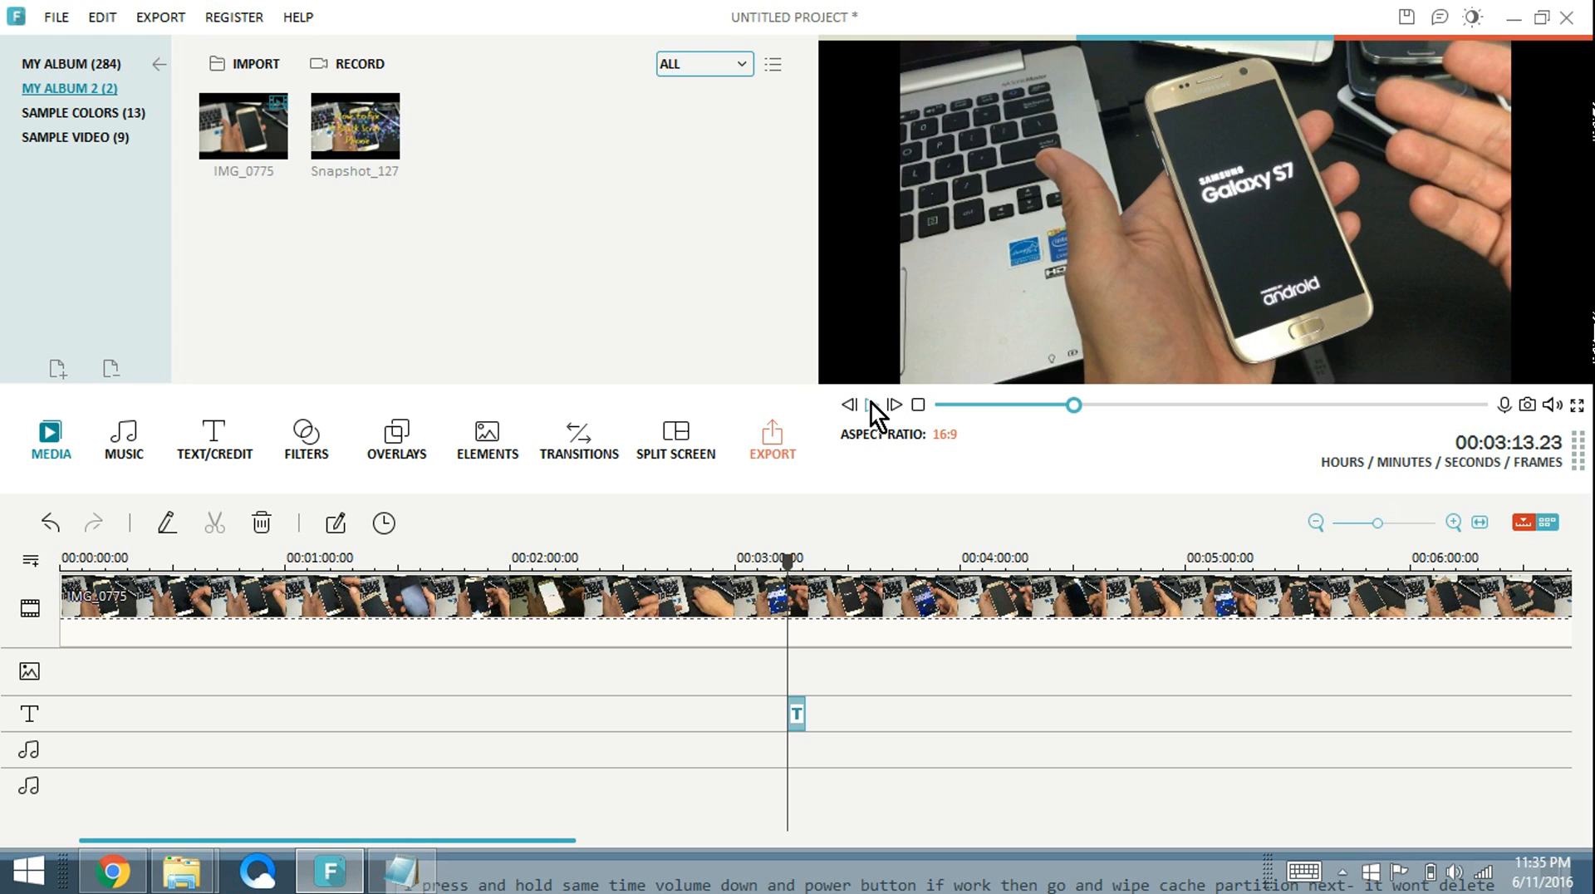
pyautogui.click(871, 405)
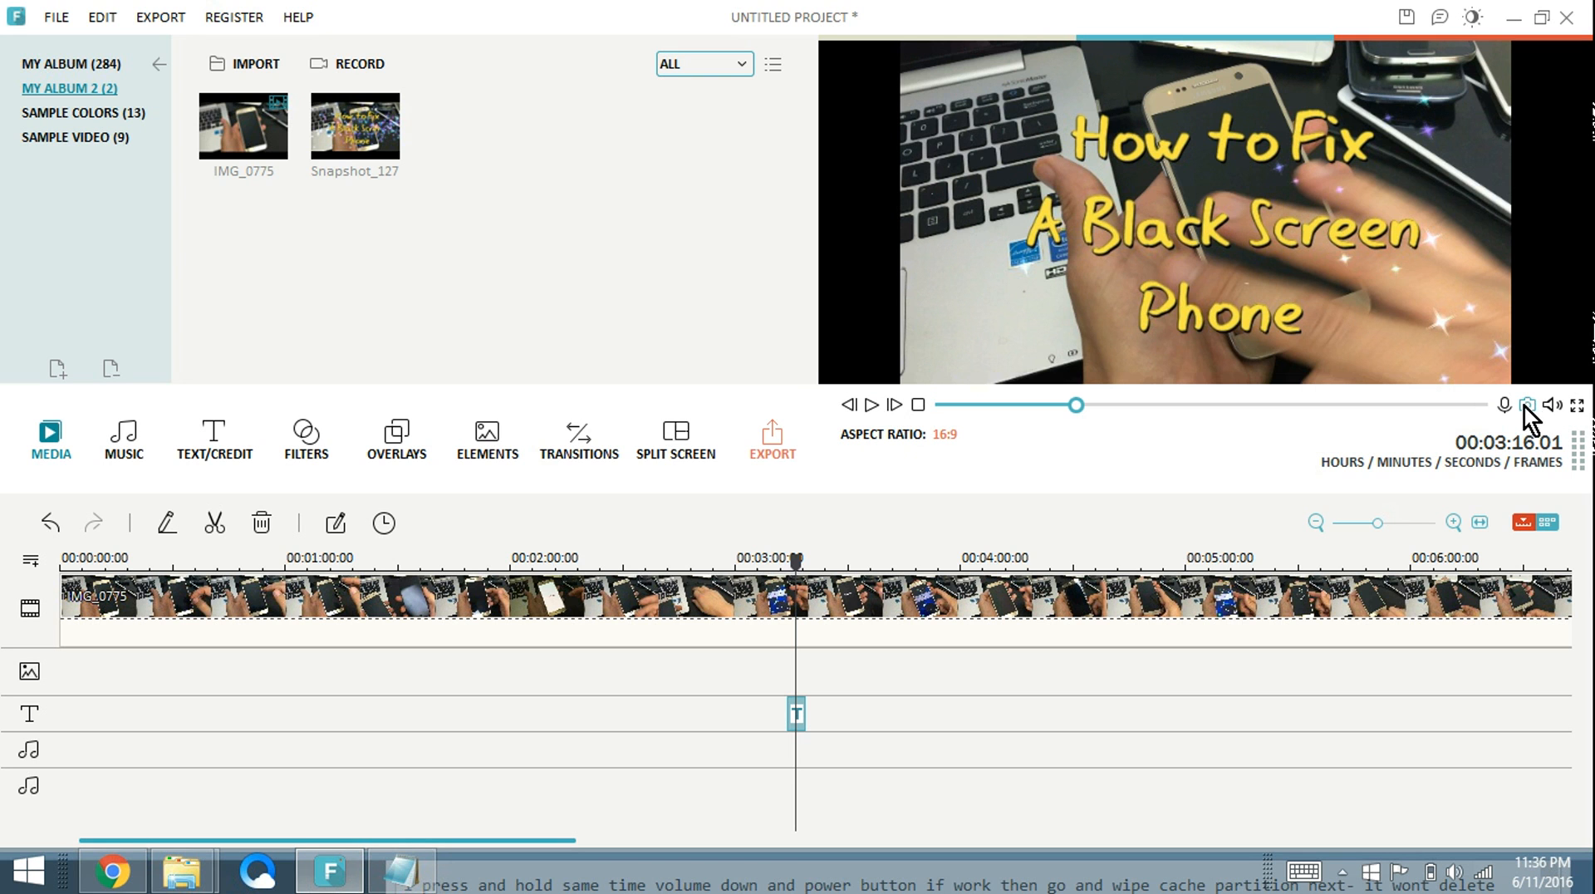
pyautogui.moveTo(814, 728)
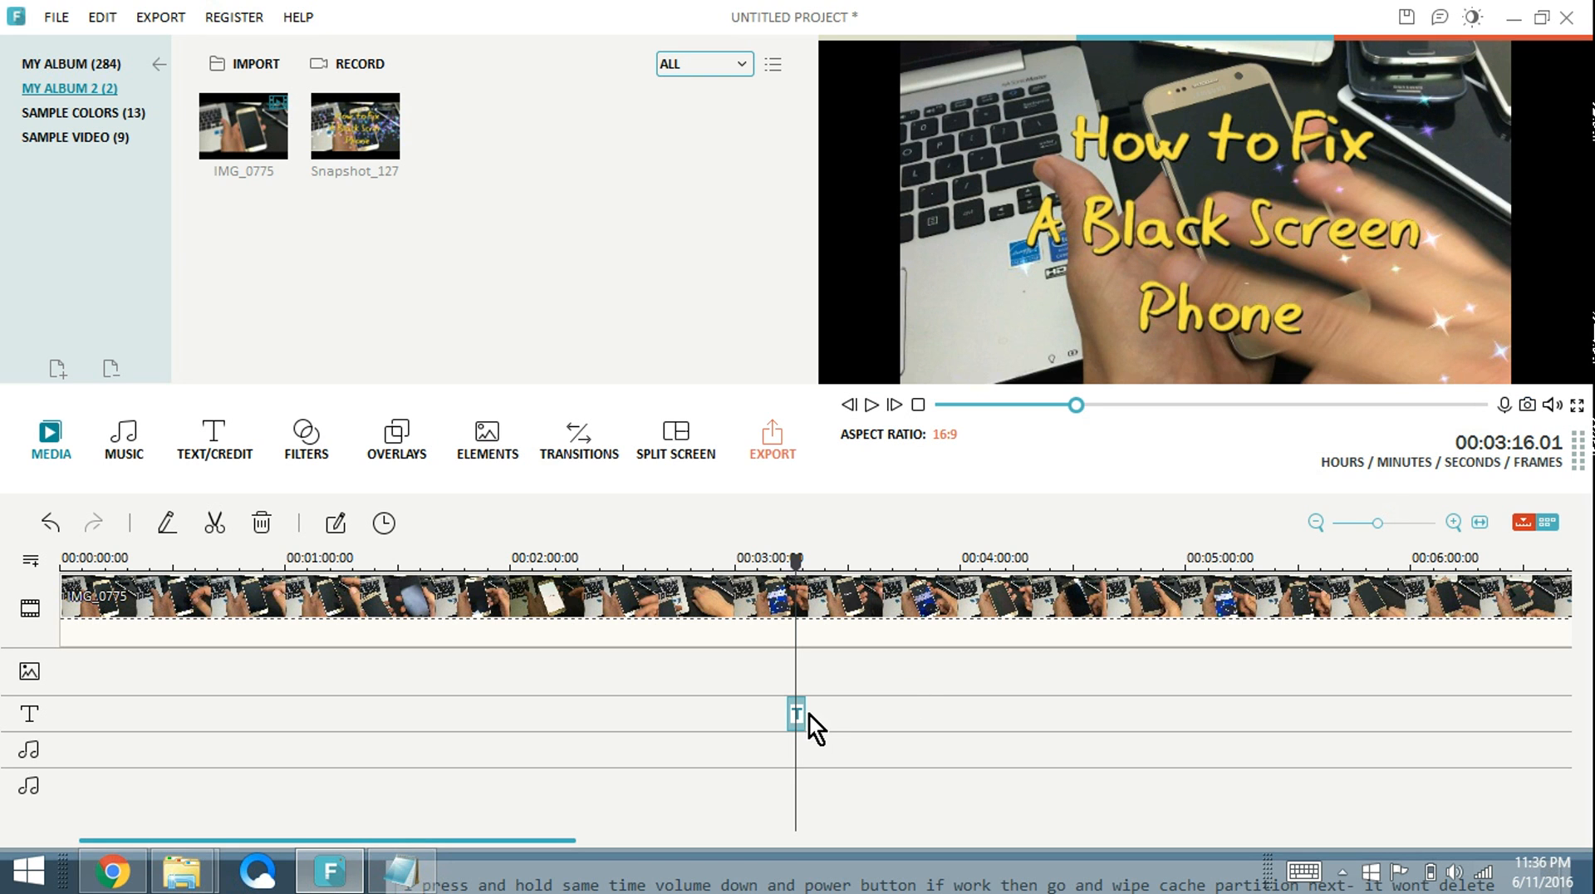
pyautogui.moveTo(795, 714)
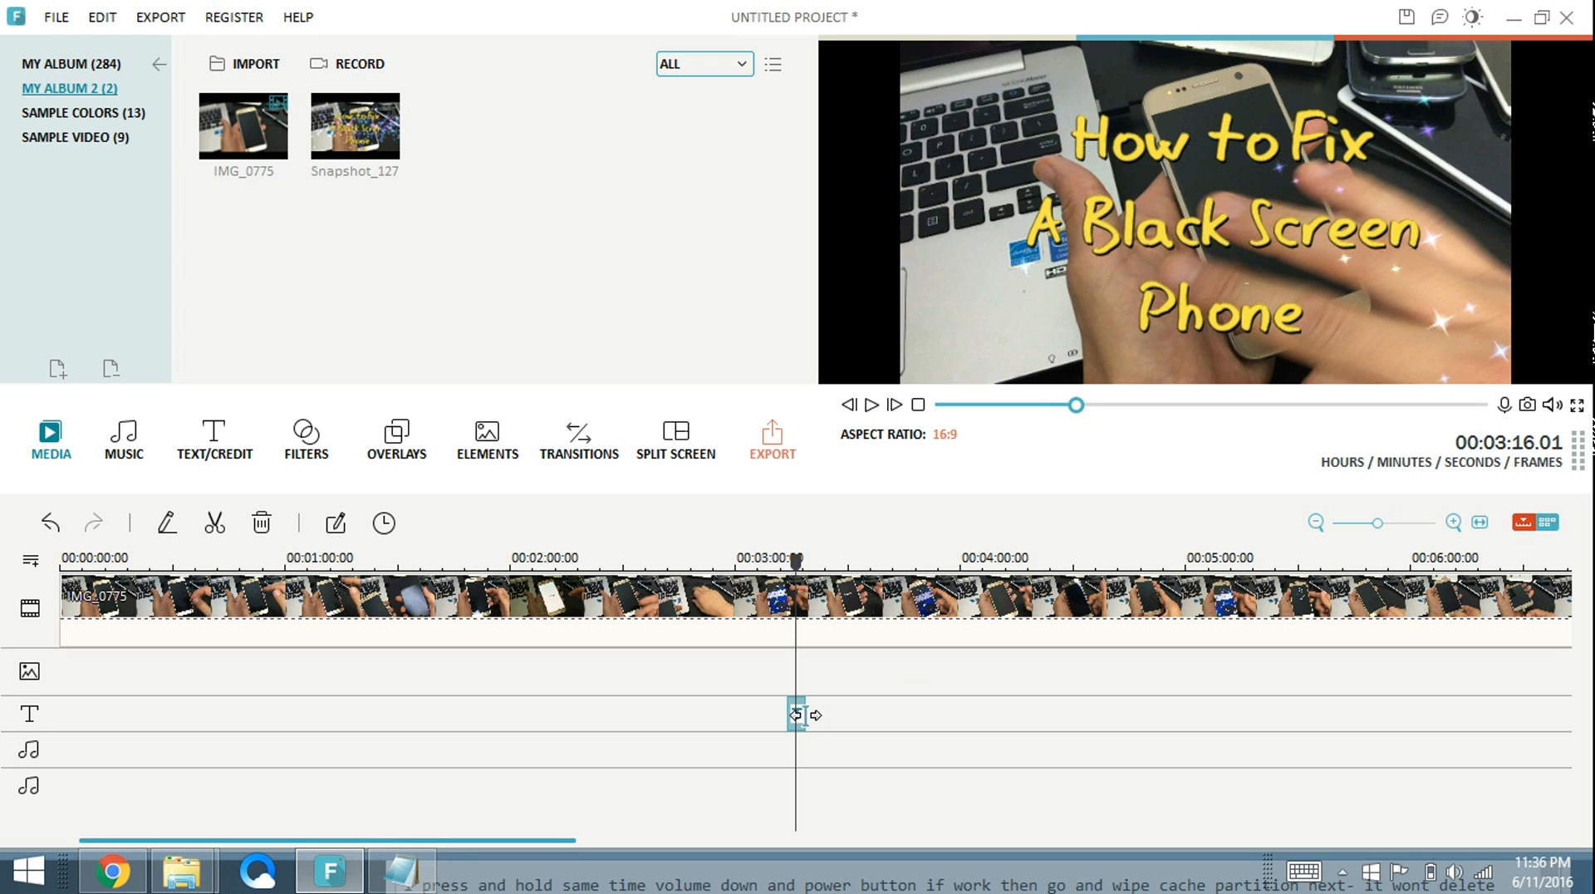
# Lengthen the title clip, jump the playhead to about 3:47 and snapshot the yellow-titled frame
pyautogui.moveTo(804, 715); pyautogui.dragTo(920, 714)
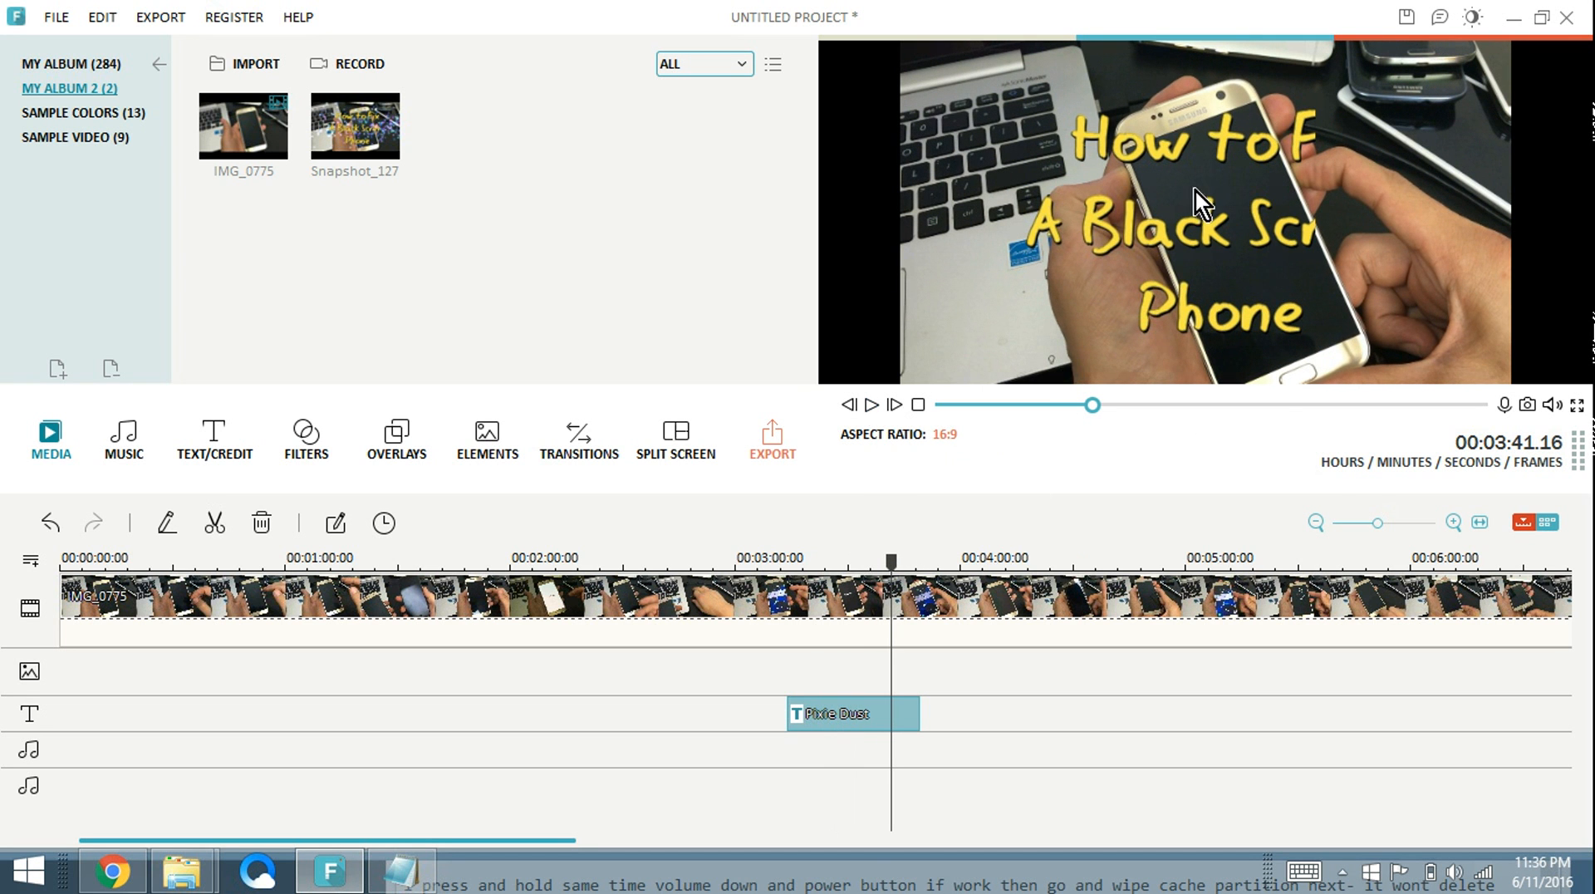
pyautogui.moveTo(1108, 165)
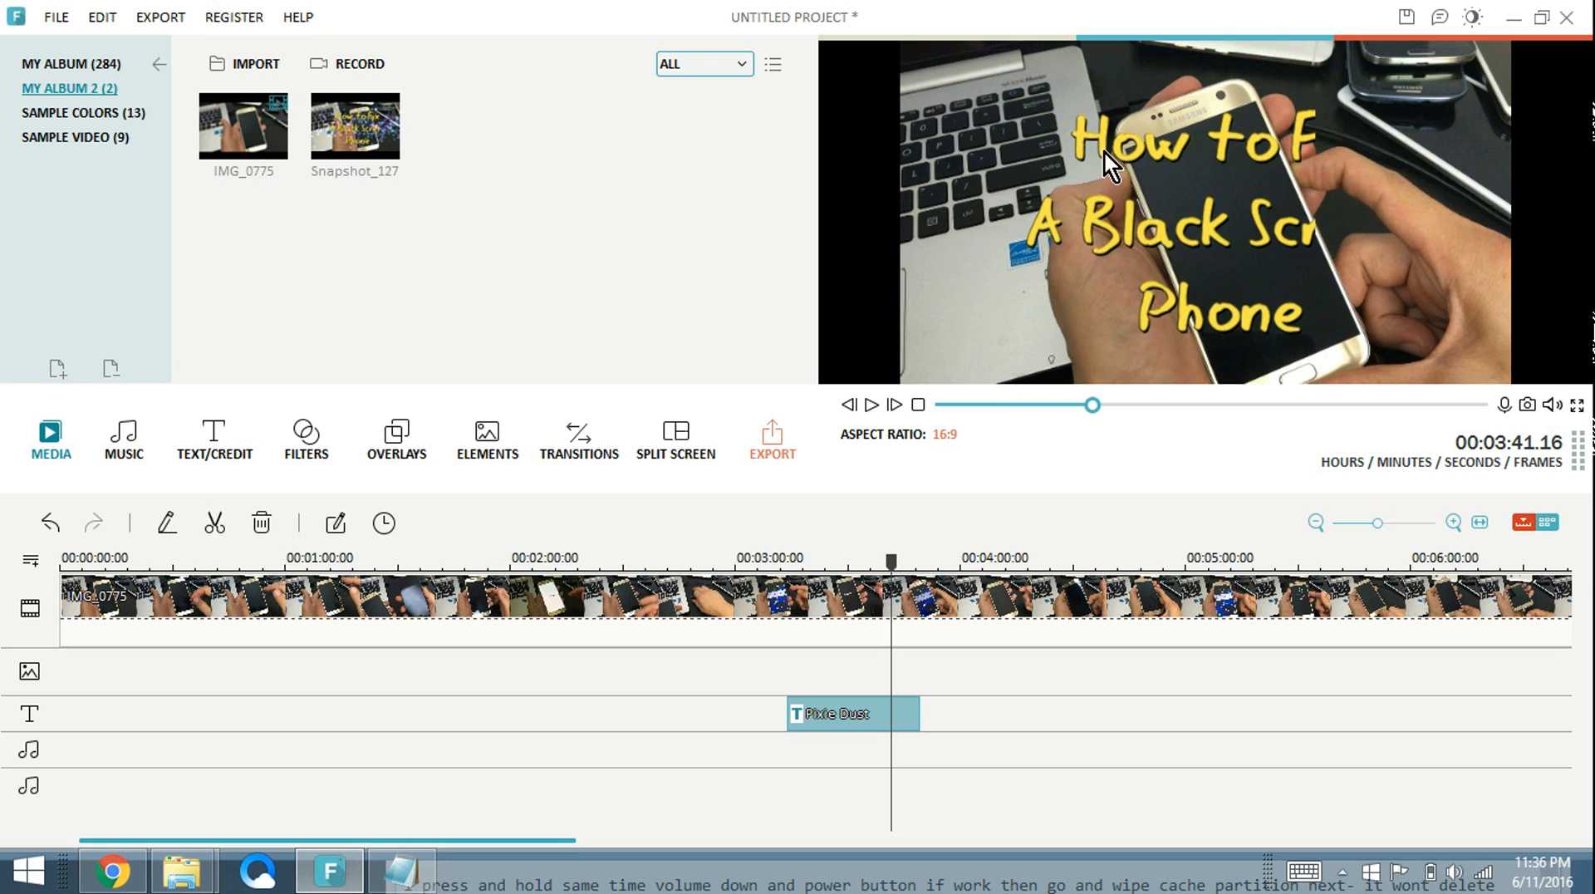
pyautogui.moveTo(426, 198)
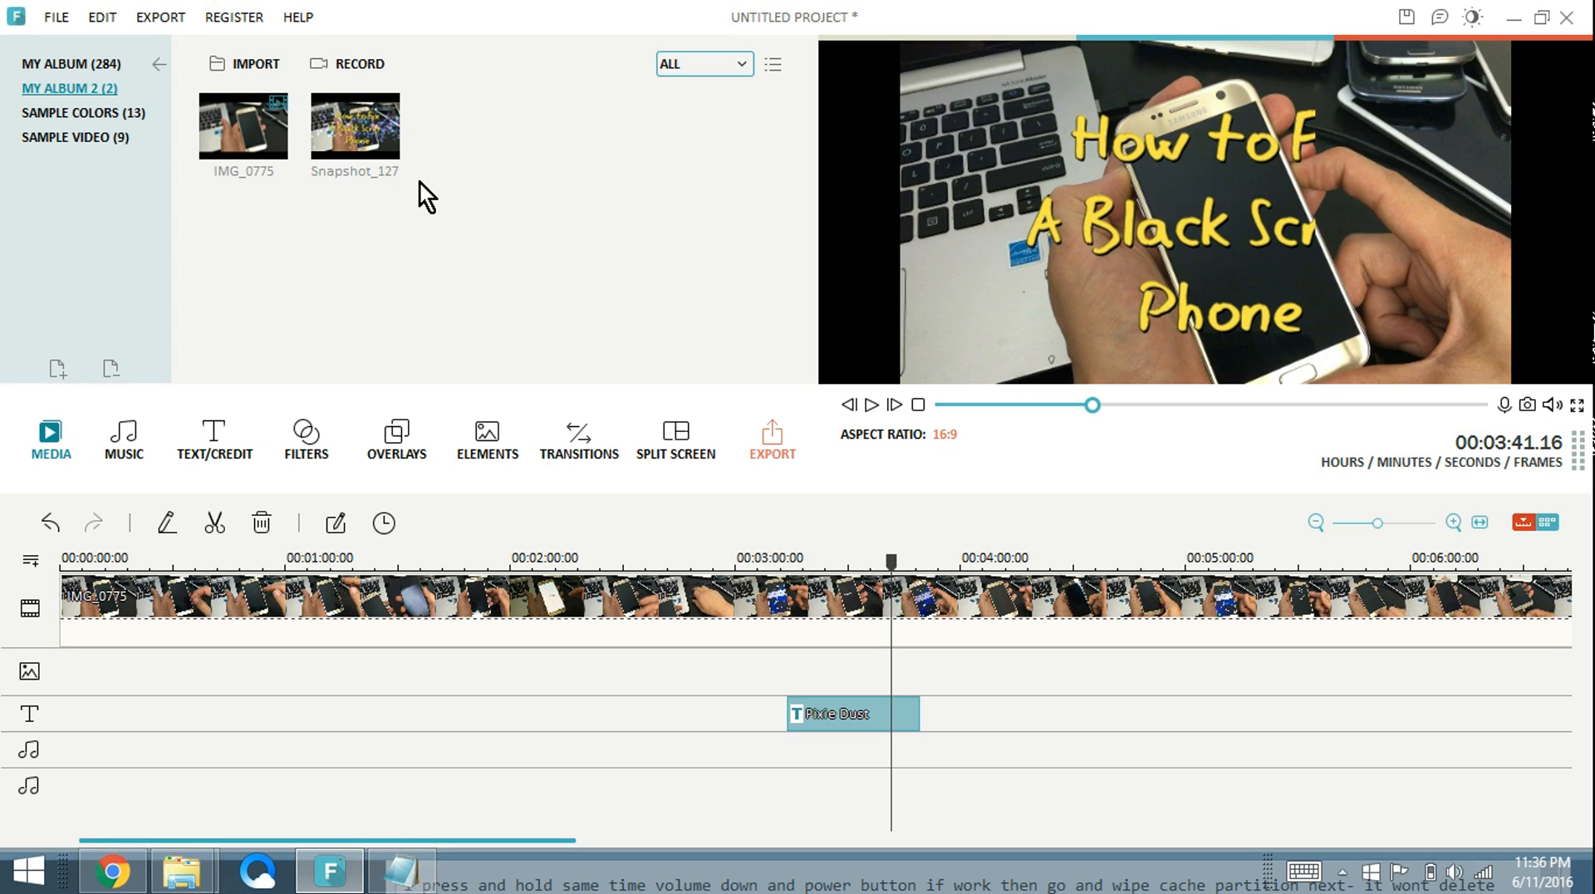
pyautogui.moveTo(1249, 155)
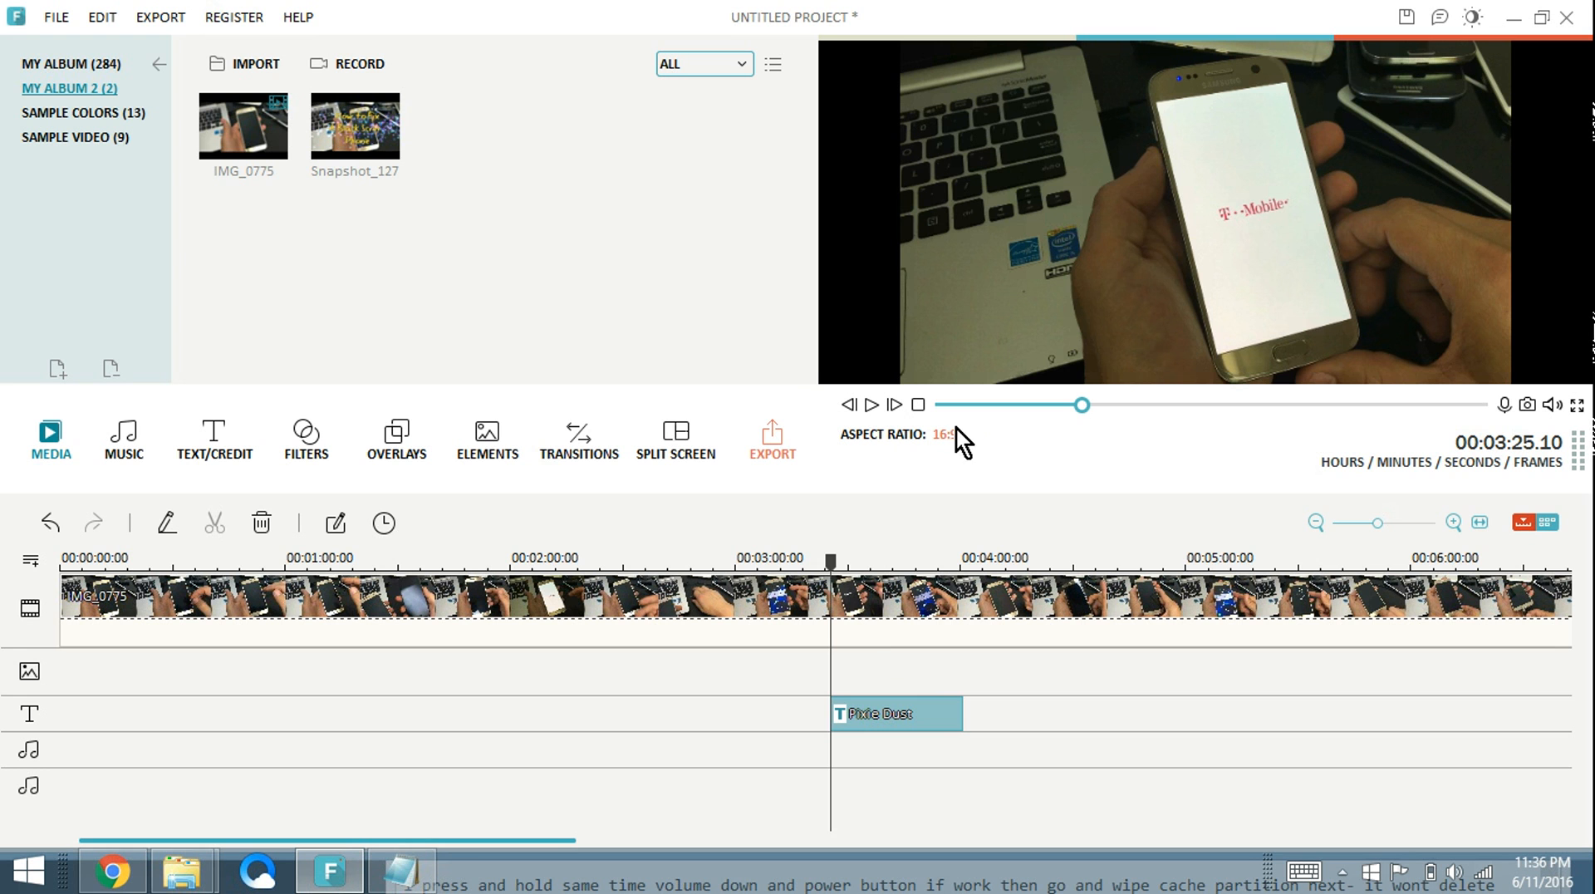
pyautogui.moveTo(831, 562); pyautogui.dragTo(864, 574)
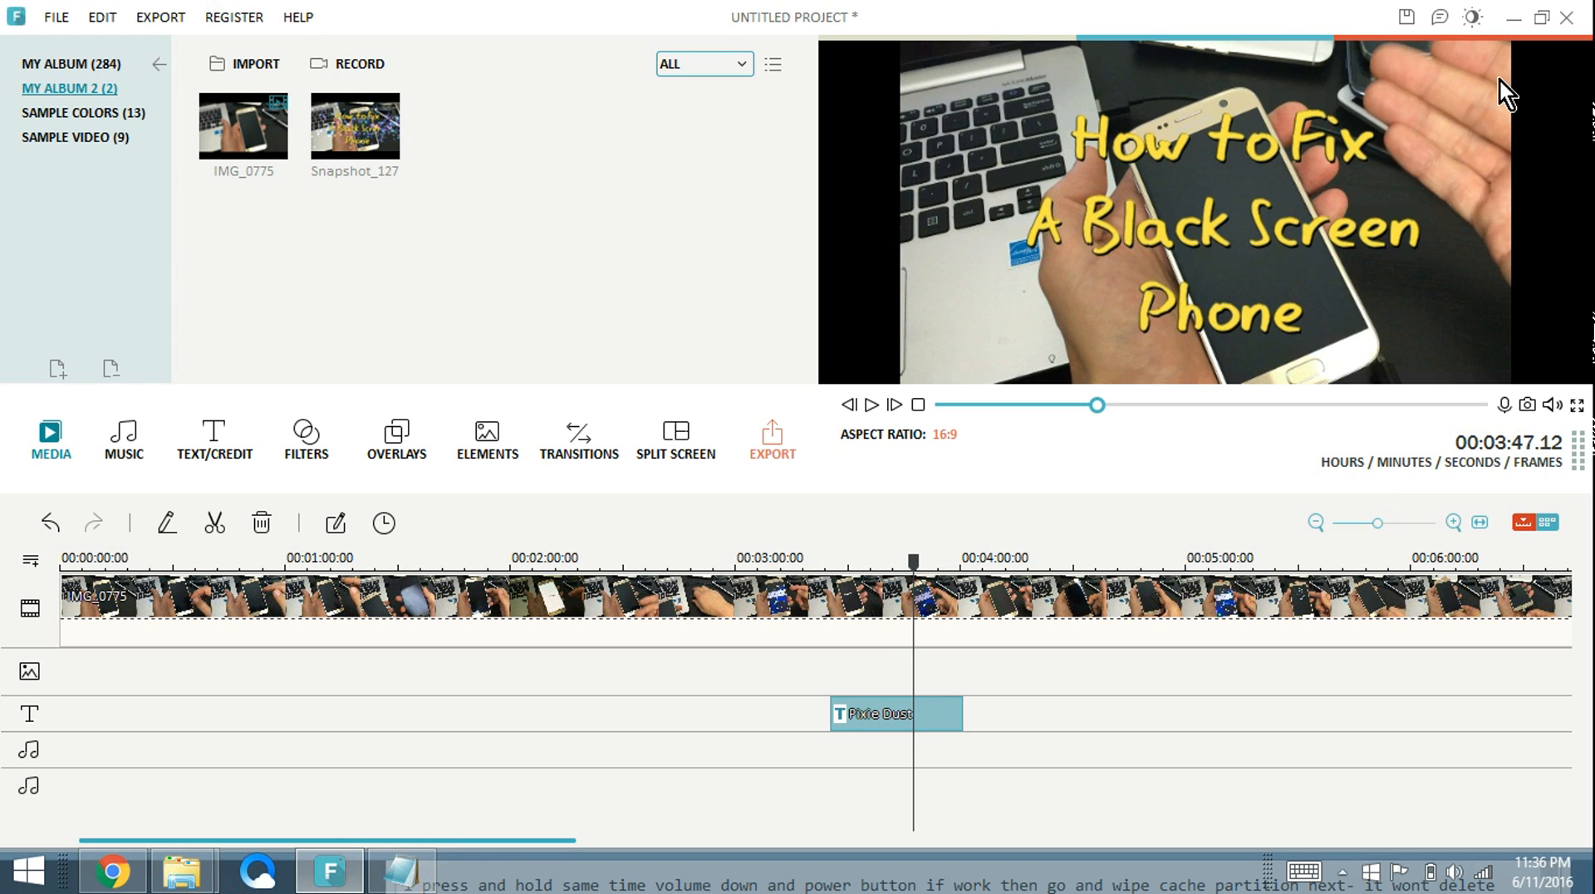
pyautogui.moveTo(1402, 316)
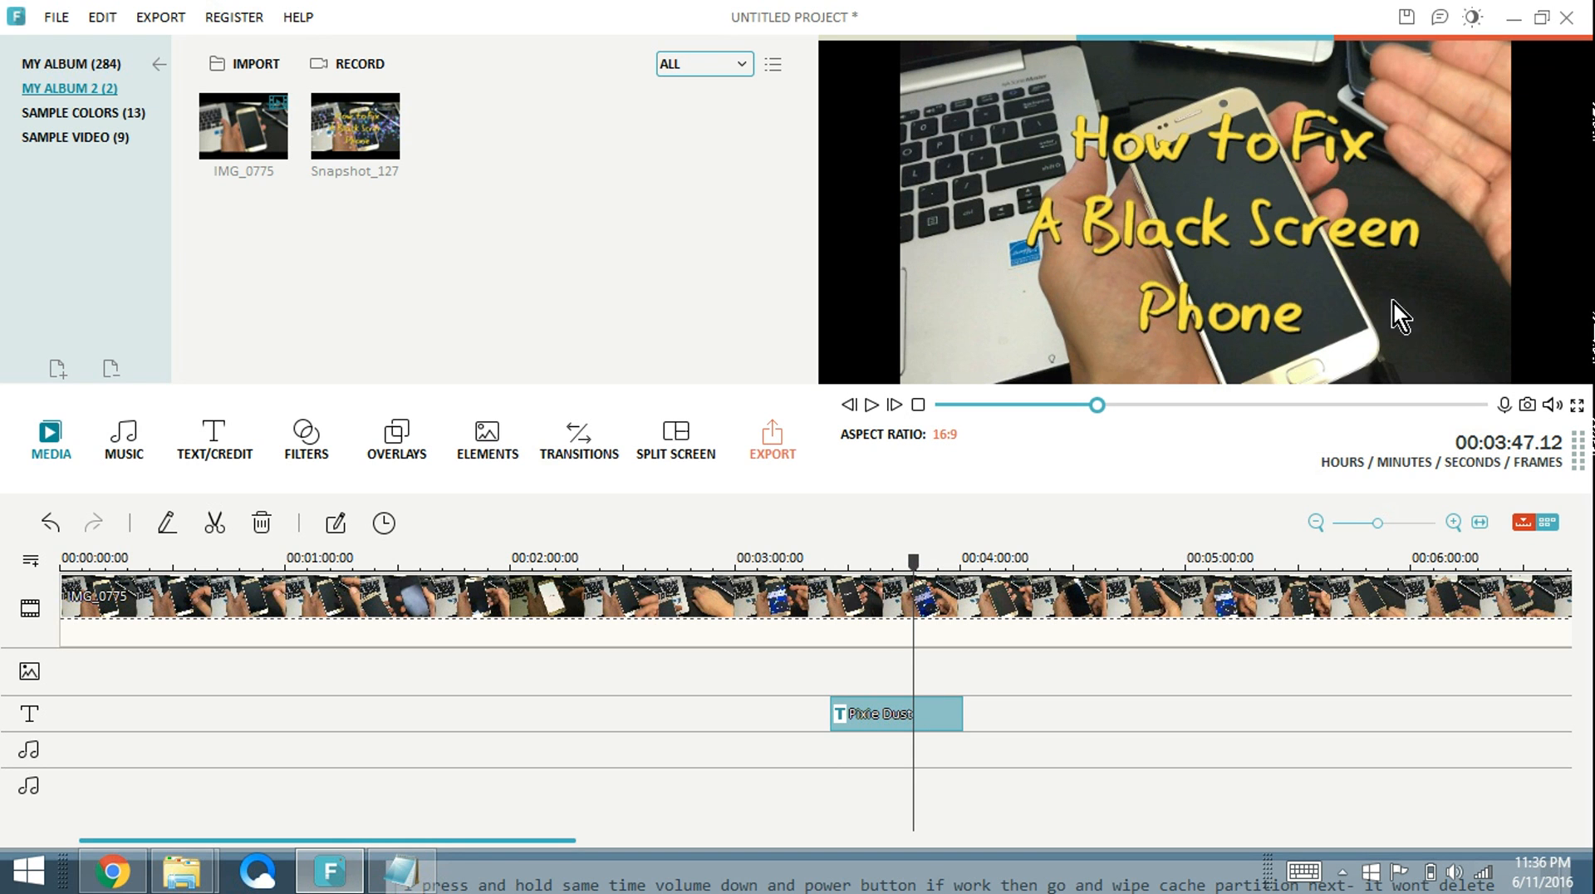
pyautogui.moveTo(1525, 406)
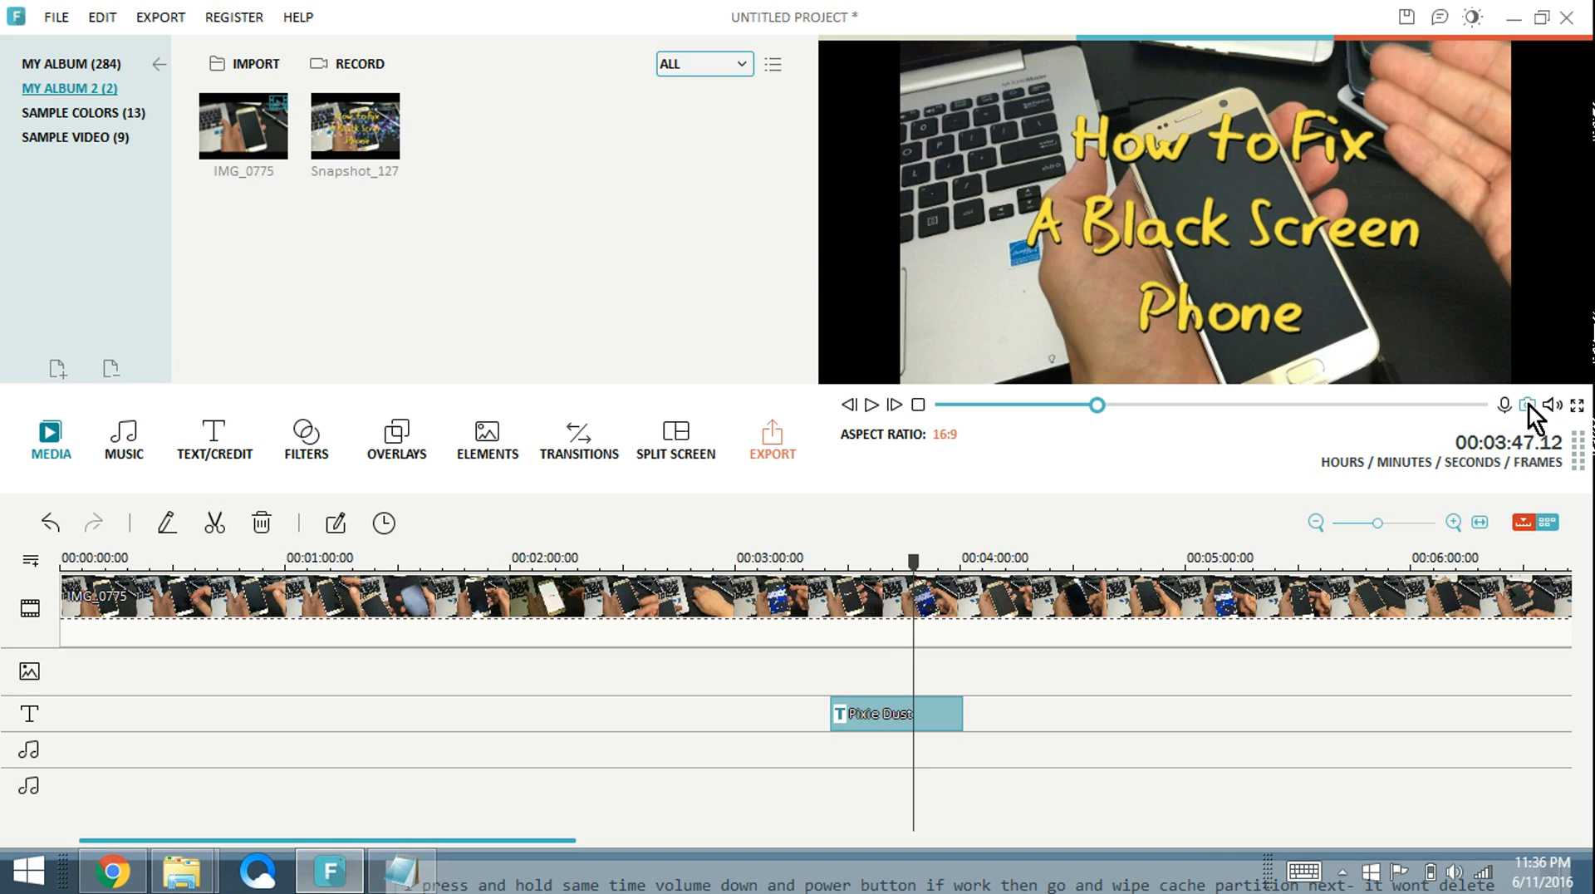
pyautogui.click(1525, 405)
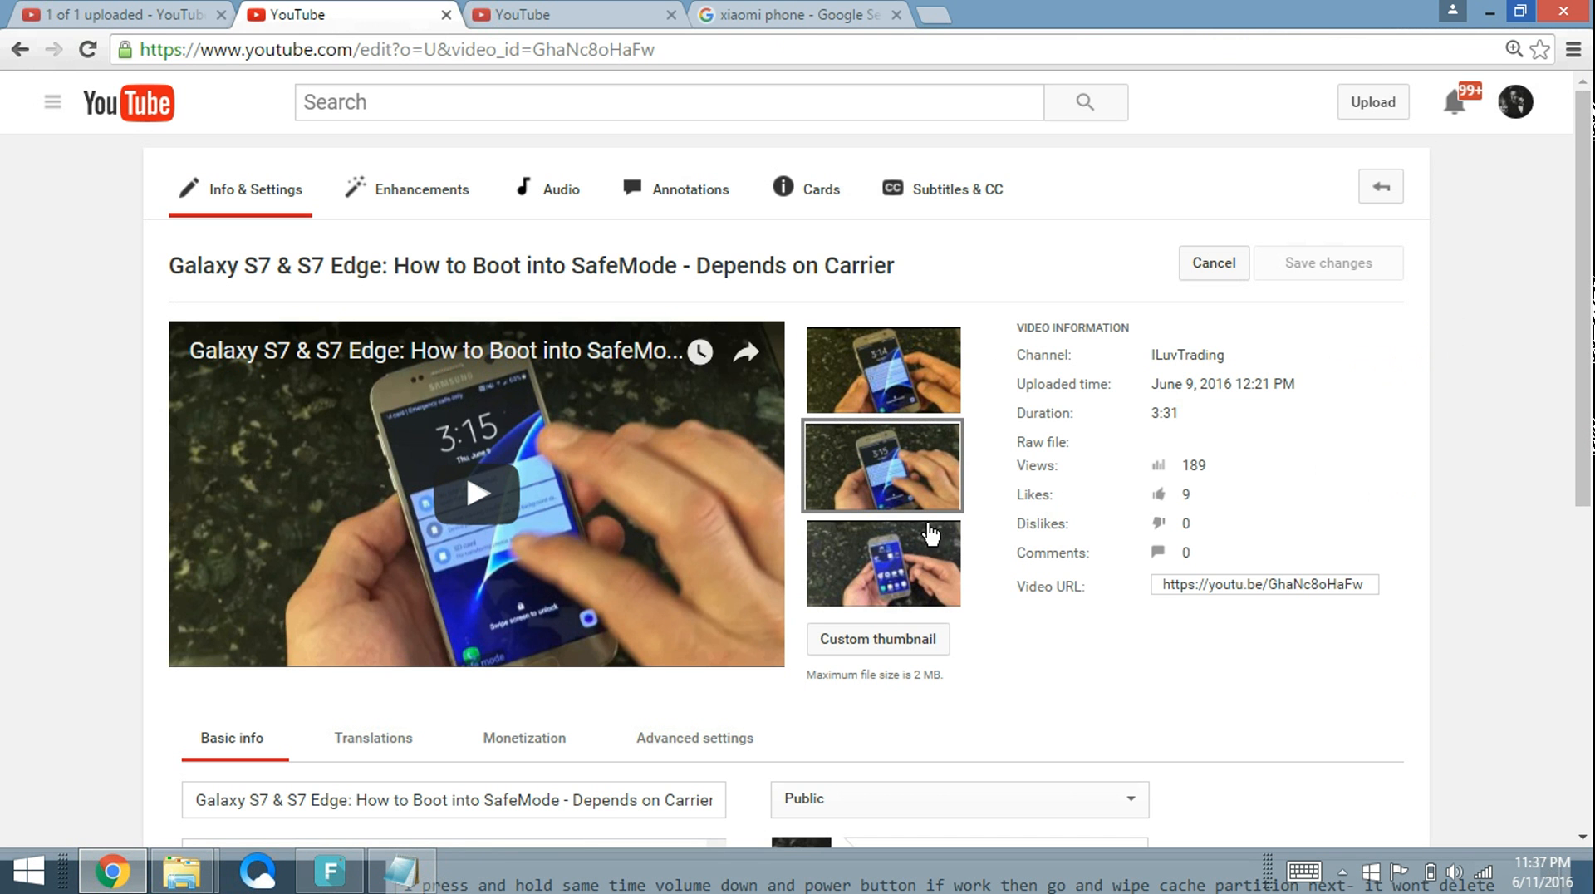
pyautogui.moveTo(1035, 643)
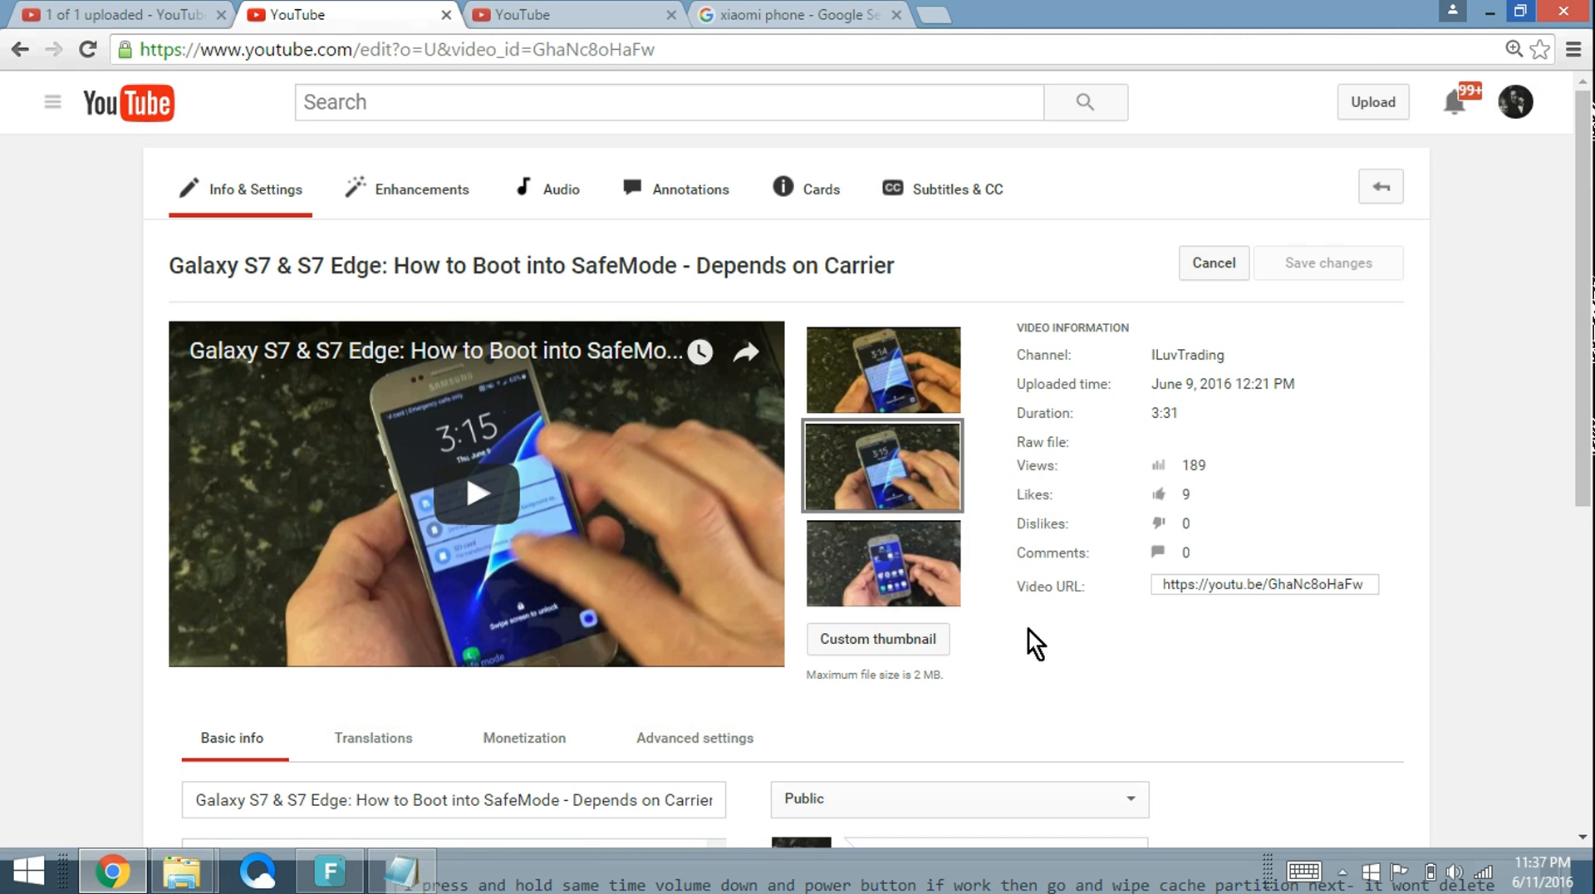
pyautogui.moveTo(877, 638)
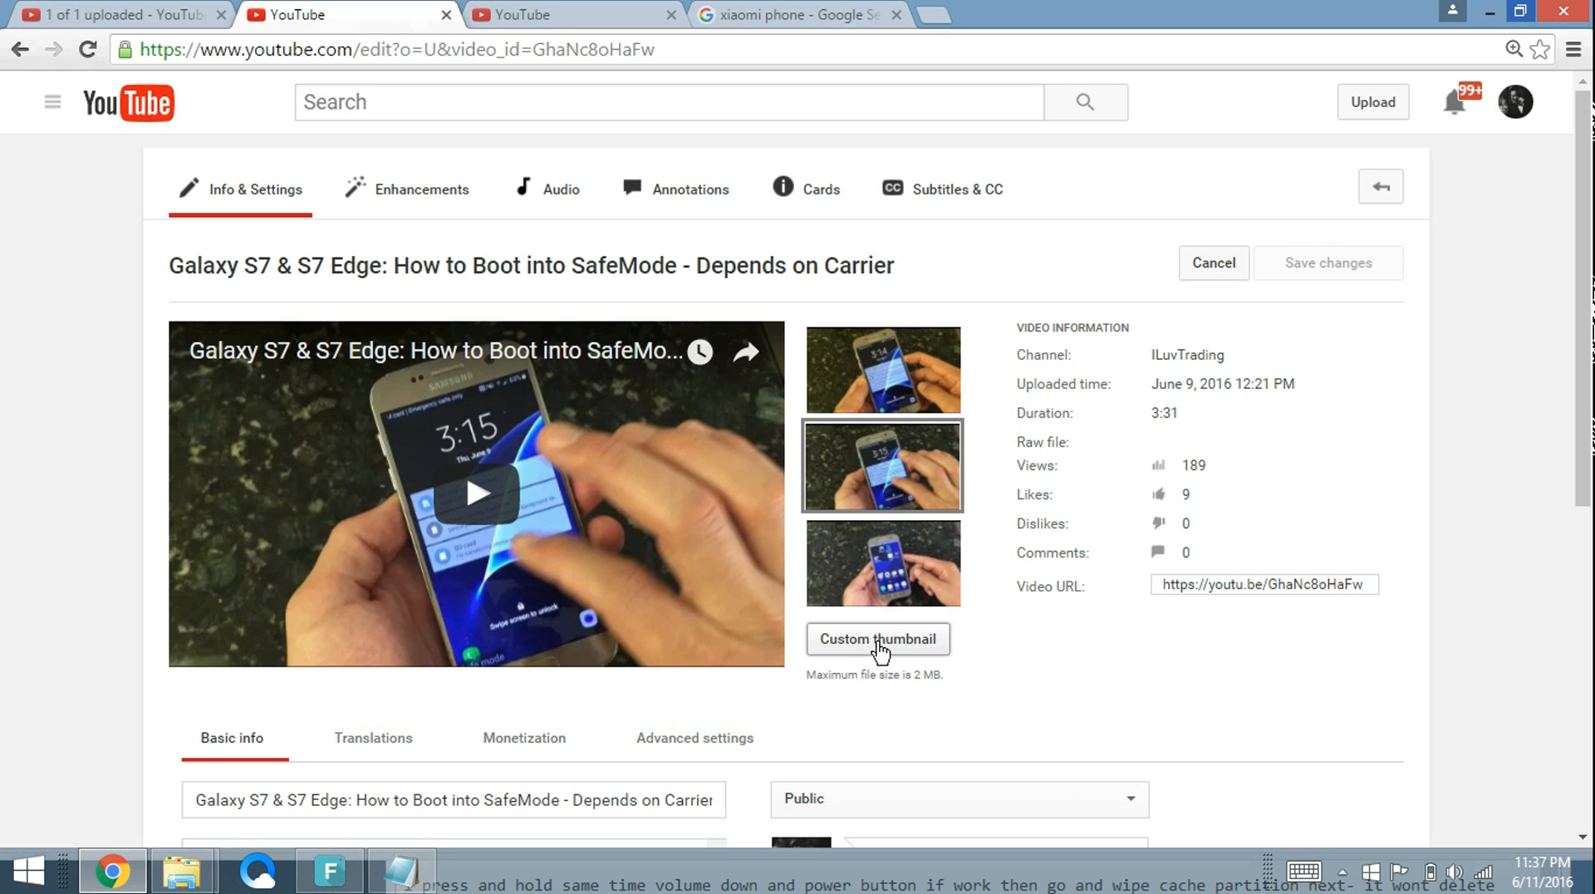
pyautogui.moveTo(1028, 761)
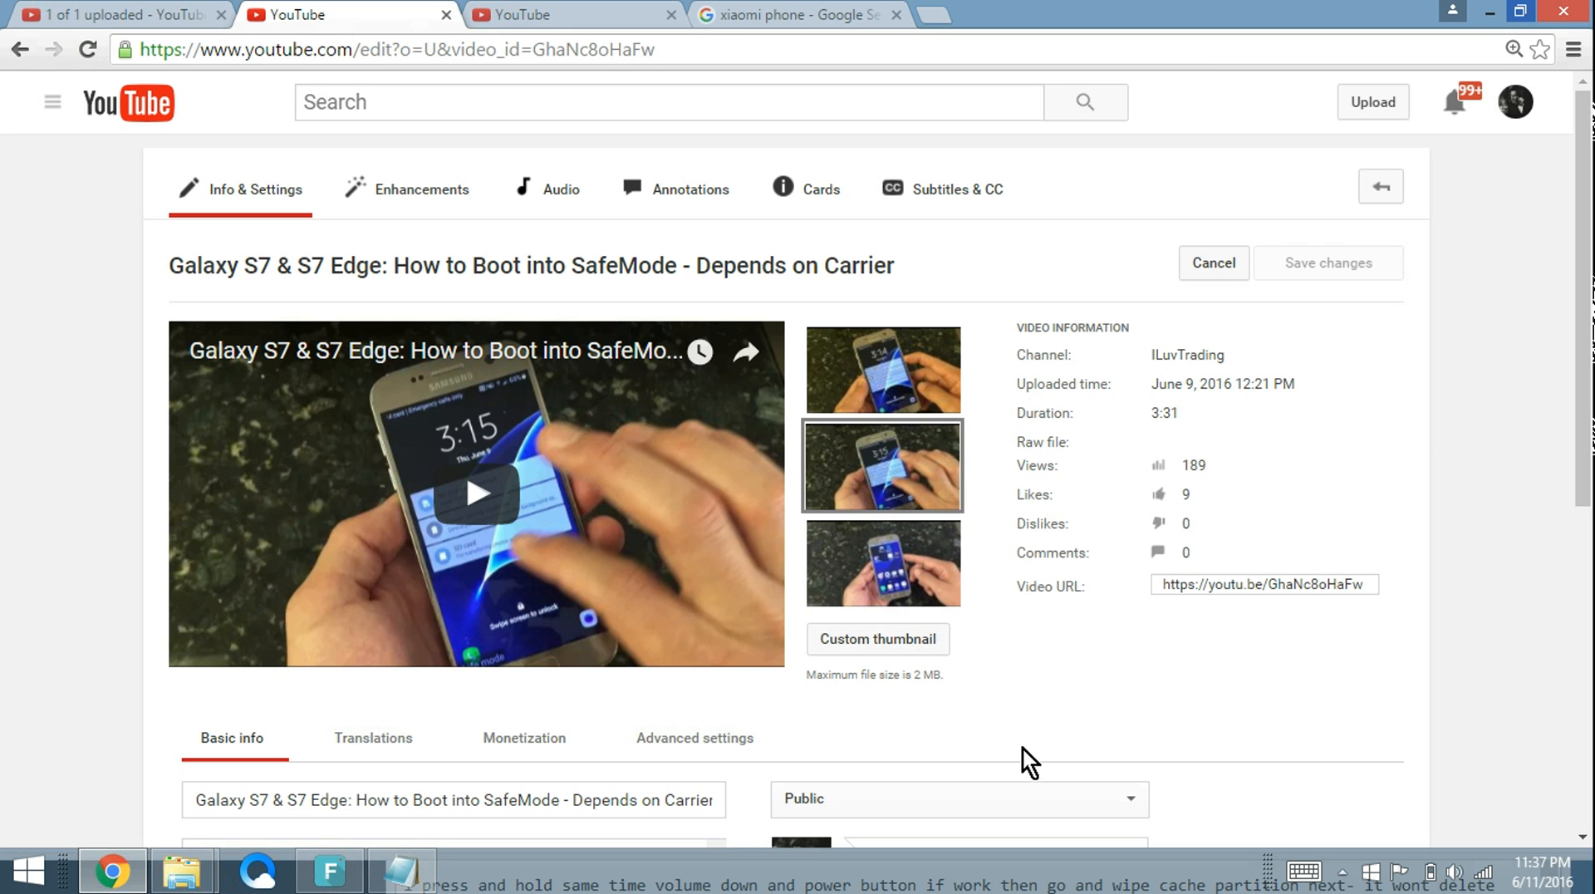
pyautogui.moveTo(935, 701)
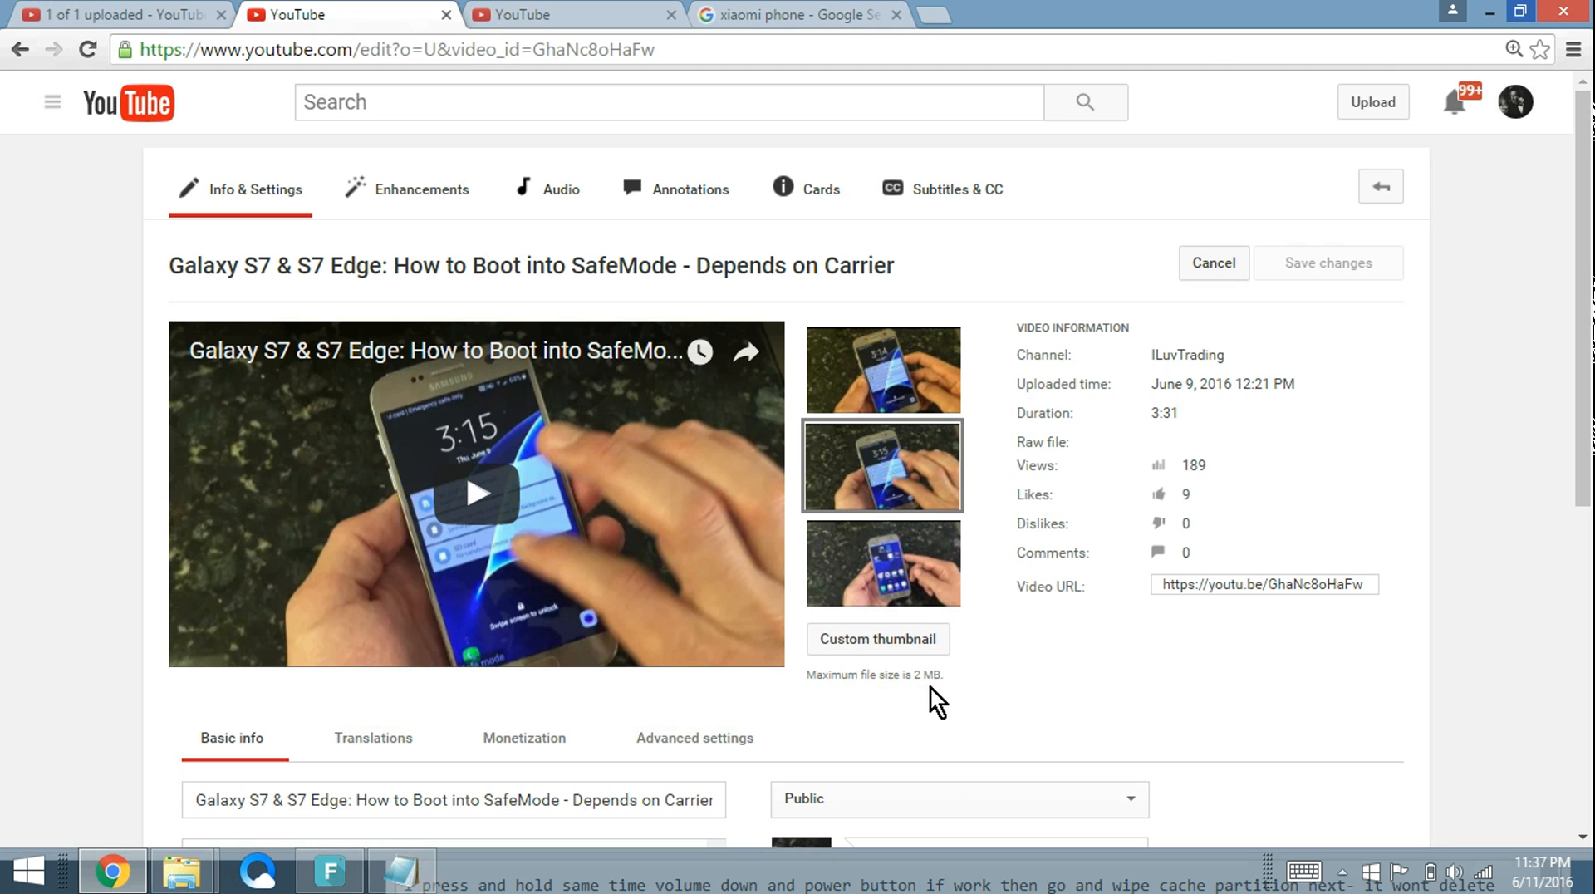
pyautogui.moveTo(877, 638)
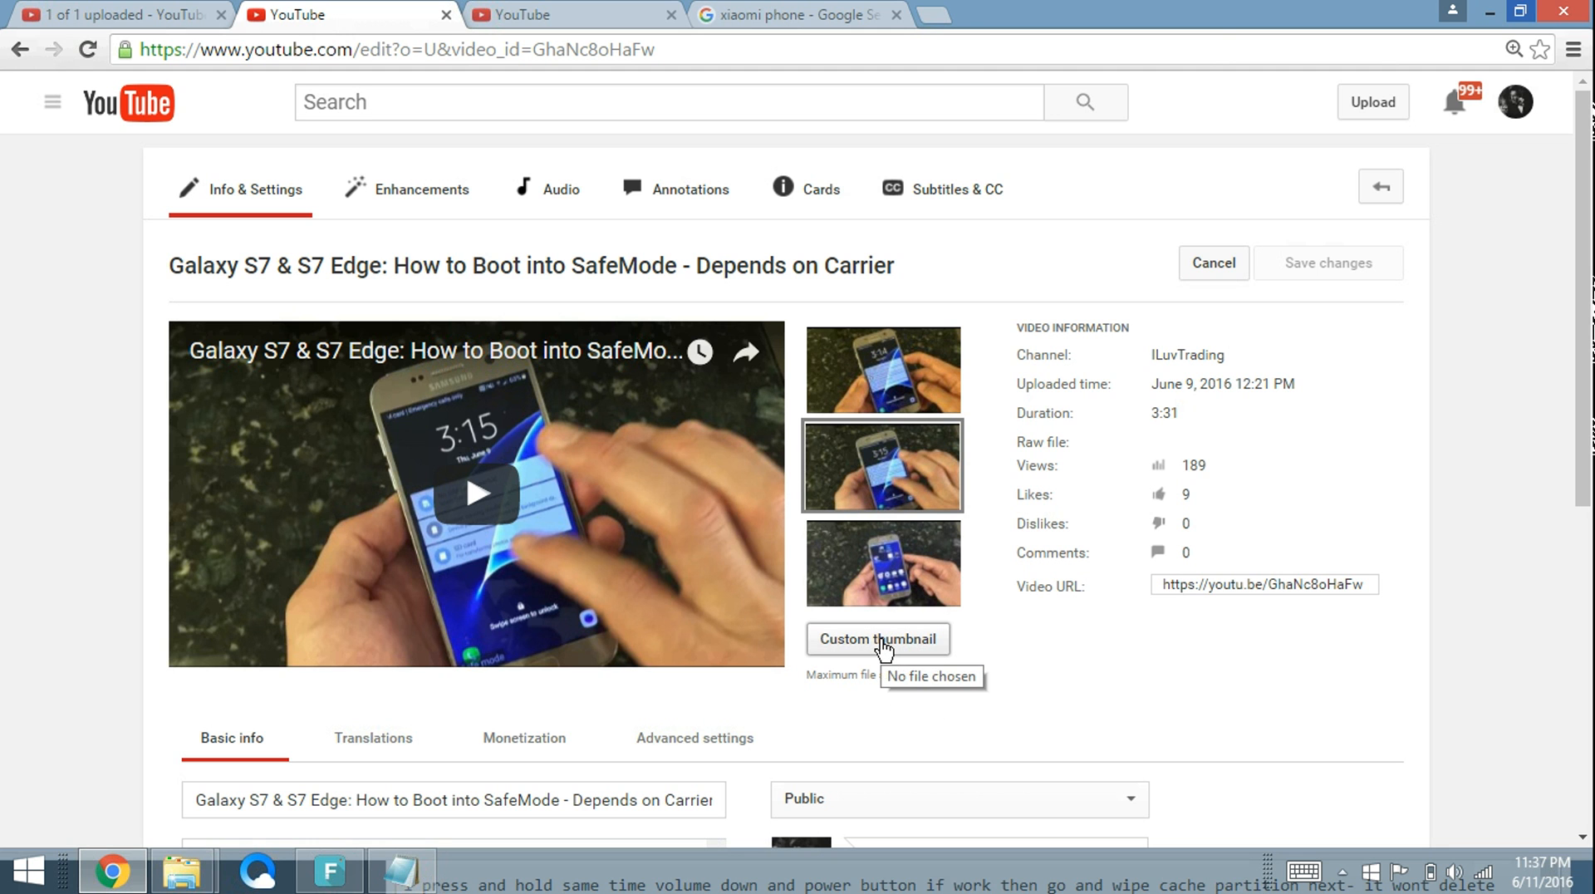
# Start a custom thumbnail upload for the Galaxy S7 safe mode video
pyautogui.click(878, 637)
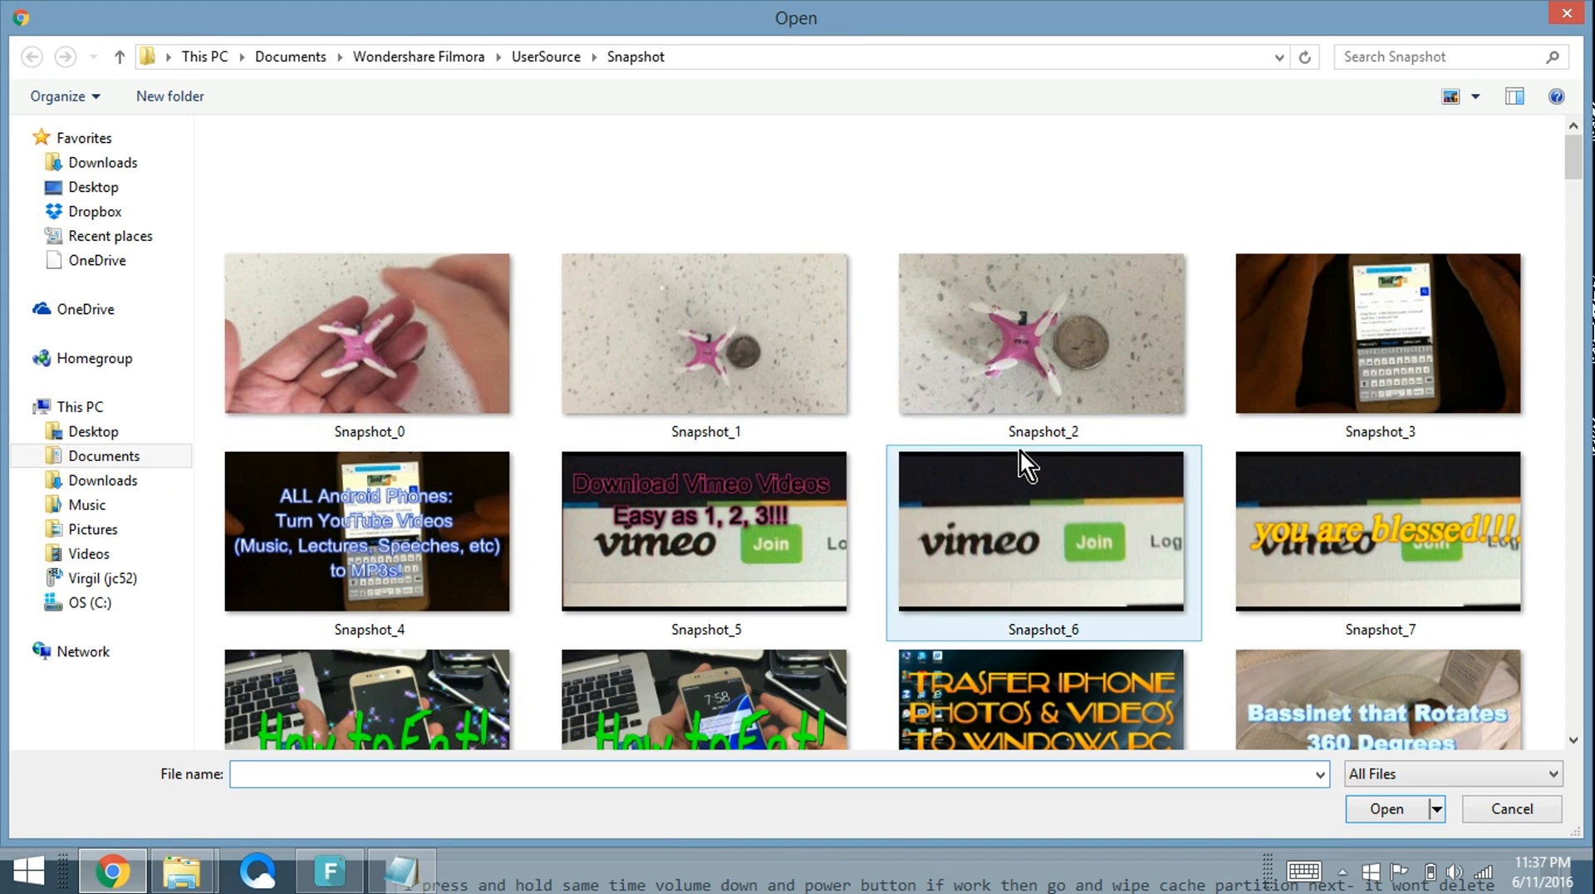
pyautogui.click(289, 57)
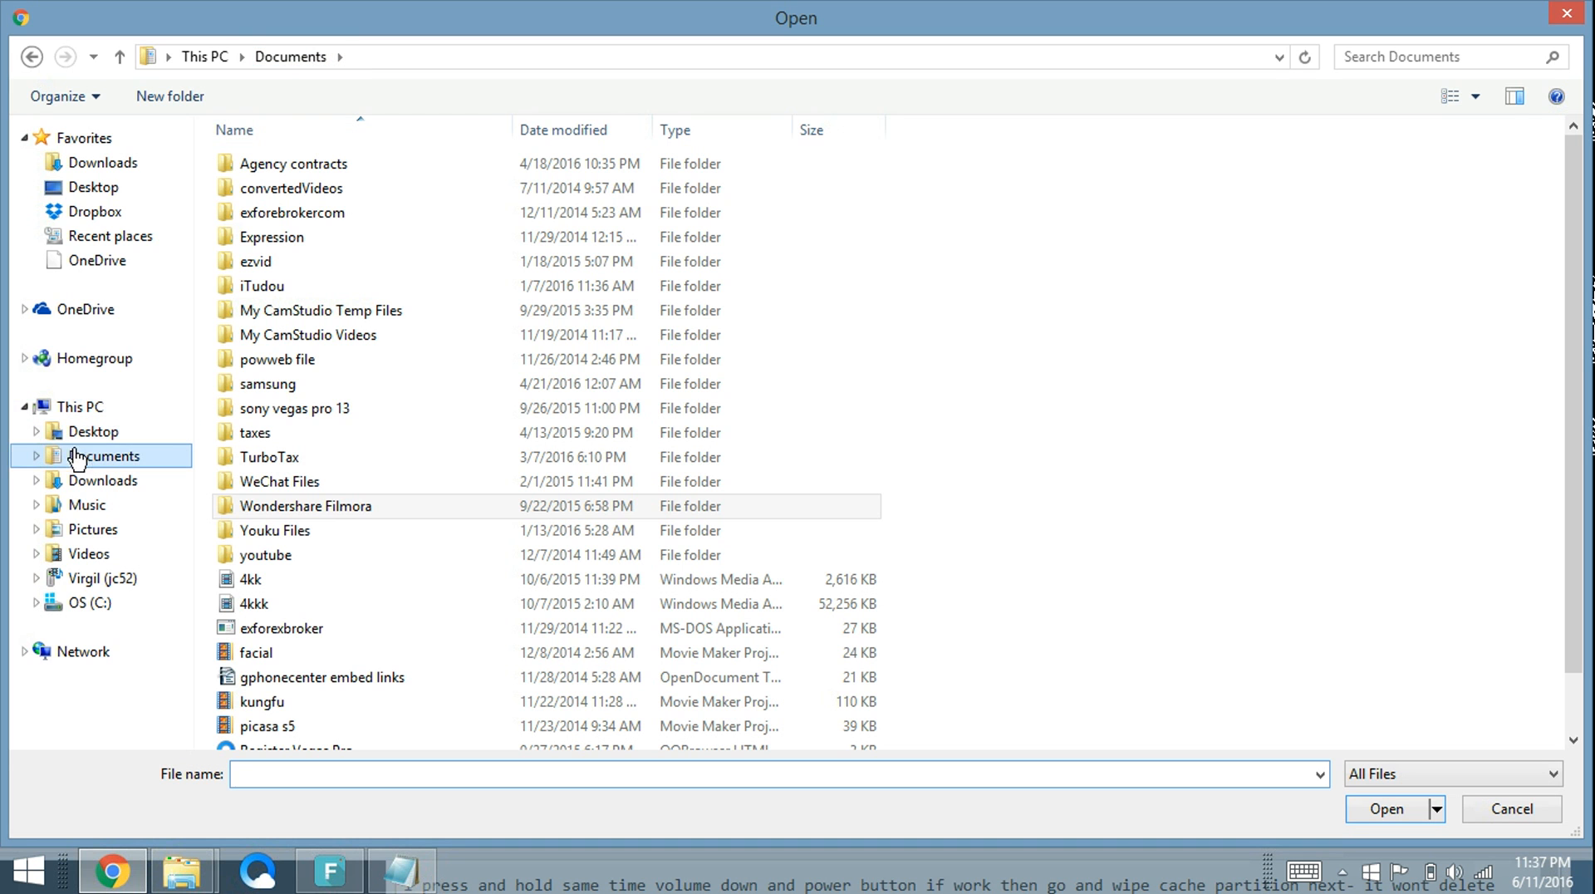
pyautogui.click(305, 505)
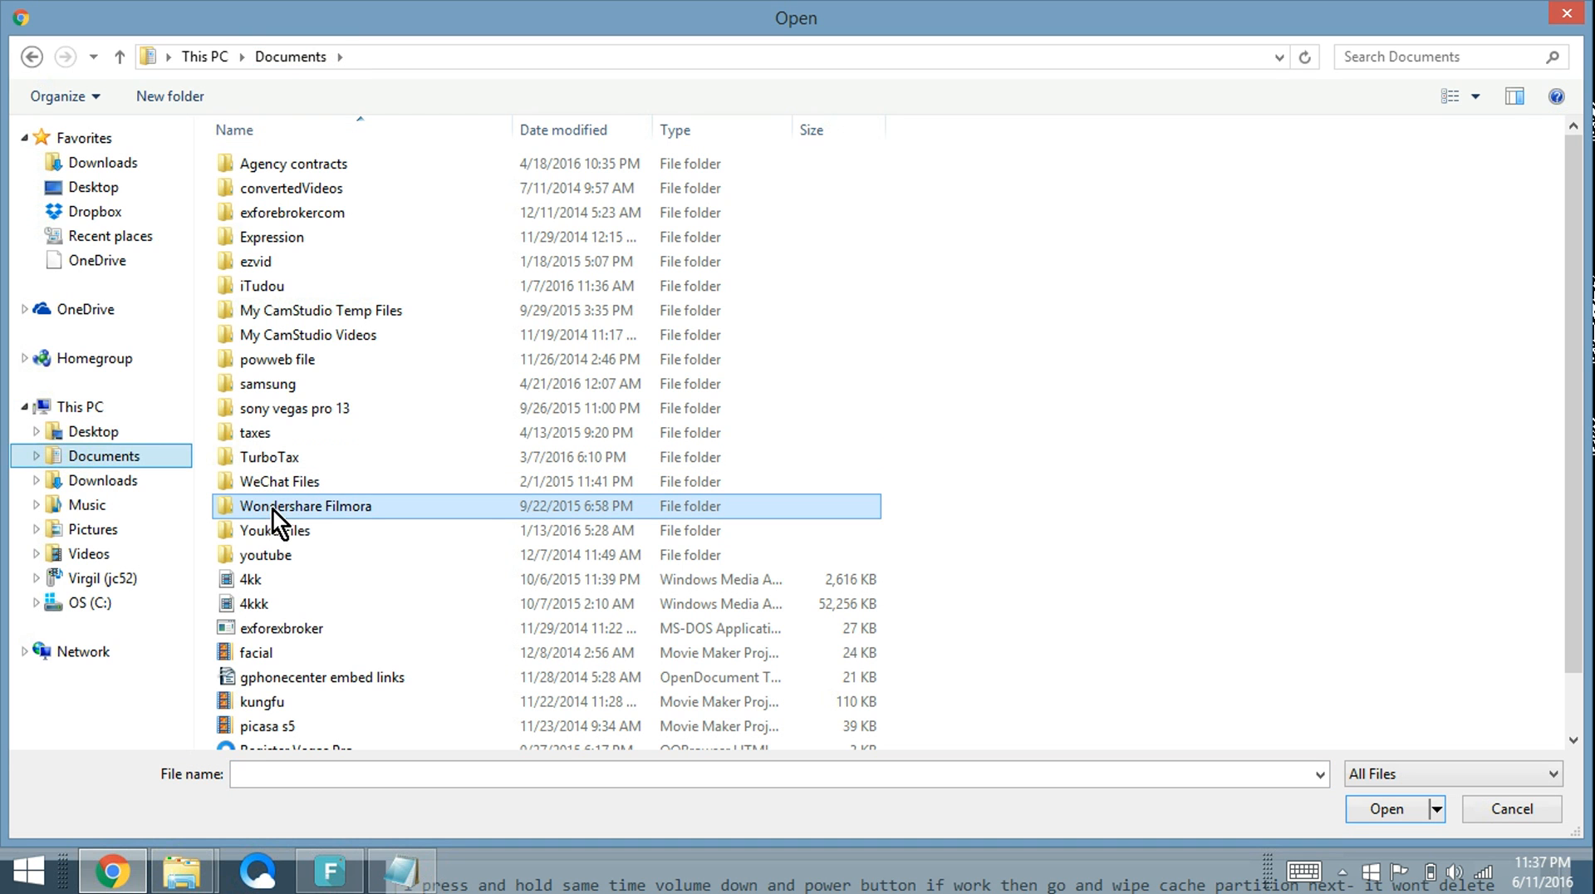
pyautogui.doubleClick(306, 505)
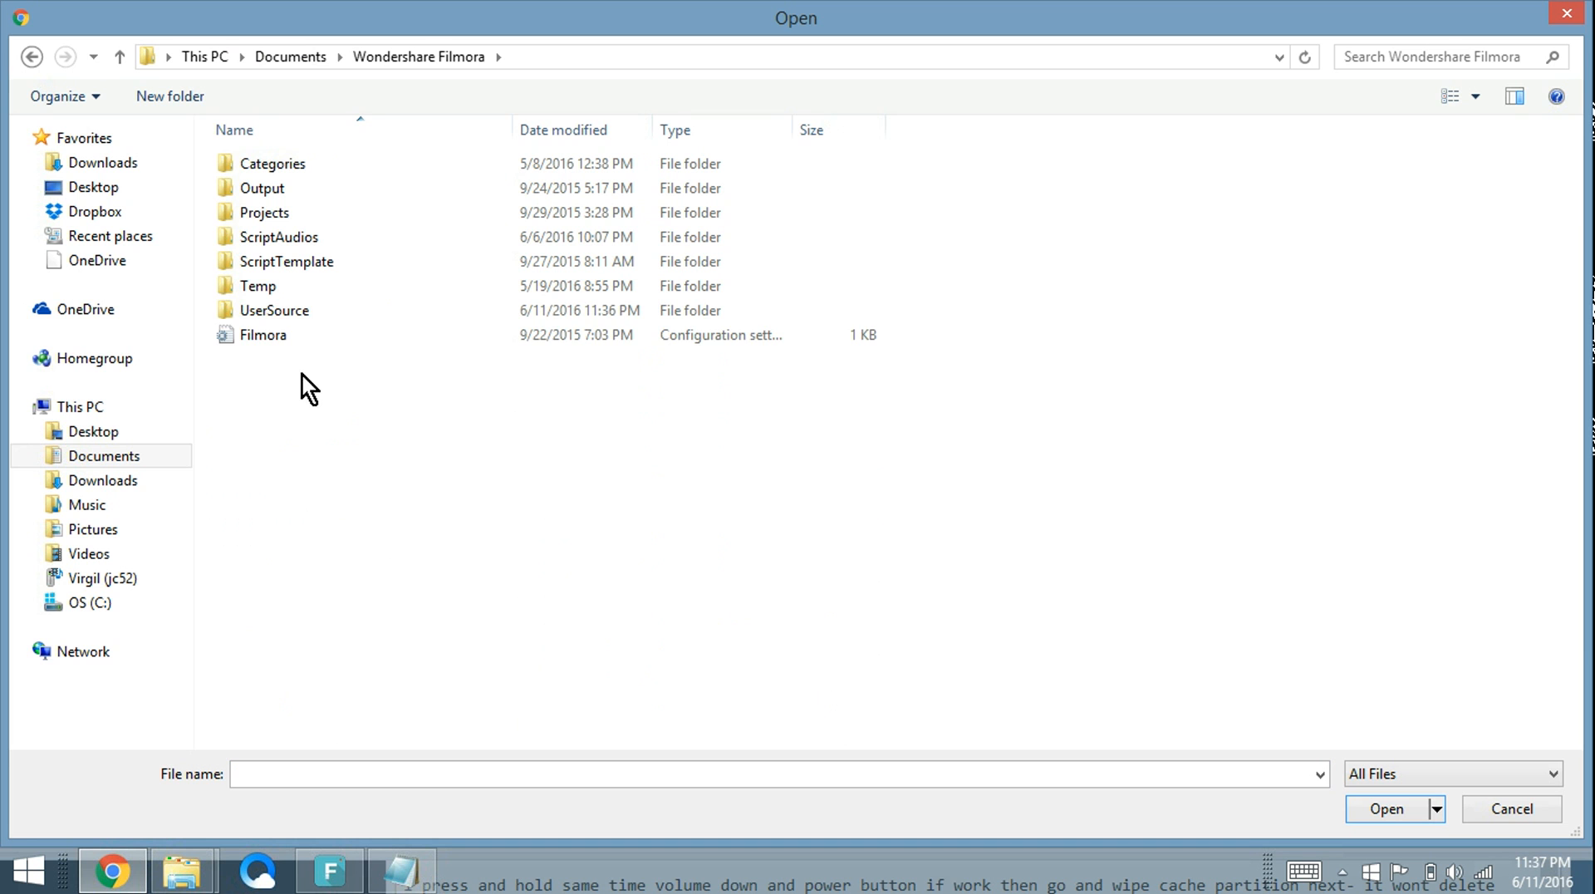
pyautogui.click(274, 311)
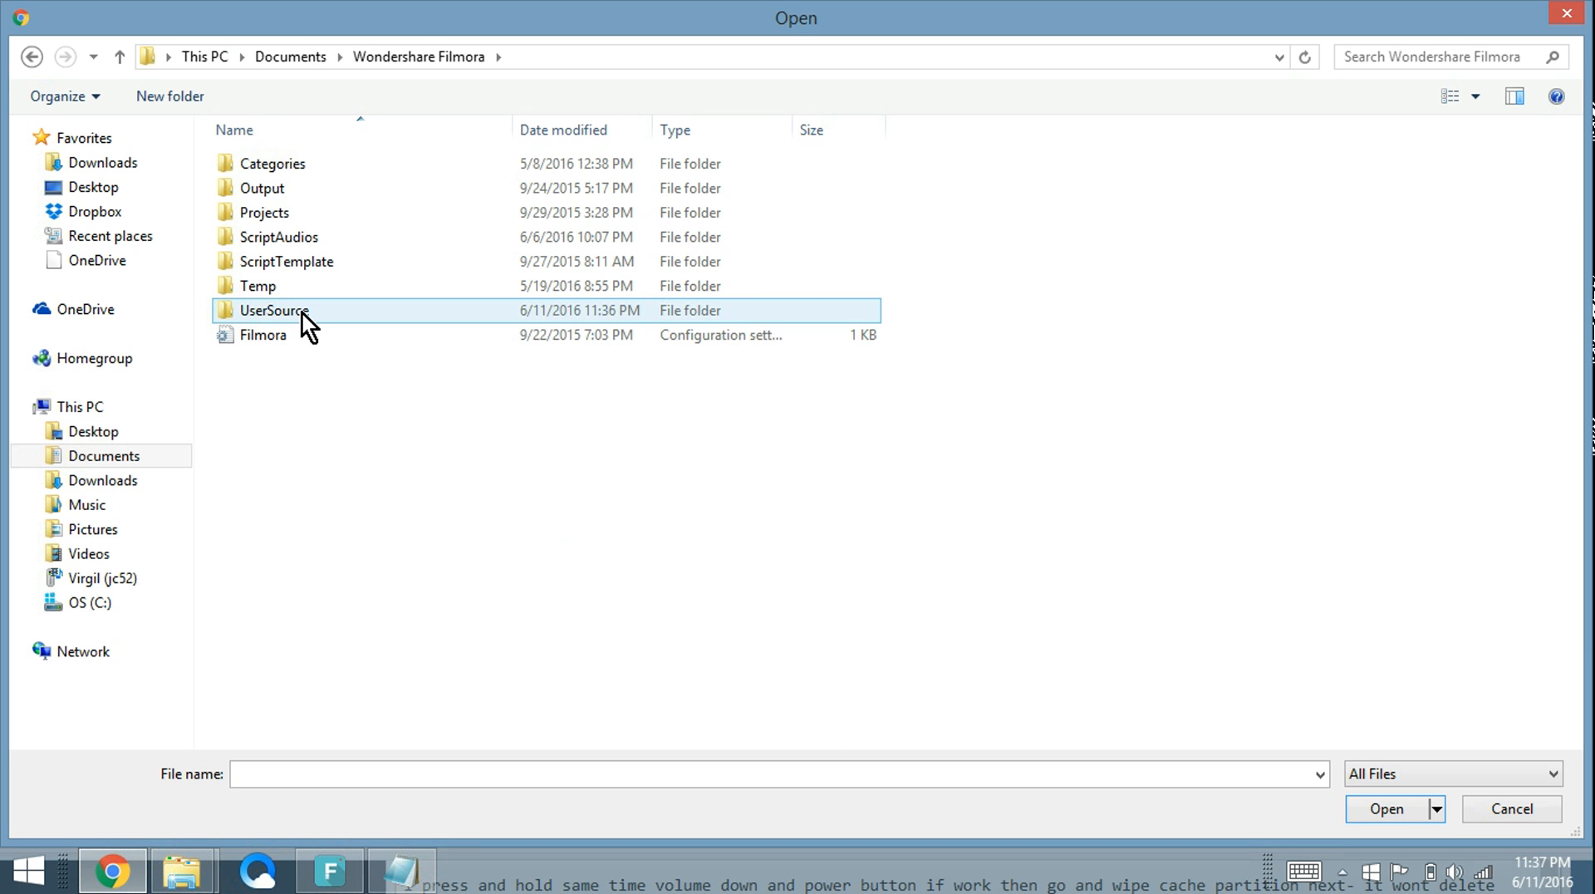
pyautogui.doubleClick(276, 311)
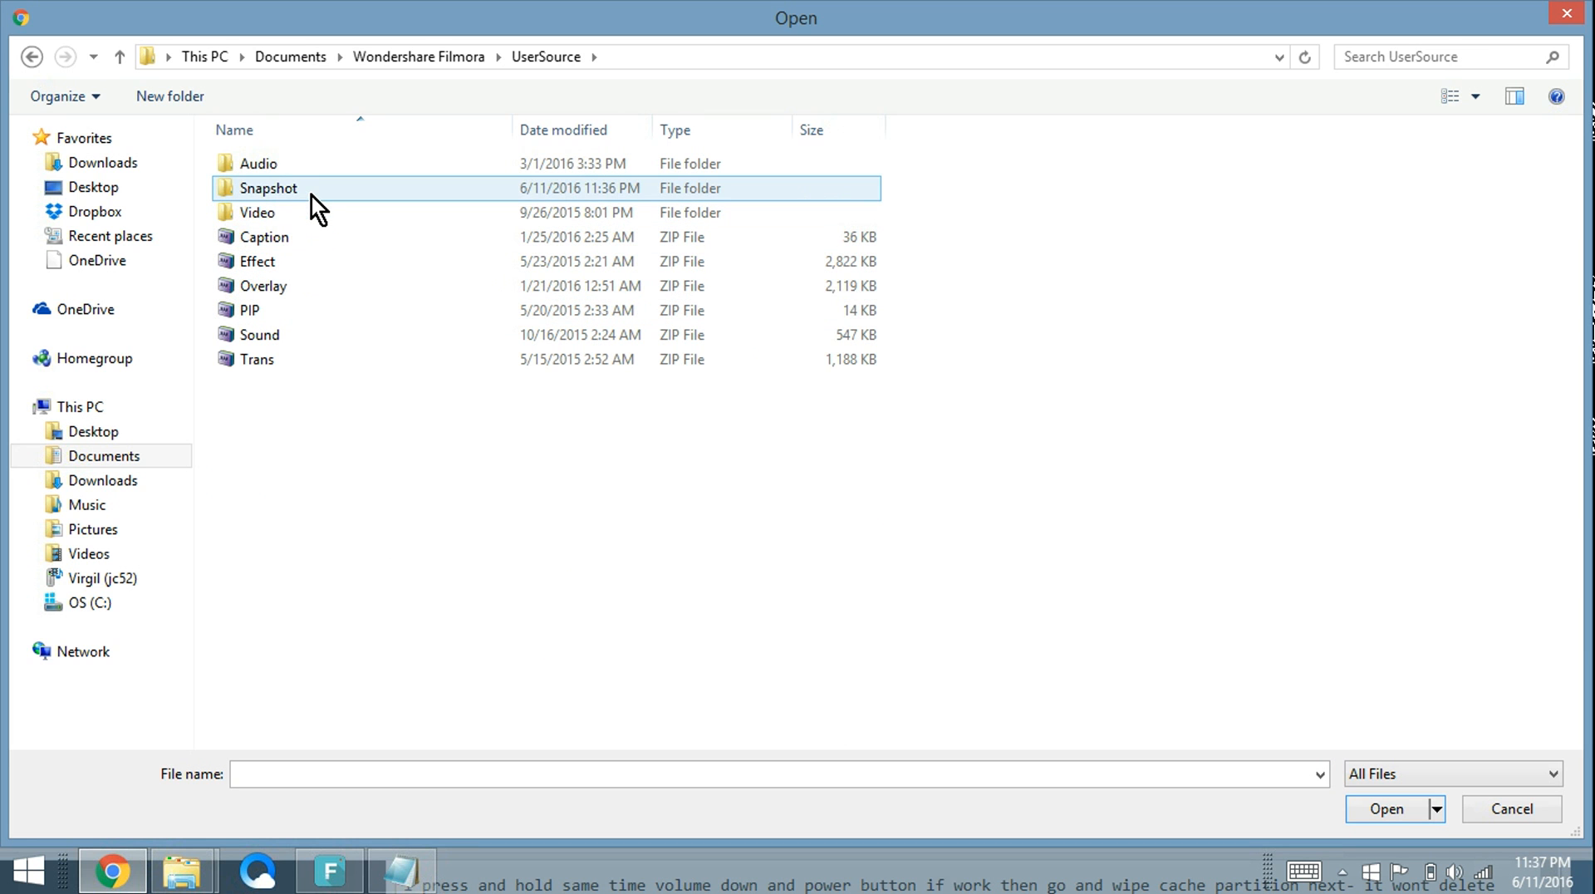
pyautogui.doubleClick(267, 188)
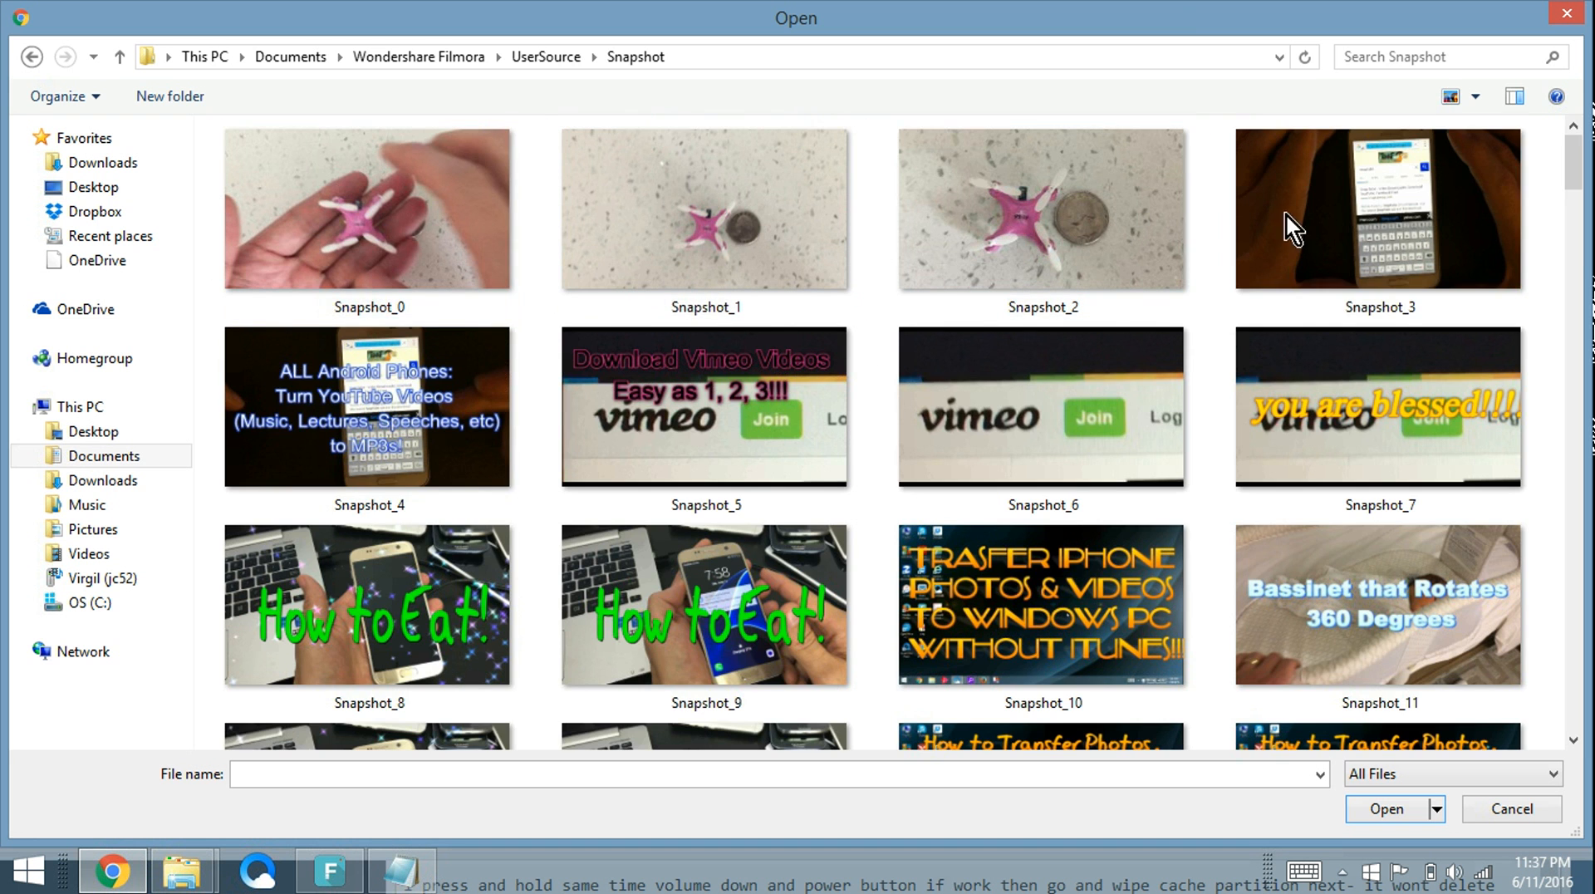
# Select Snapshot_127 (after first trying Snapshot_133) and confirm it as the upload file
pyautogui.scroll(-3)
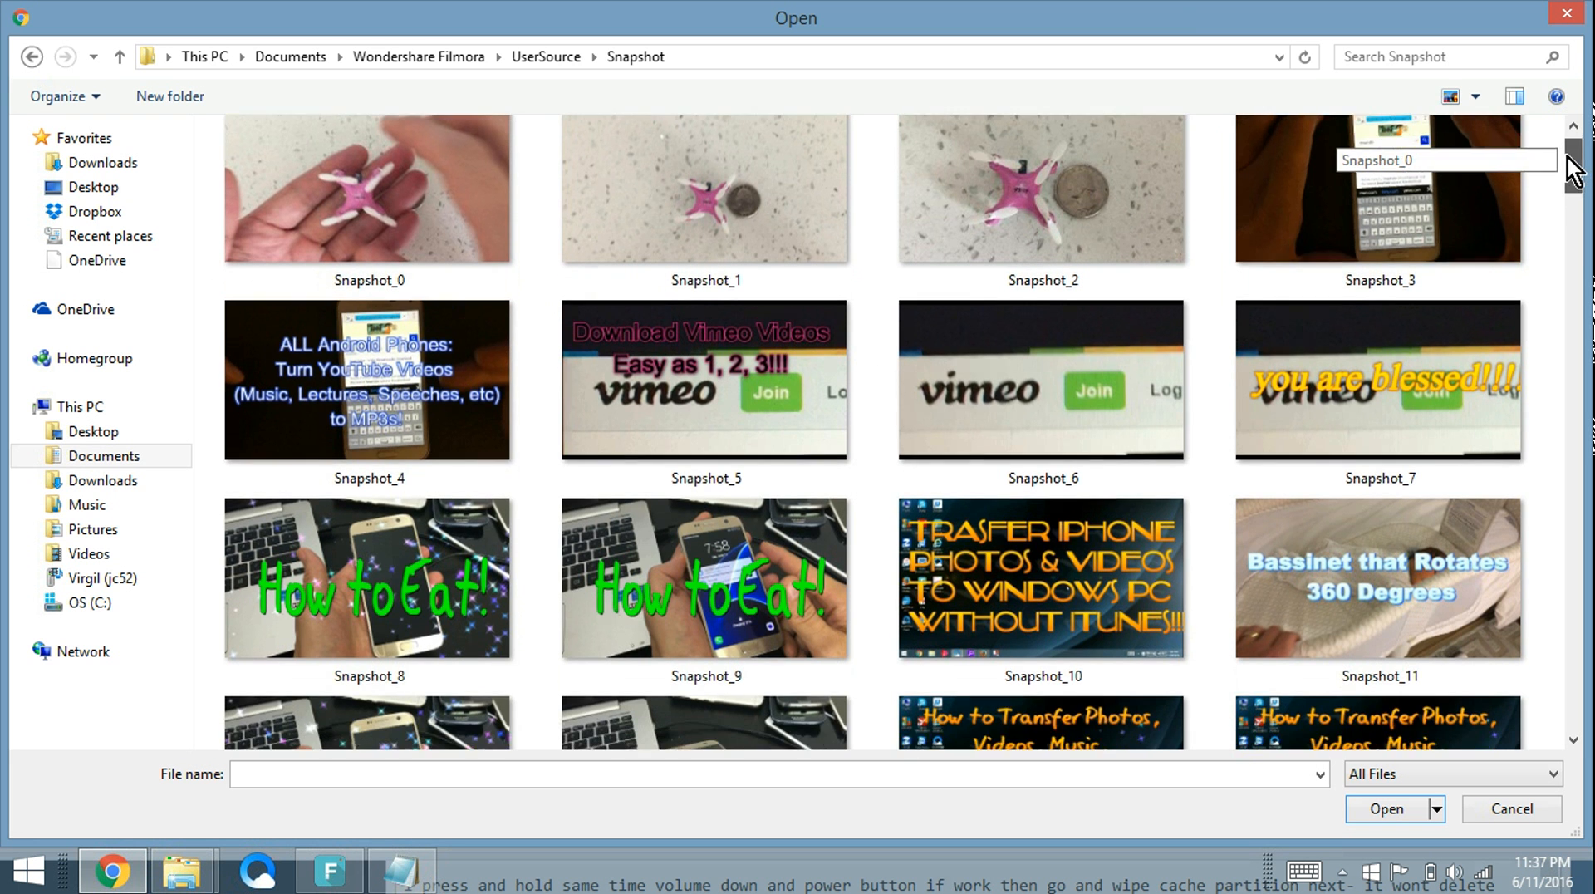
pyautogui.scroll(-3)
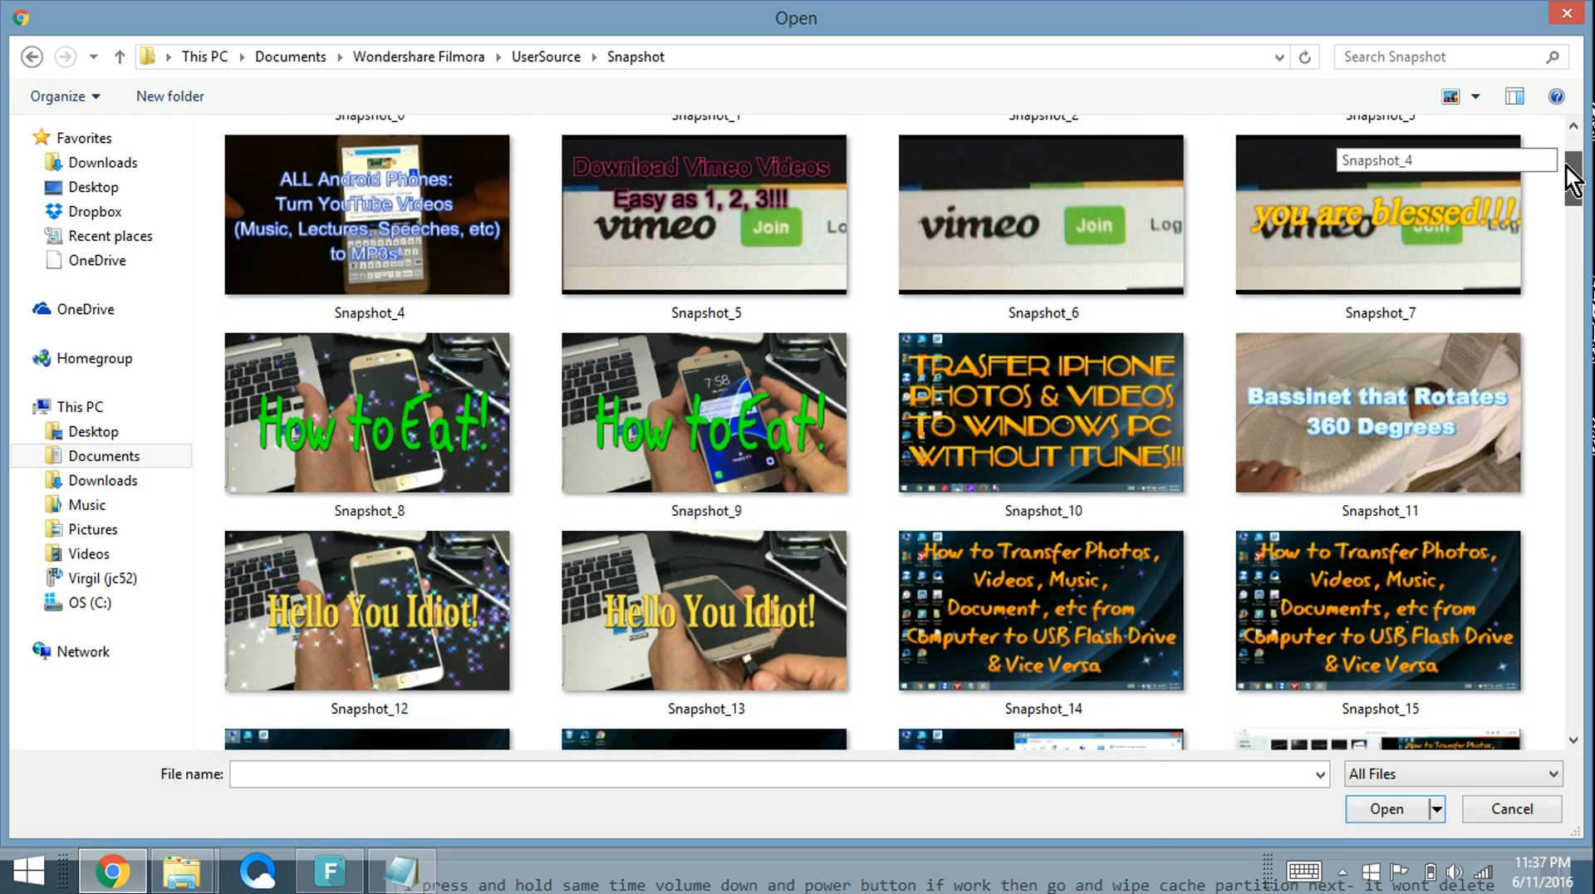
pyautogui.scroll(-3)
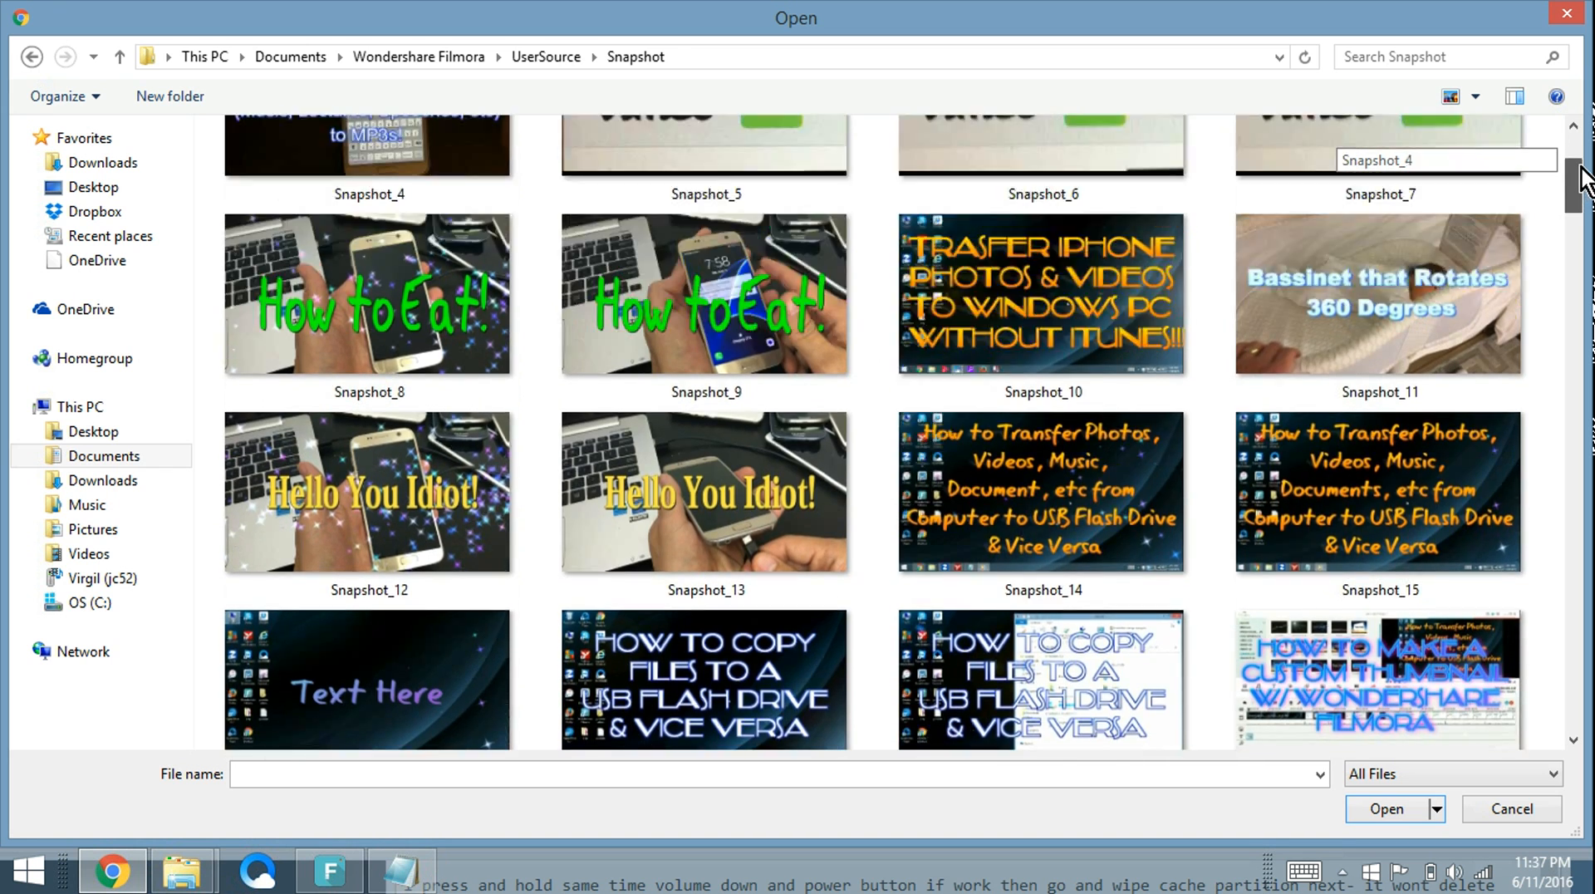
pyautogui.scroll(-3)
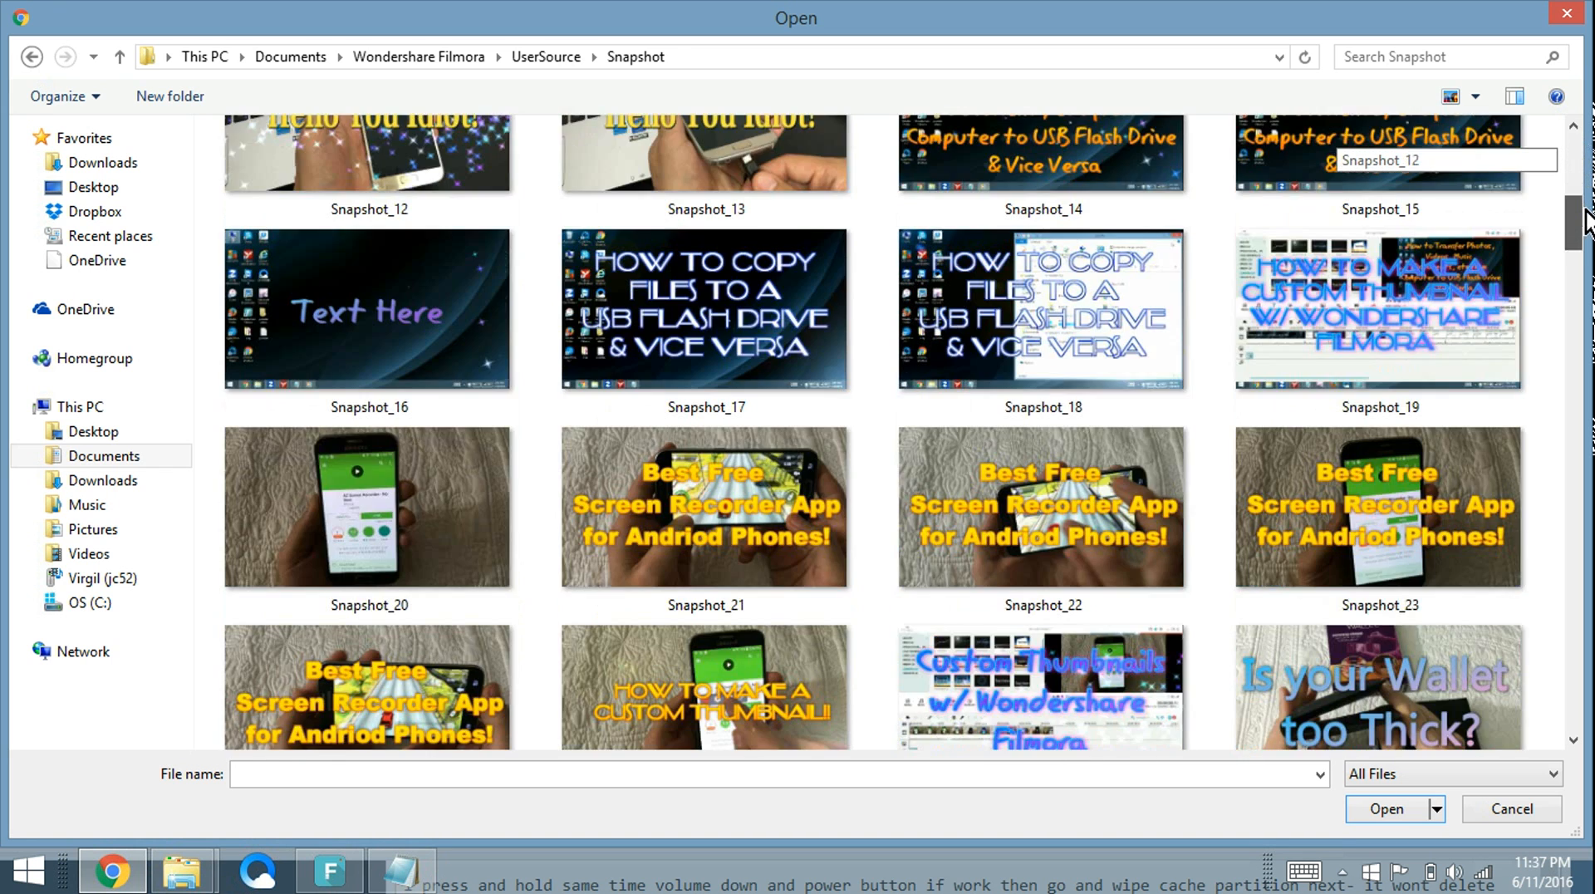
pyautogui.scroll(-3)
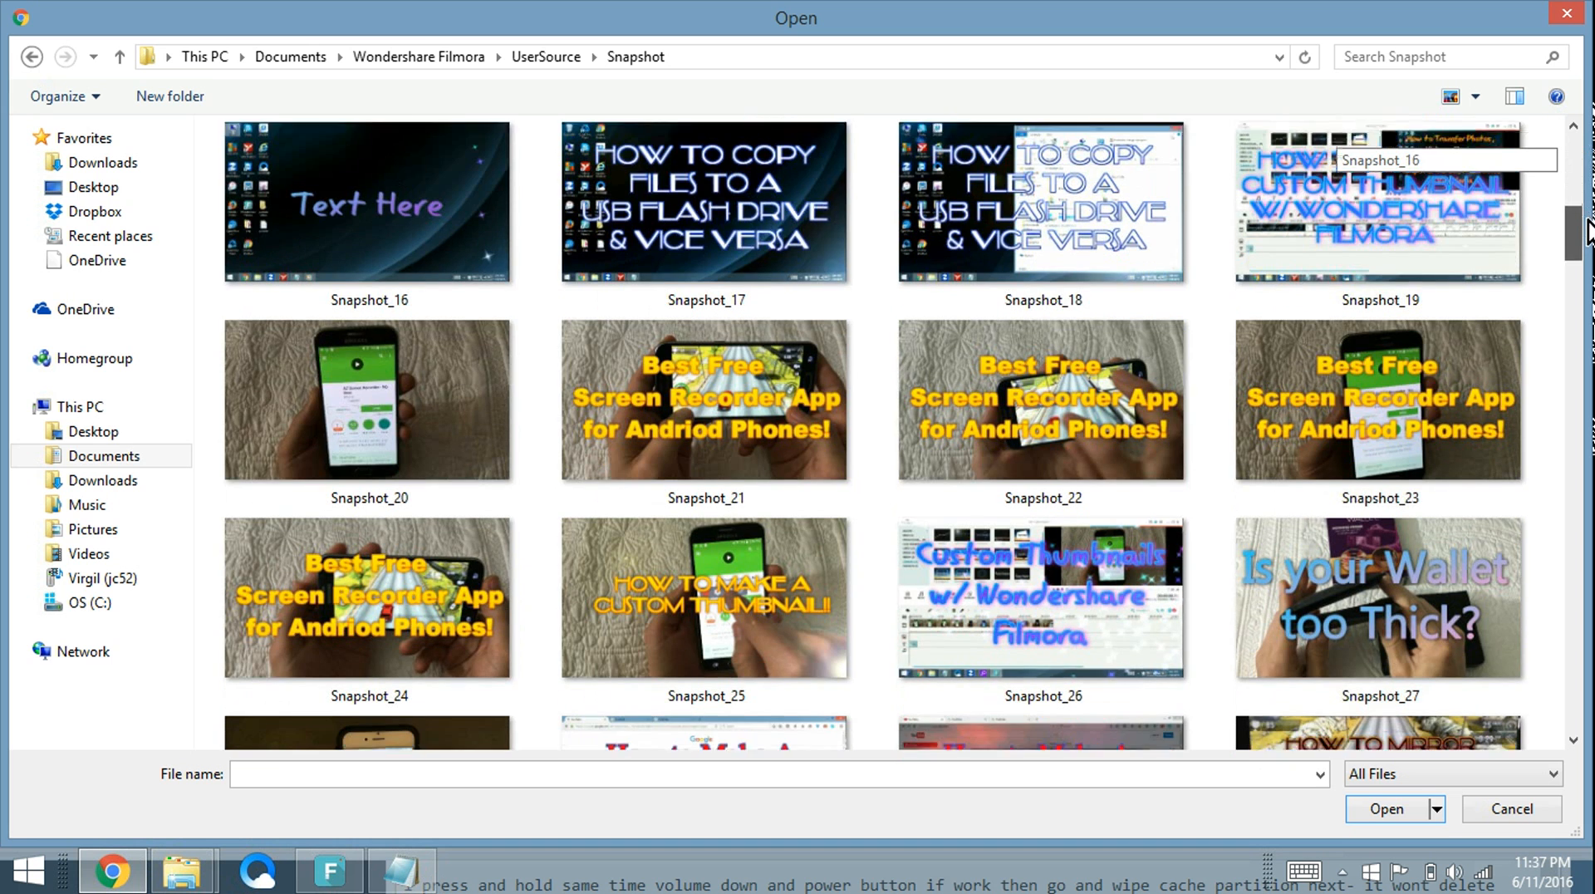
pyautogui.scroll(-3)
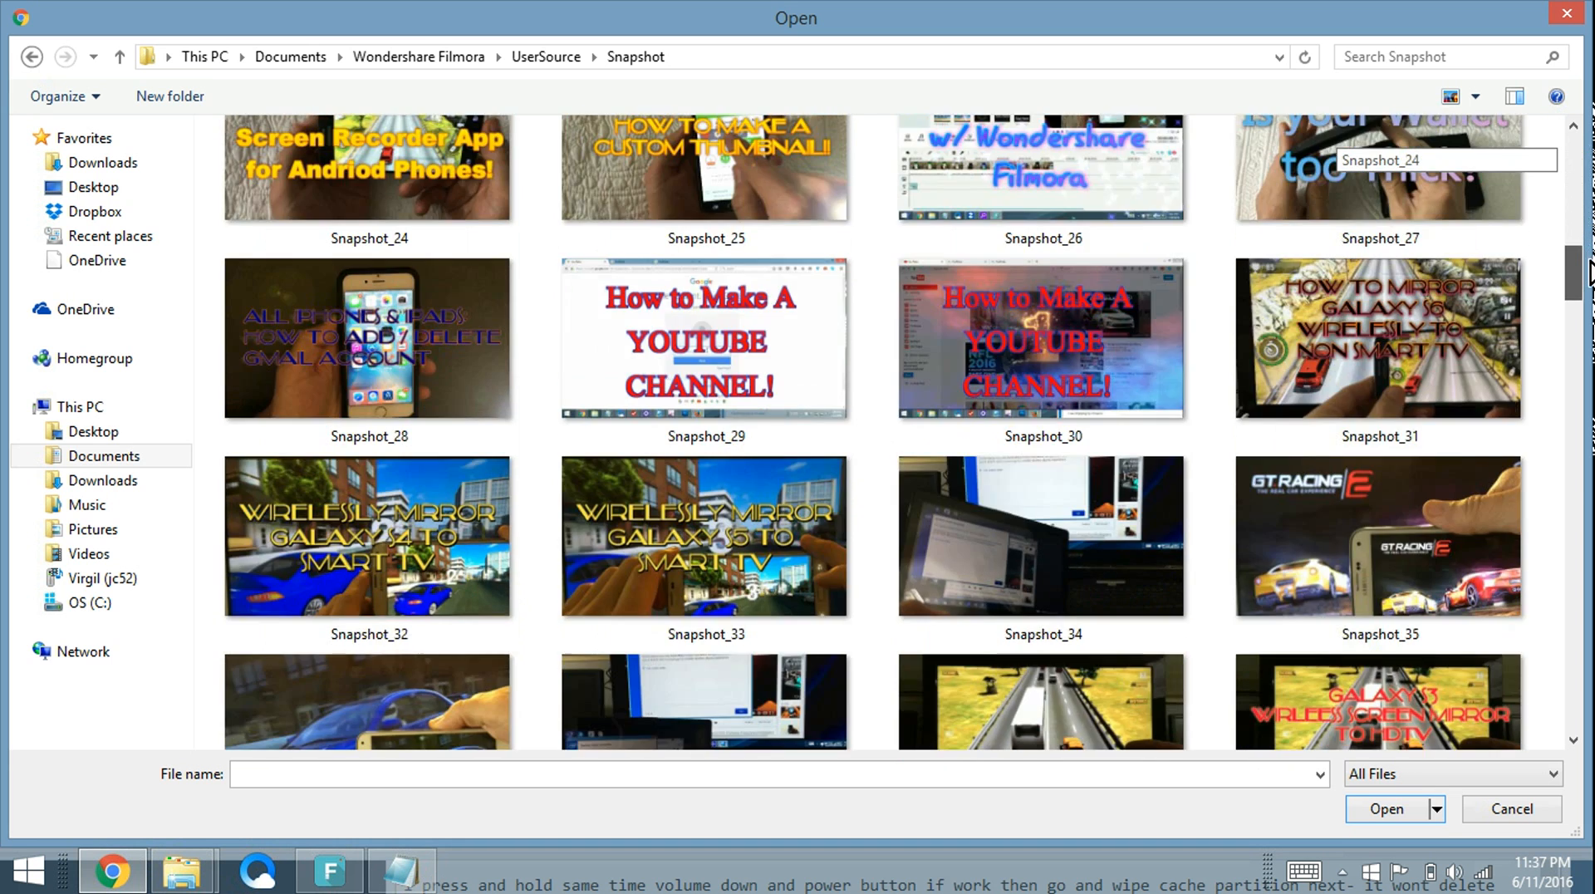
pyautogui.scroll(-3)
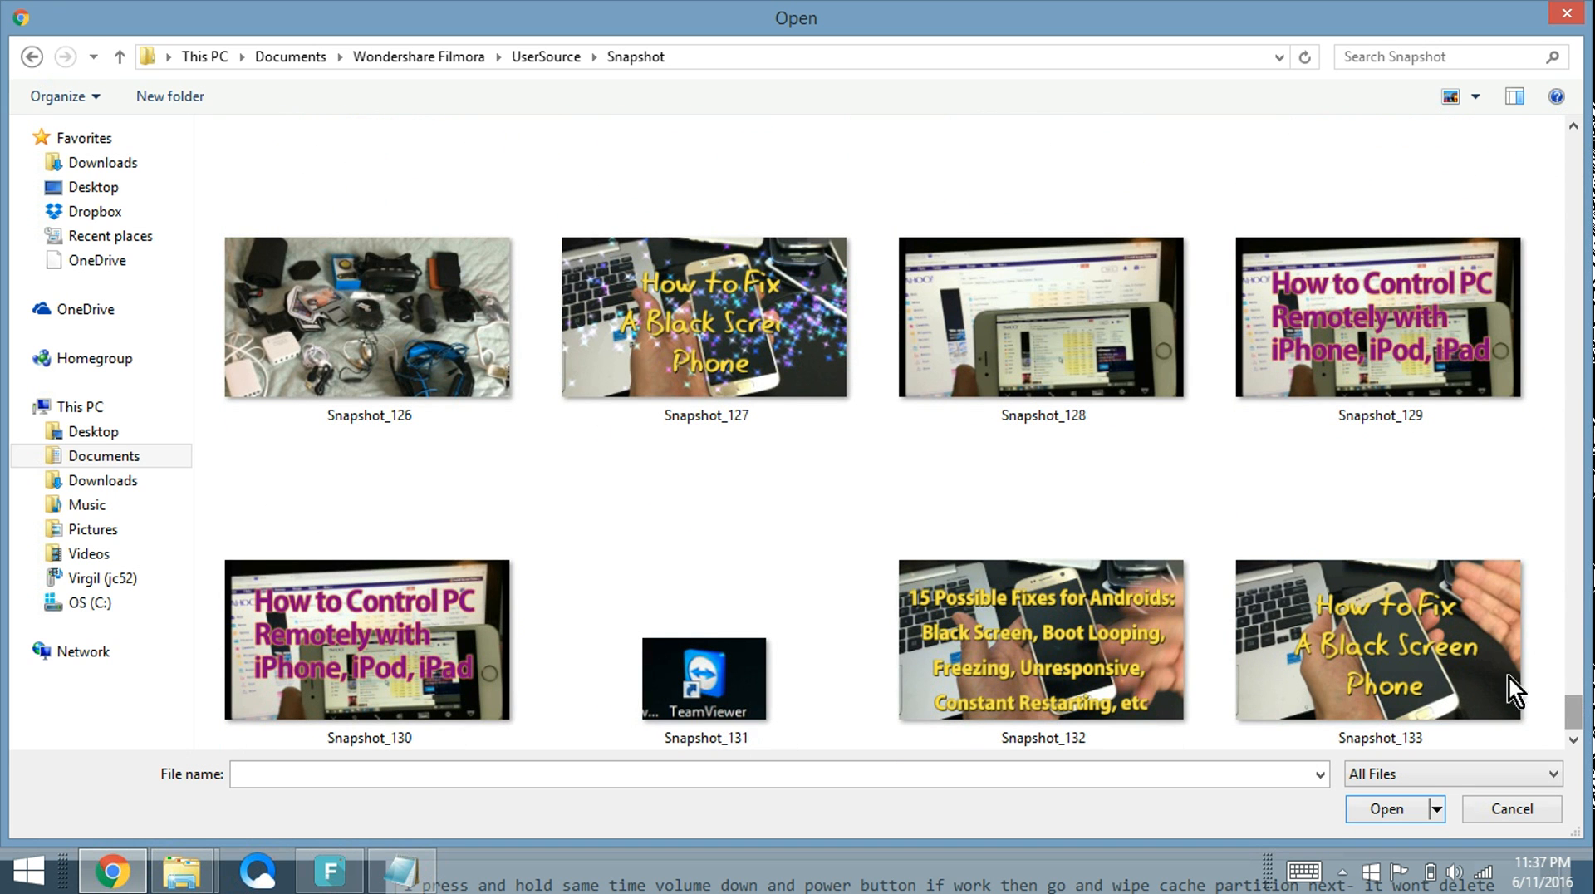
pyautogui.click(1379, 638)
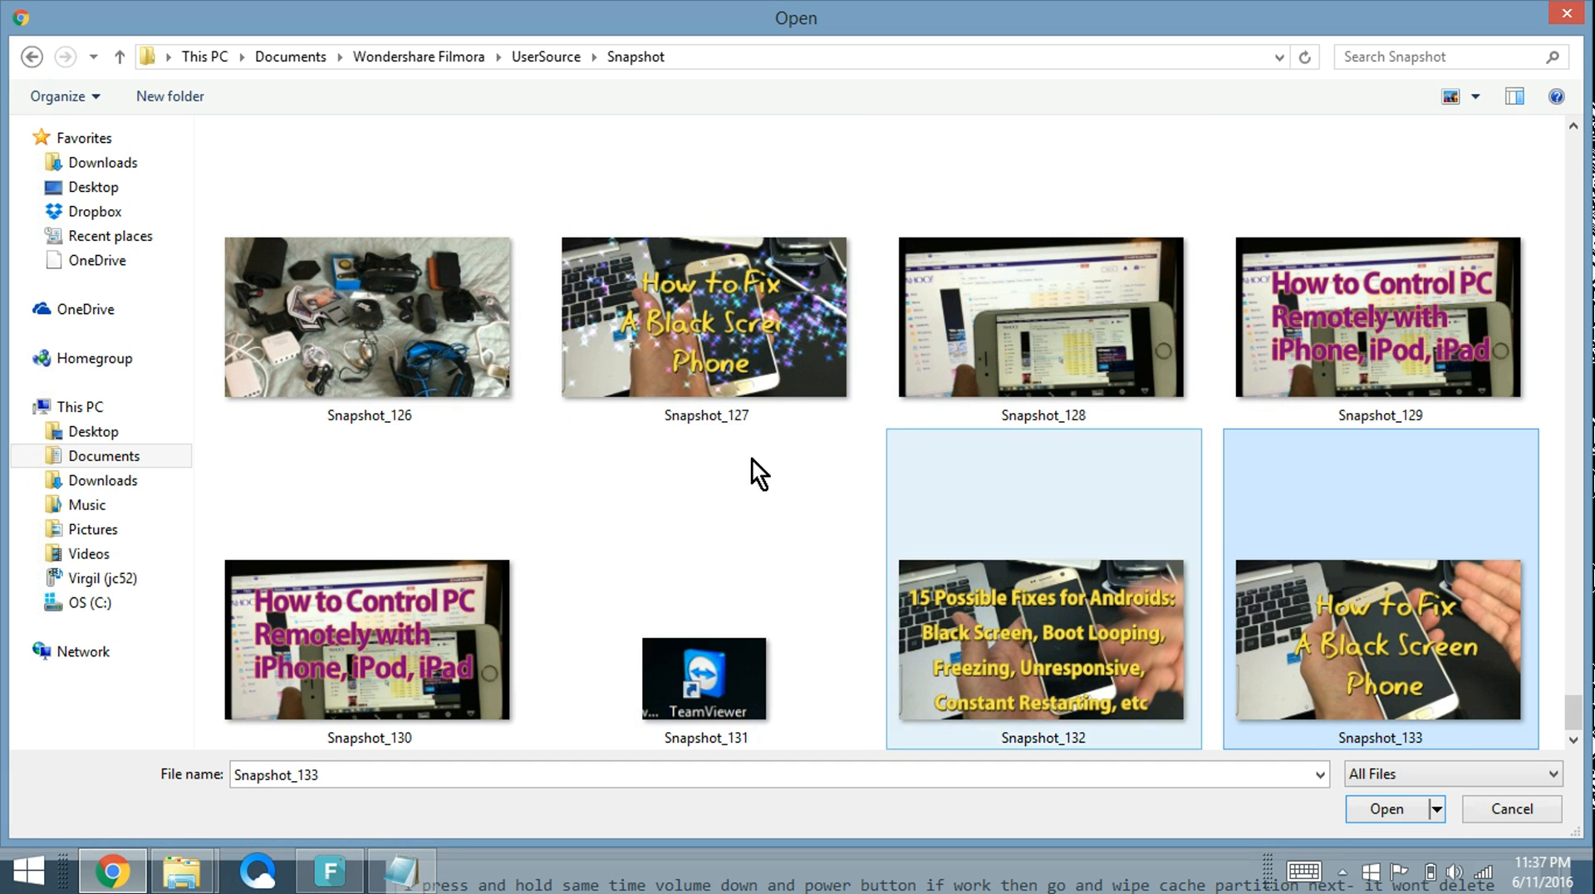
pyautogui.click(704, 316)
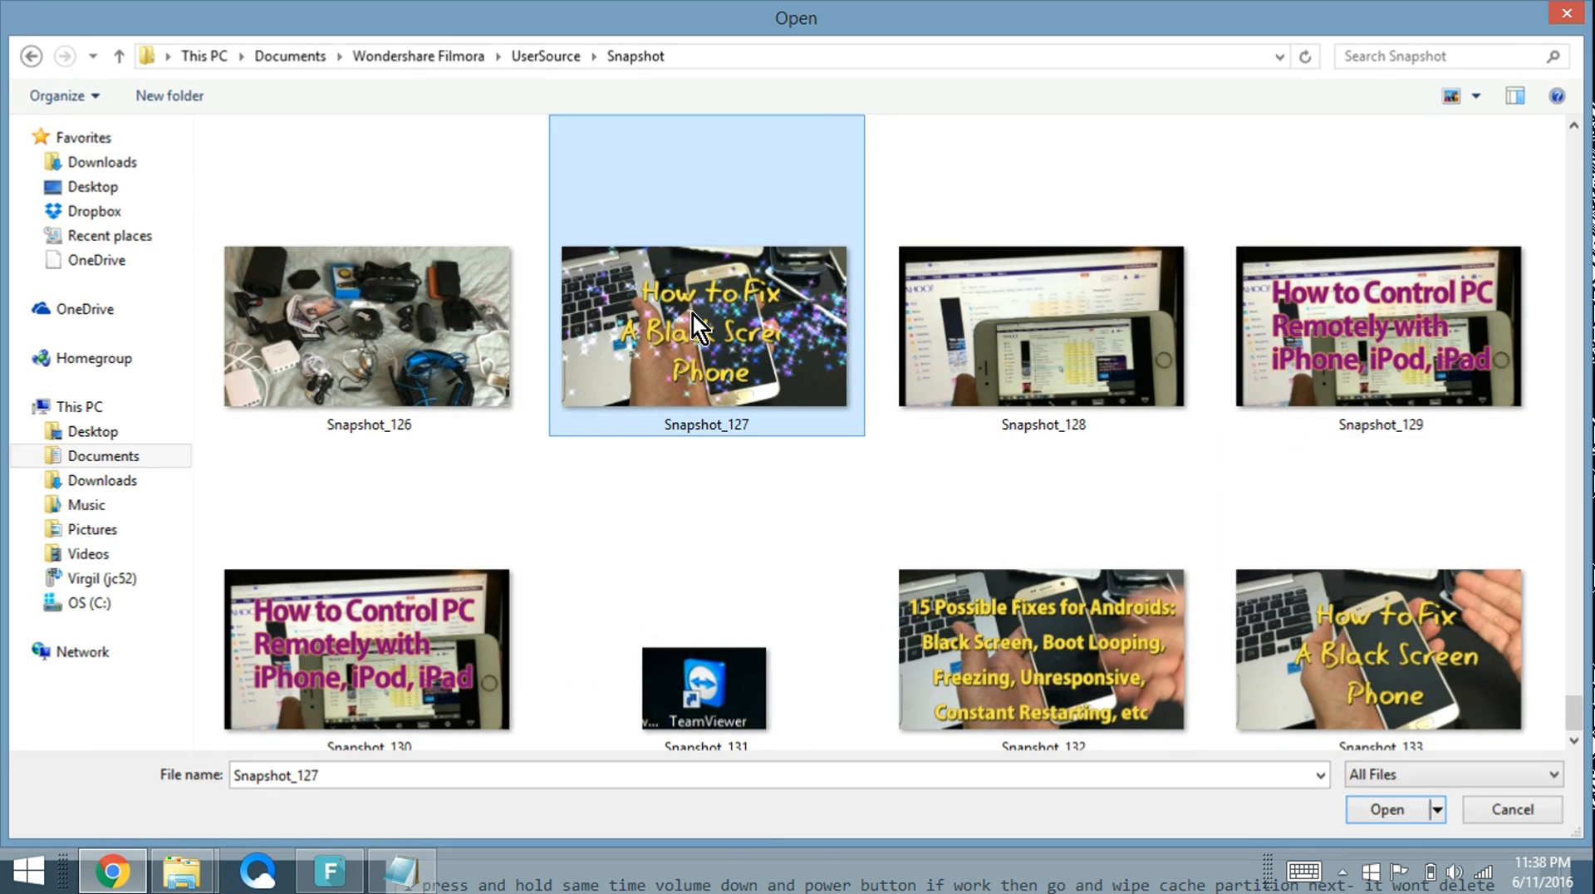
pyautogui.click(1383, 809)
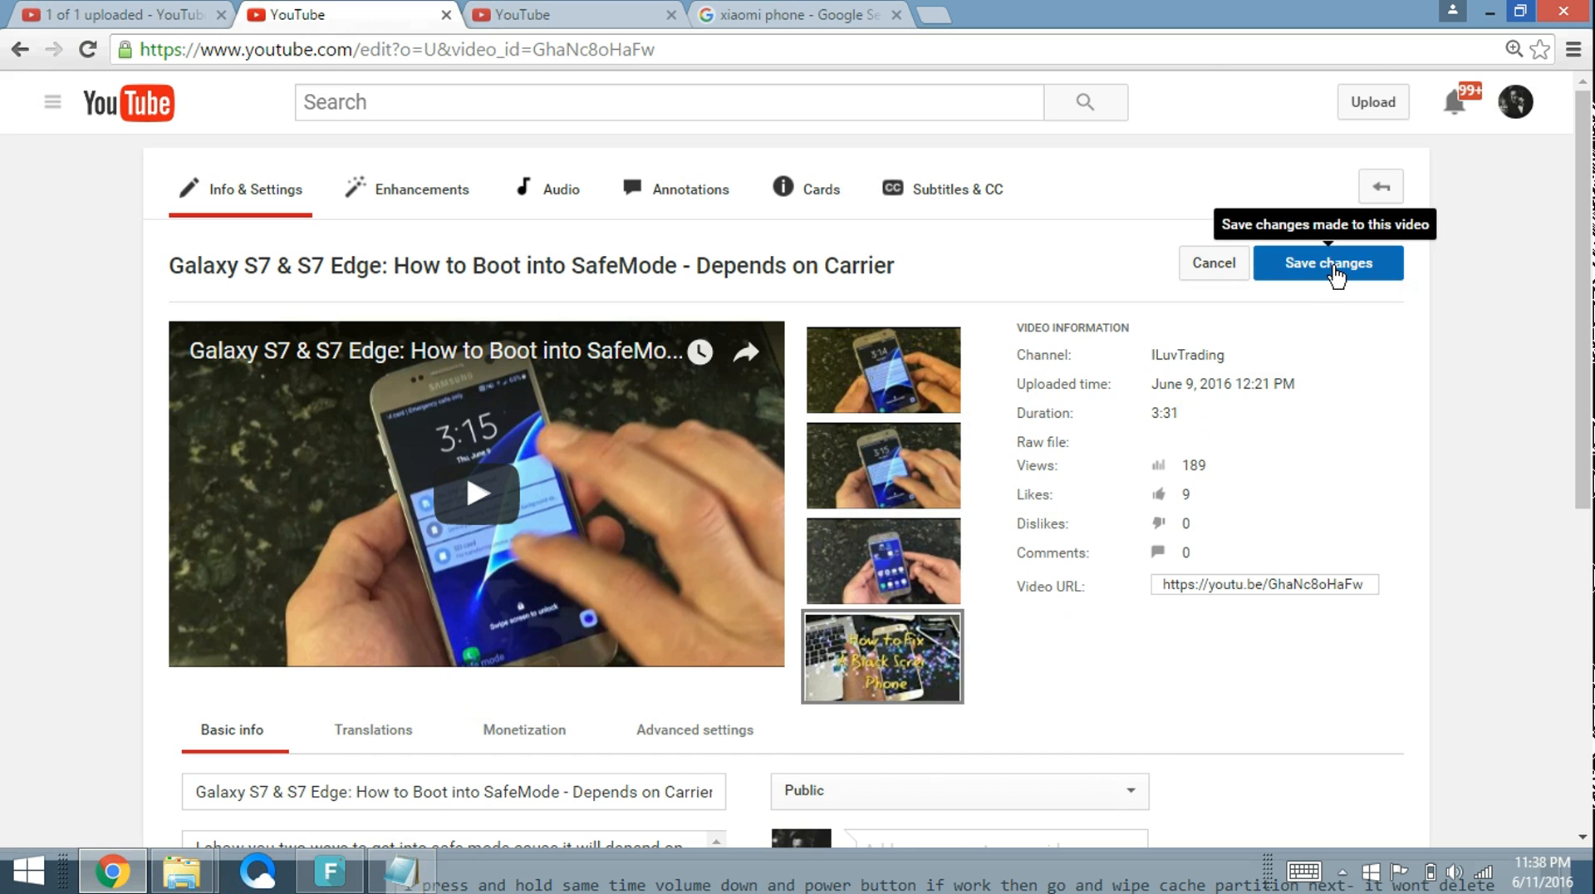
pyautogui.moveTo(1384, 549)
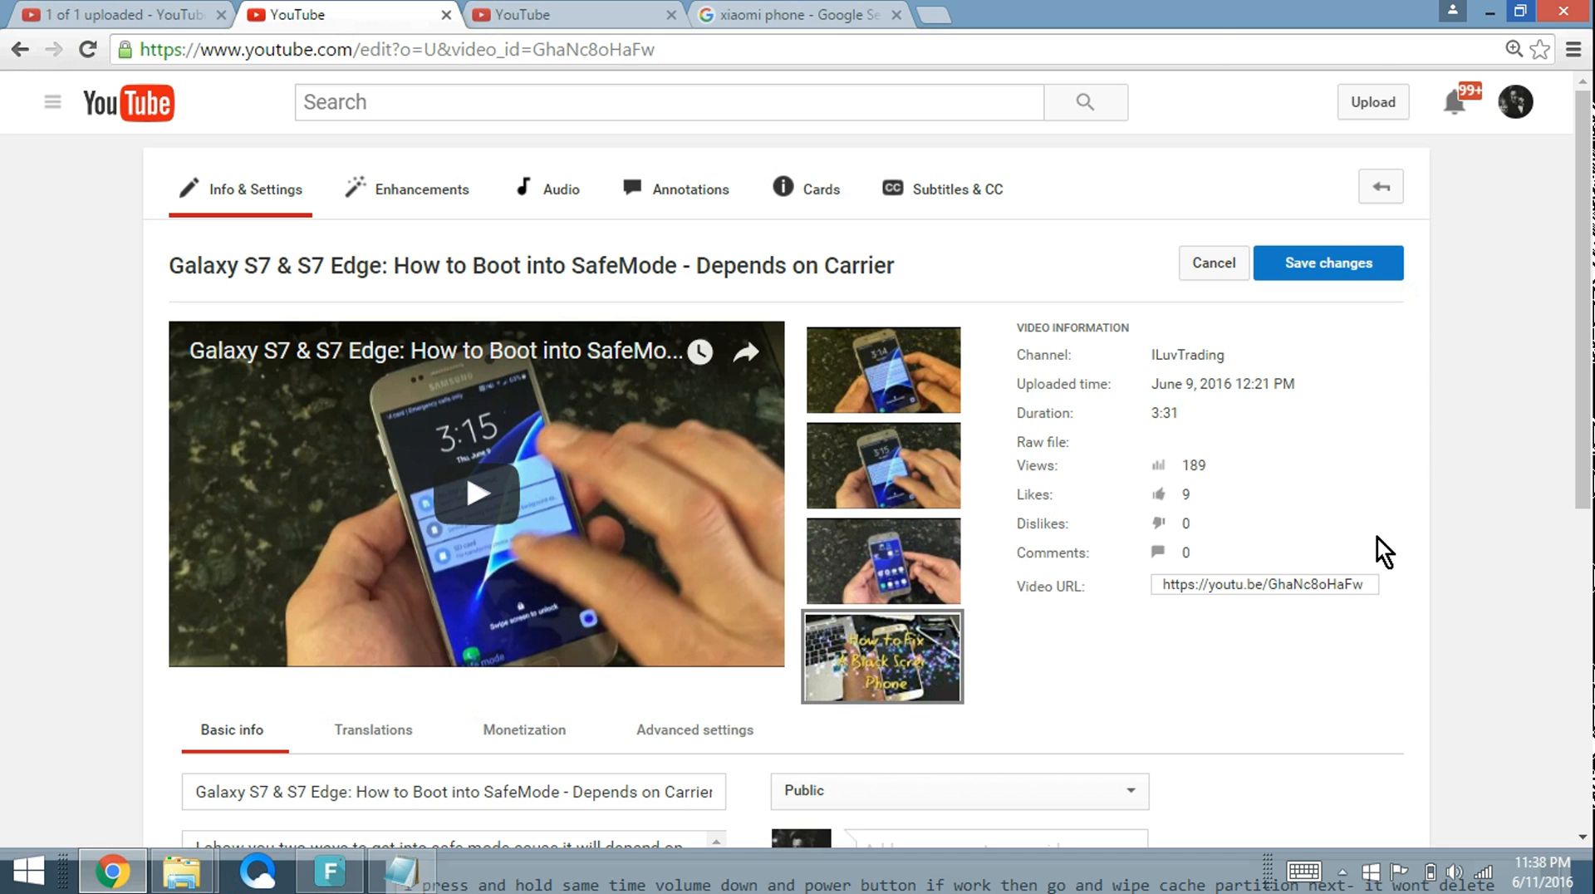
pyautogui.moveTo(1261, 460)
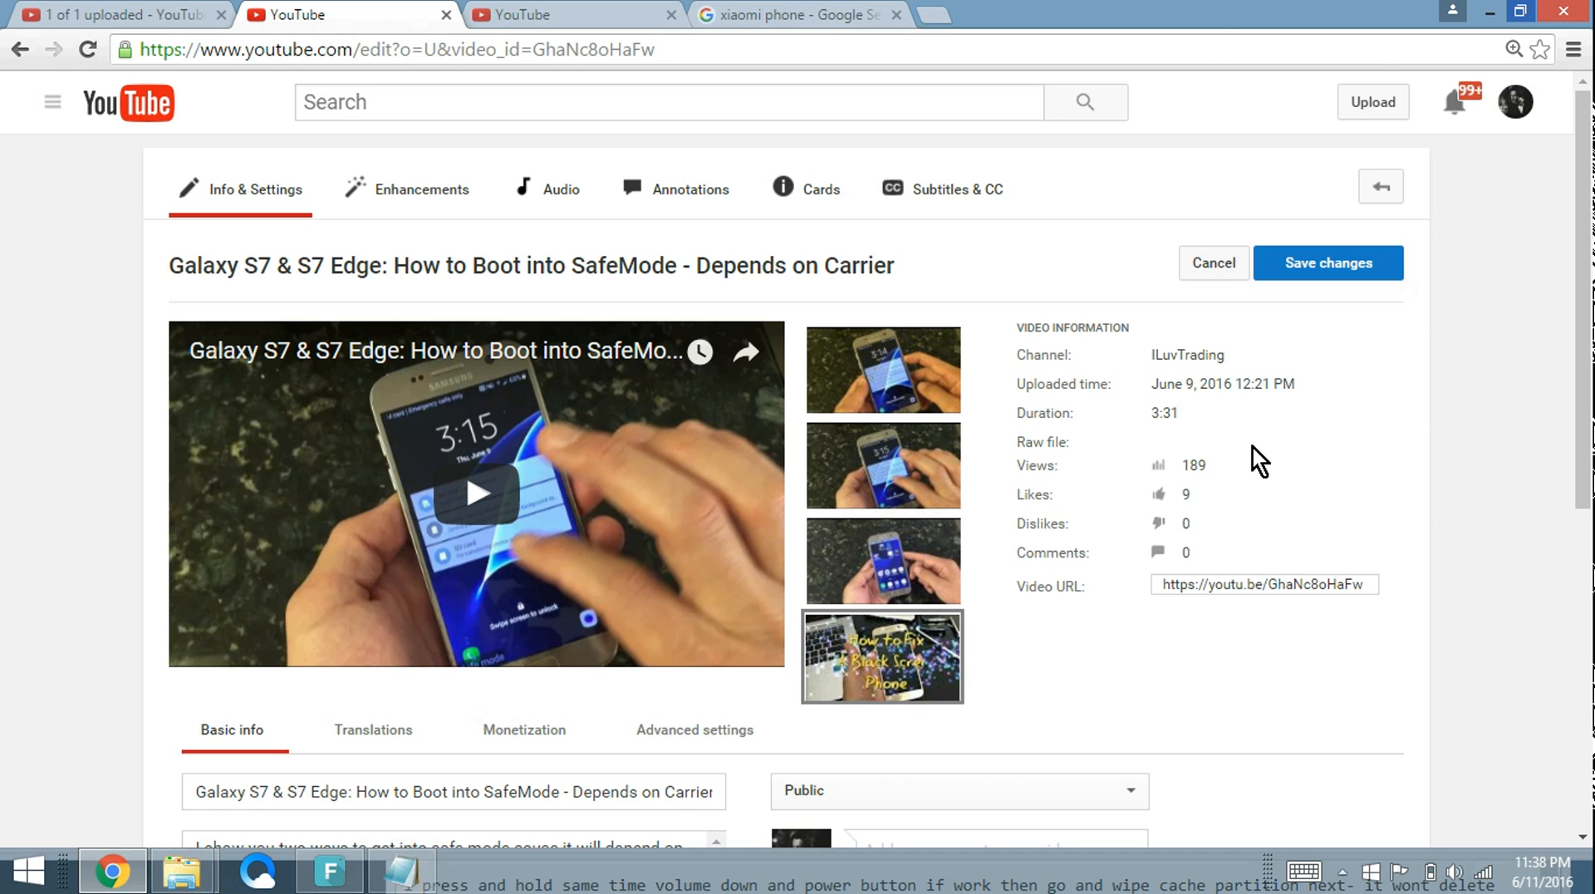
pyautogui.moveTo(1484, 397)
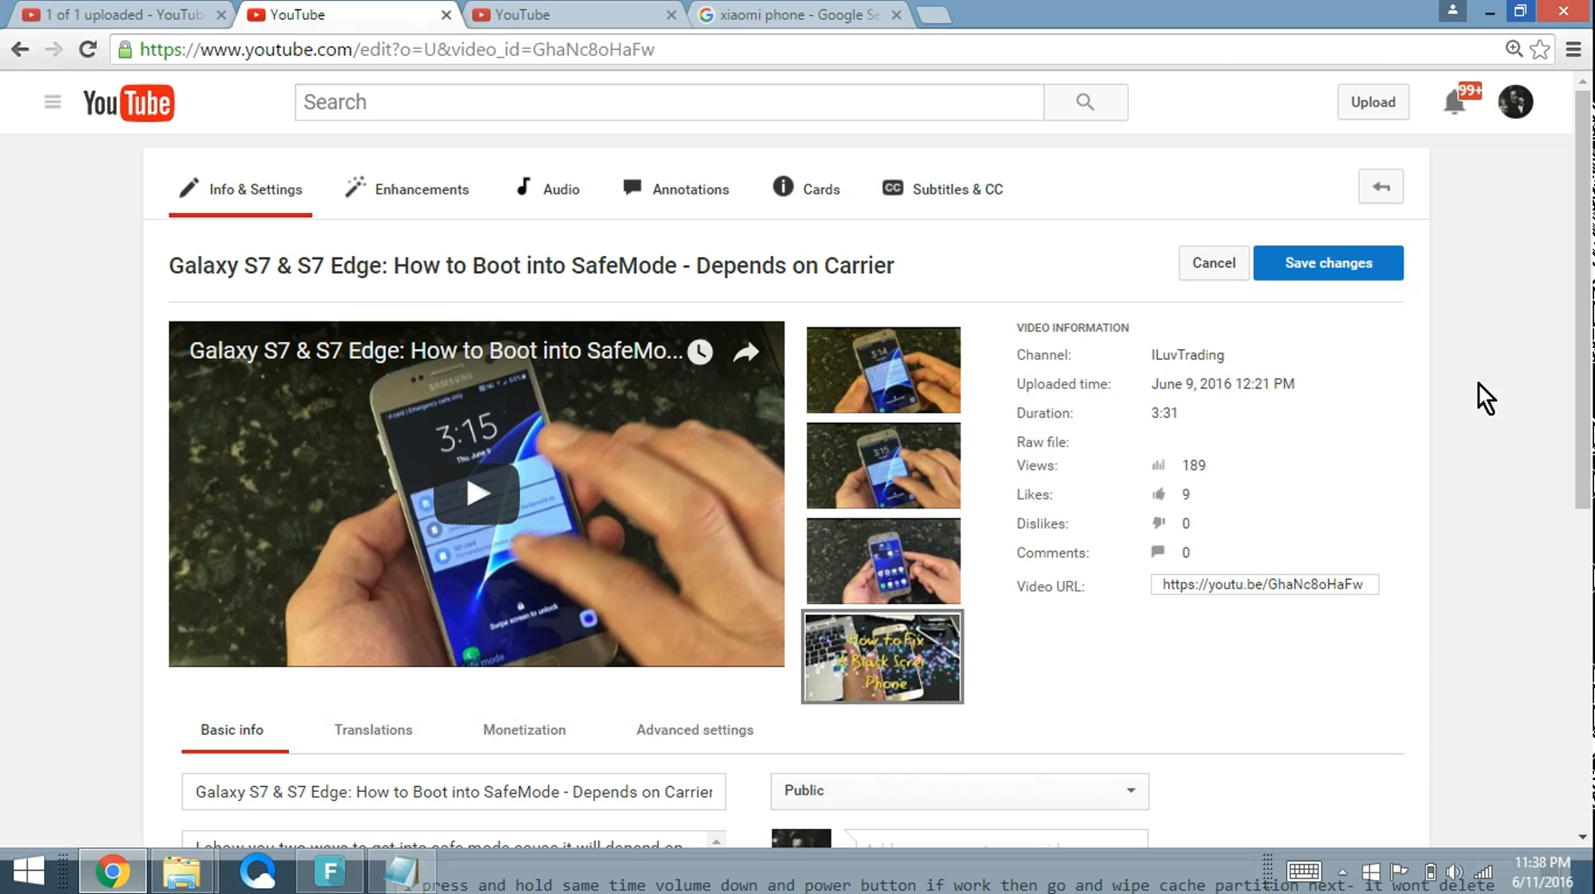
pyautogui.moveTo(1012, 379)
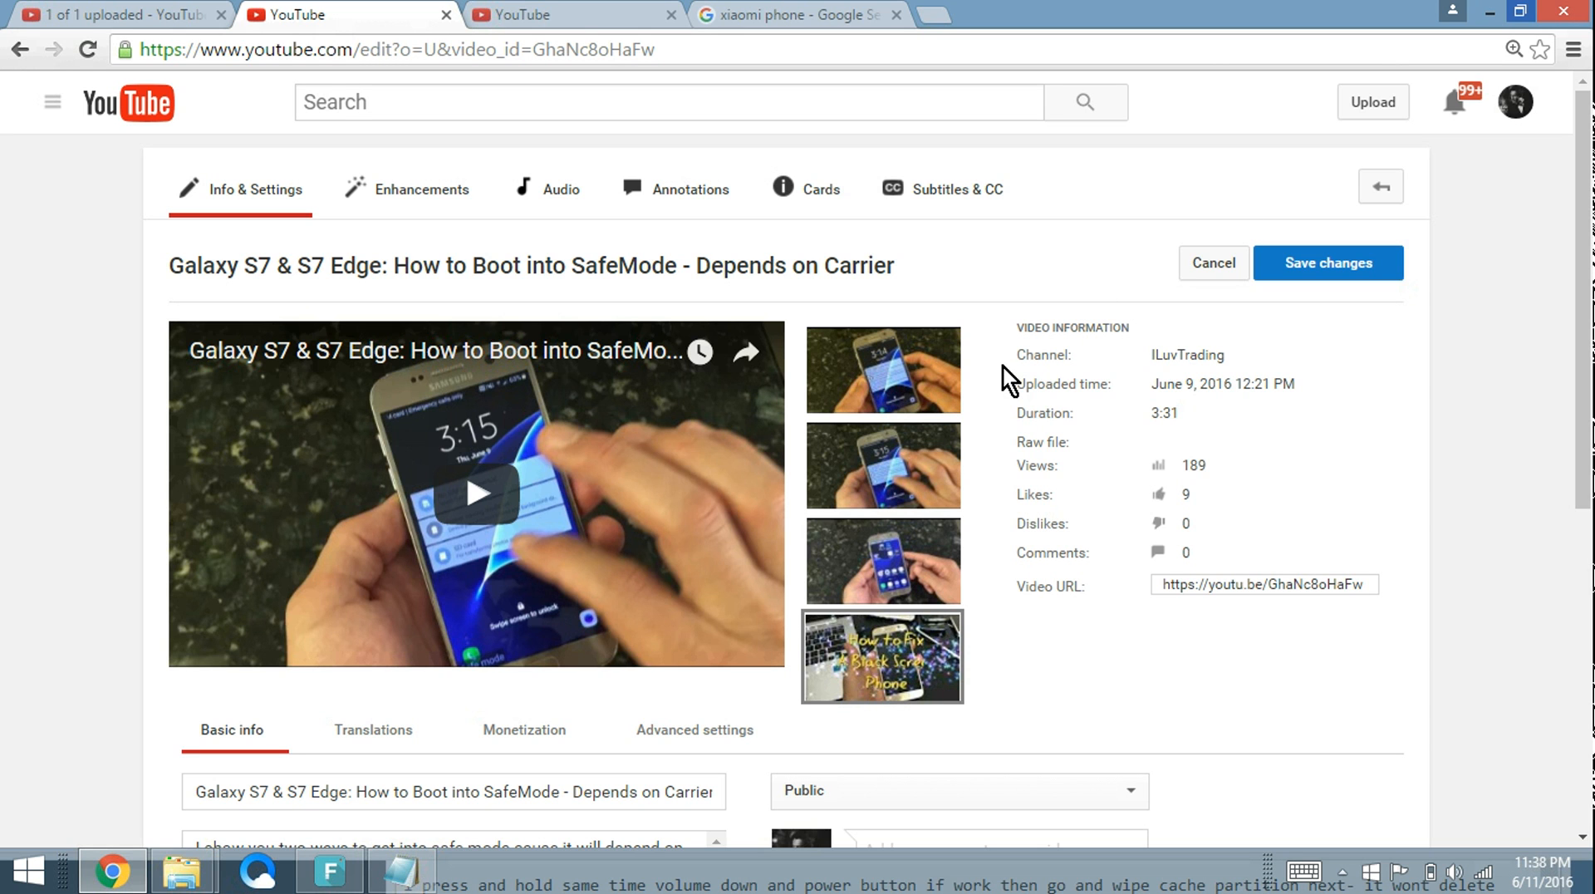